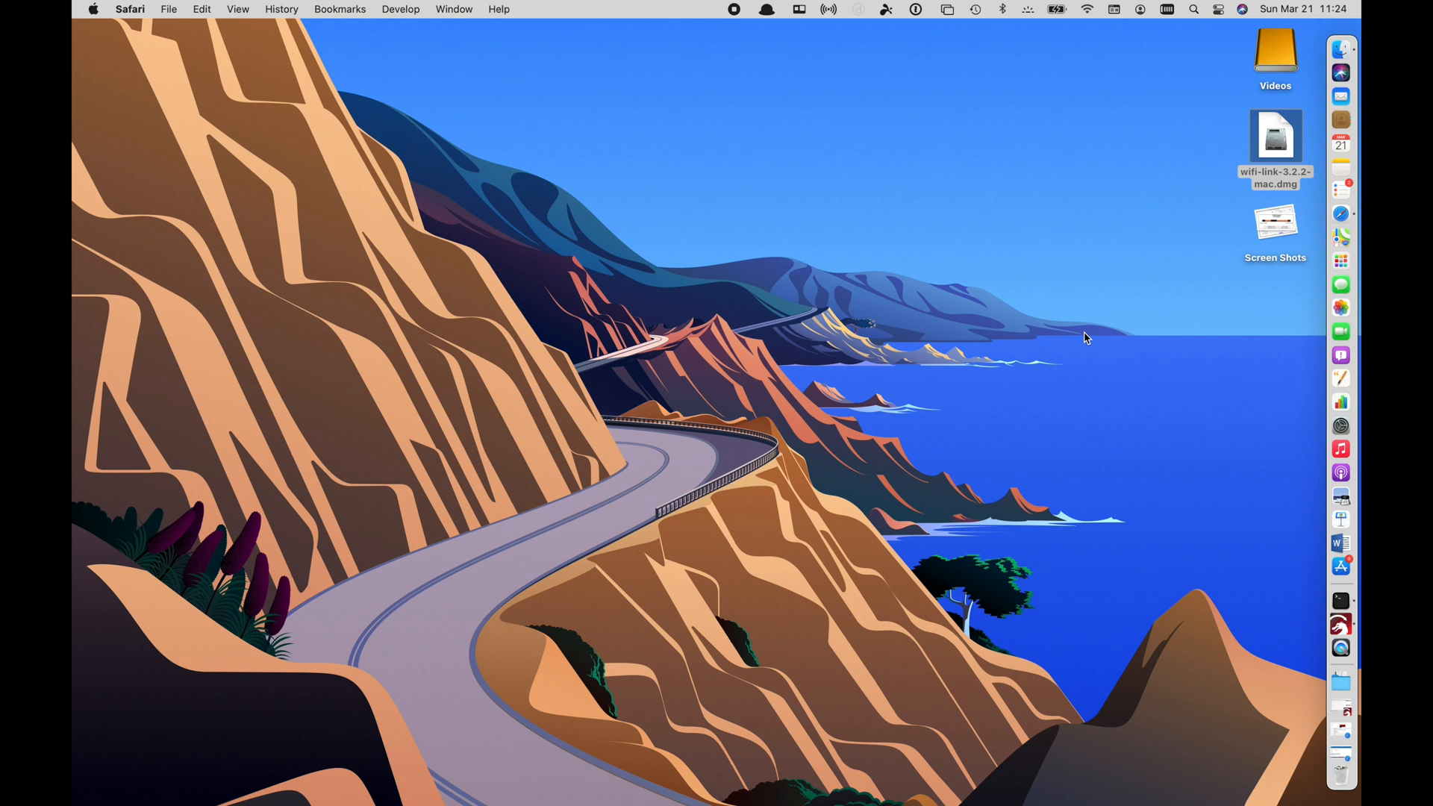
{"action": "mouse_move", "coordinate": [227, 91]}
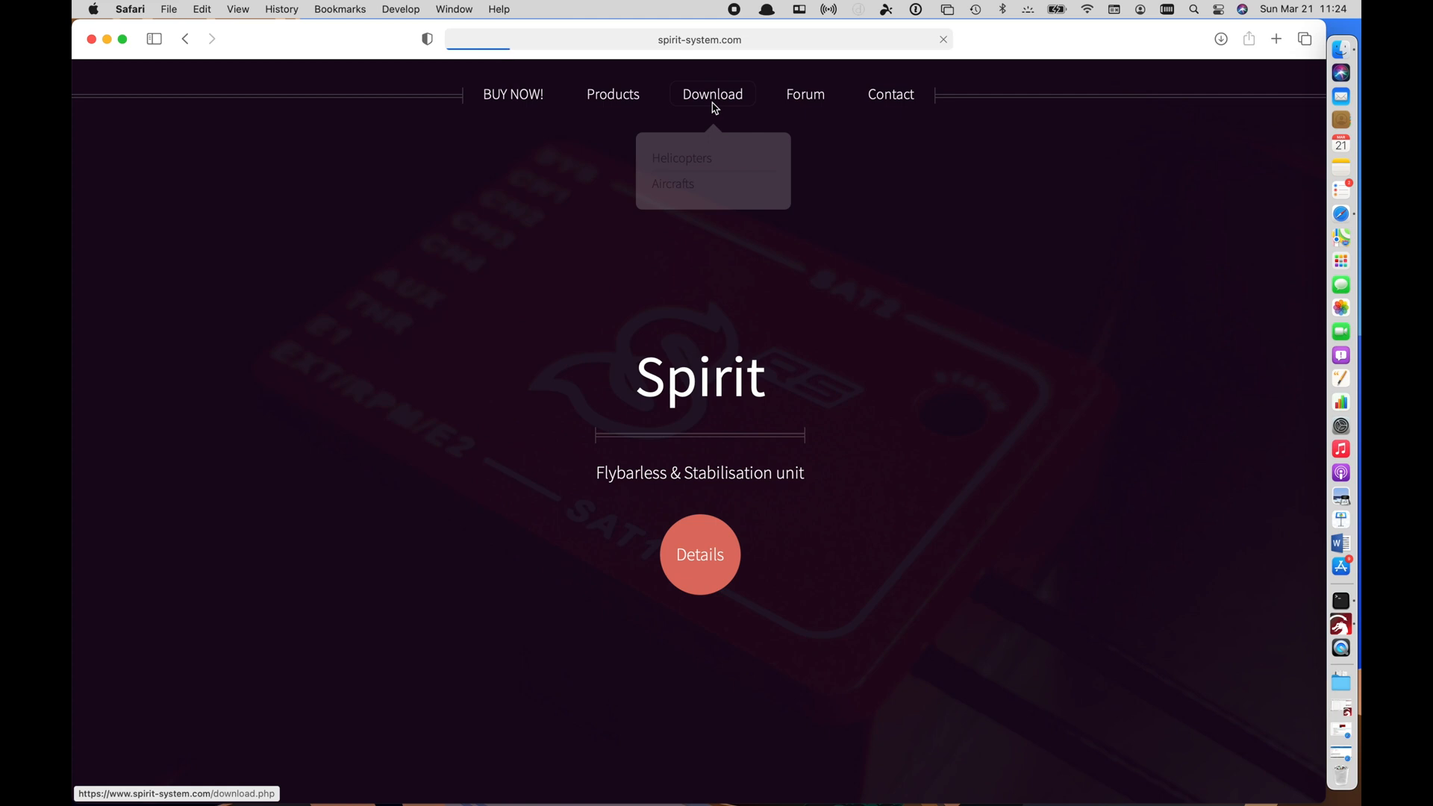
Download the Wifi-Link 3.2.2 Mac installer from the spirit-system.com Download page and close Safari
{"action": "left_click", "coordinate": [712, 94]}
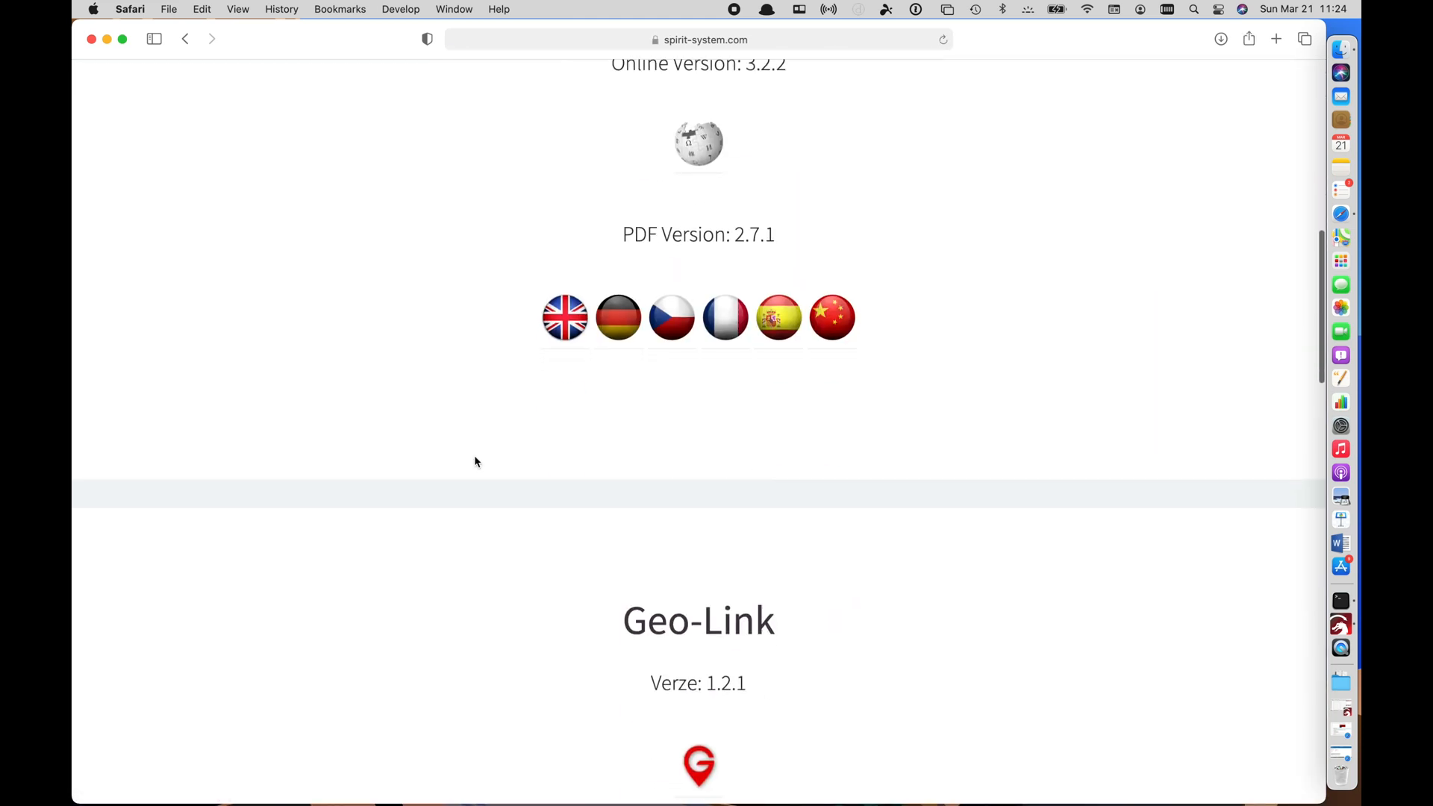
{"action": "scroll", "scroll_direction": "down", "scroll_amount": 3}
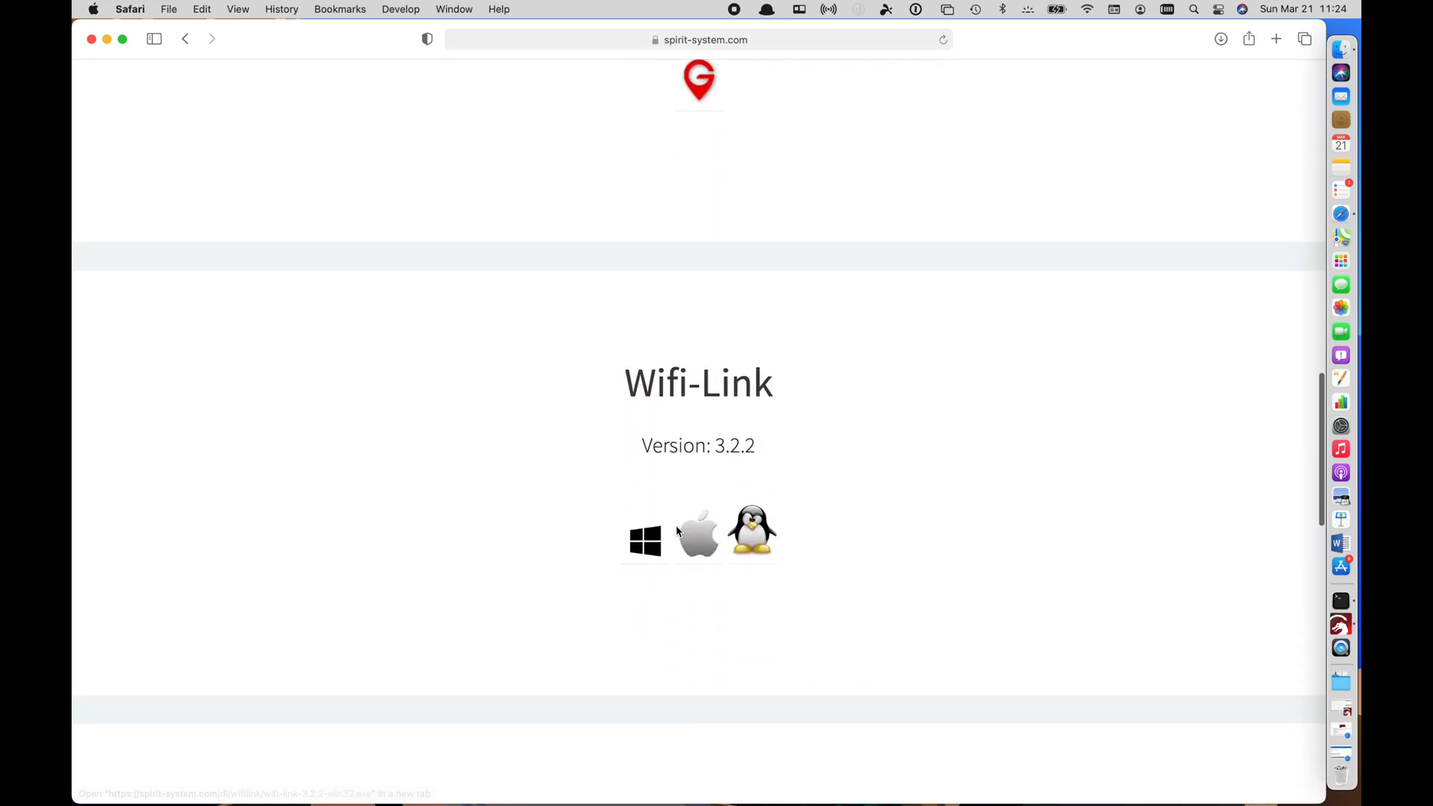
{"action": "mouse_move", "coordinate": [697, 537]}
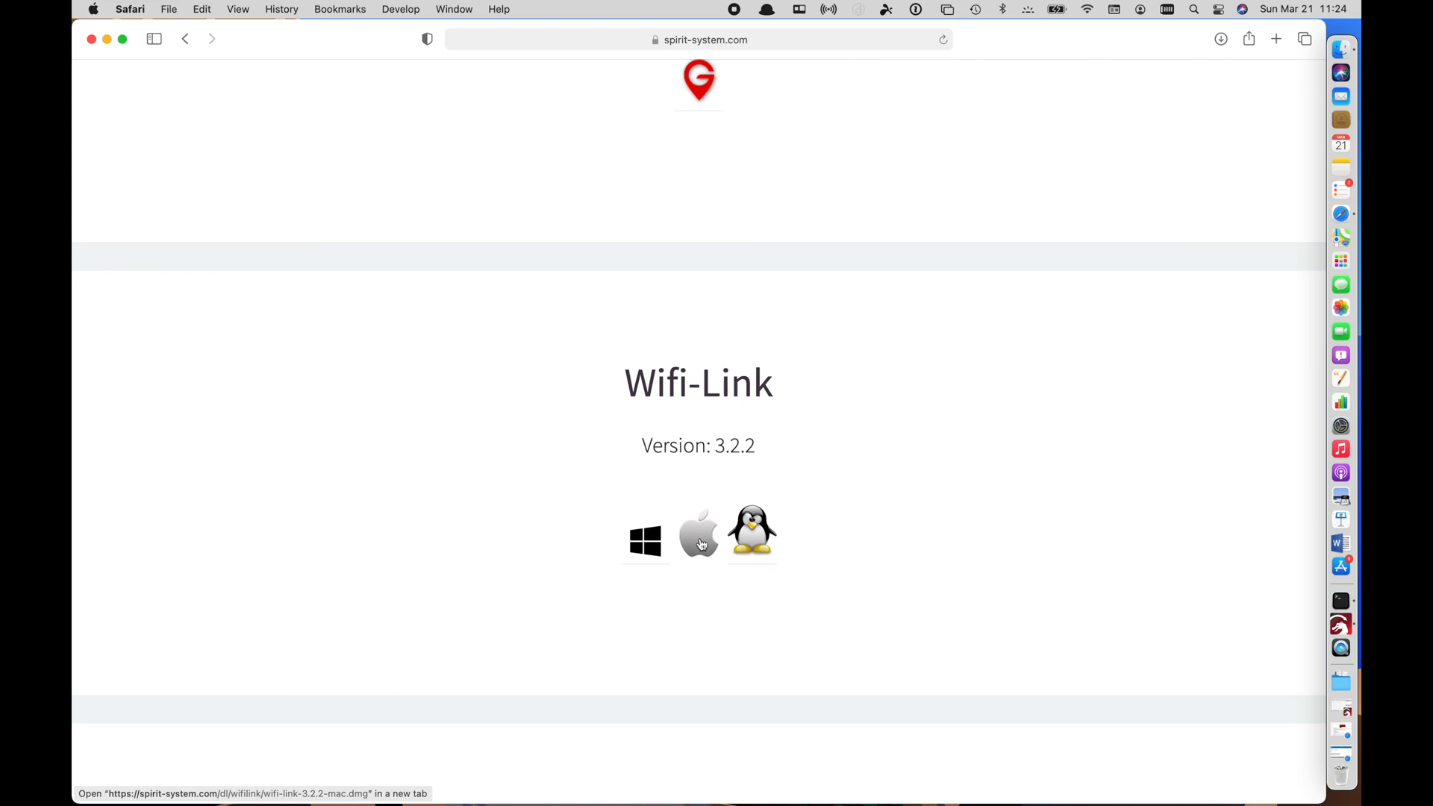
{"action": "left_click", "coordinate": [698, 534]}
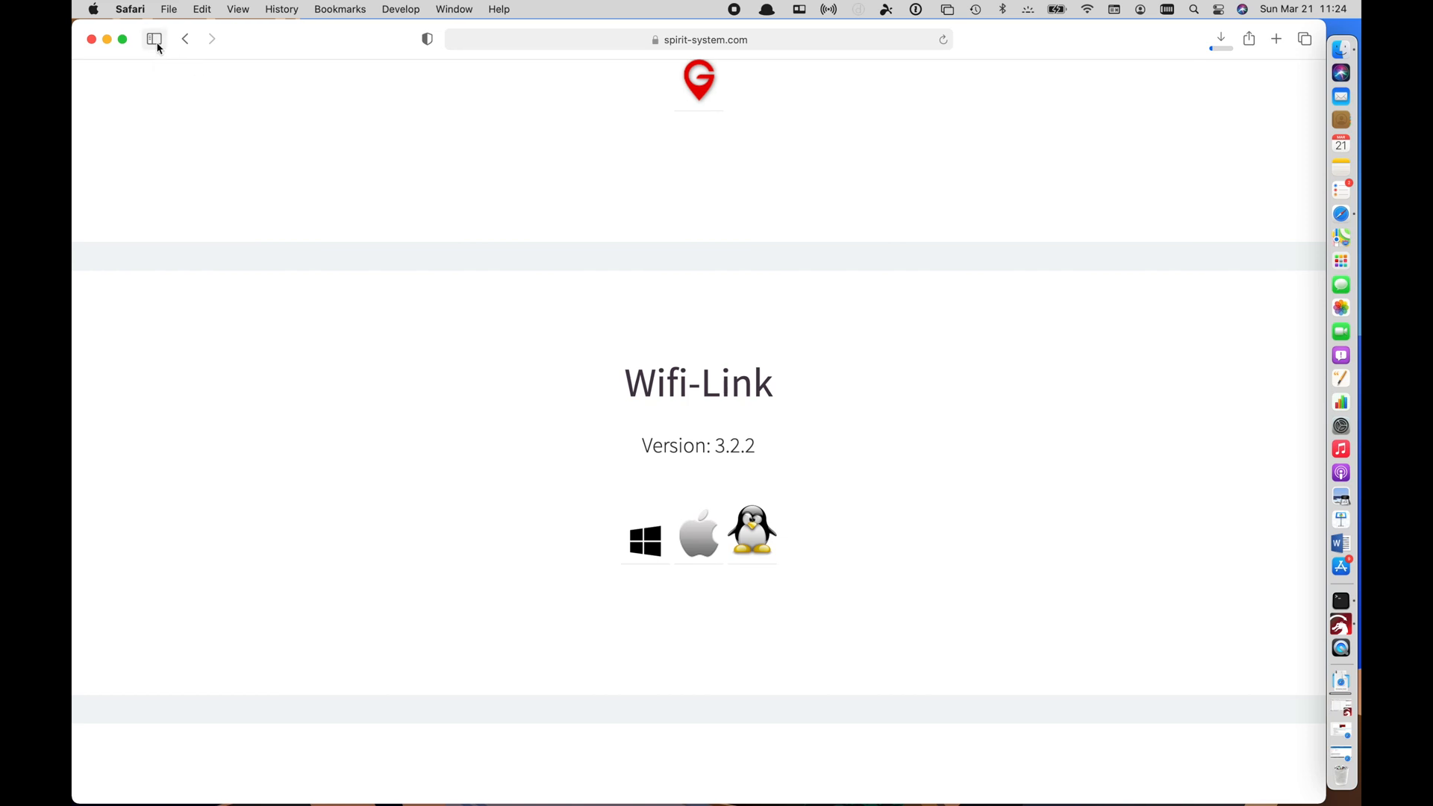
{"action": "mouse_move", "coordinate": [106, 44]}
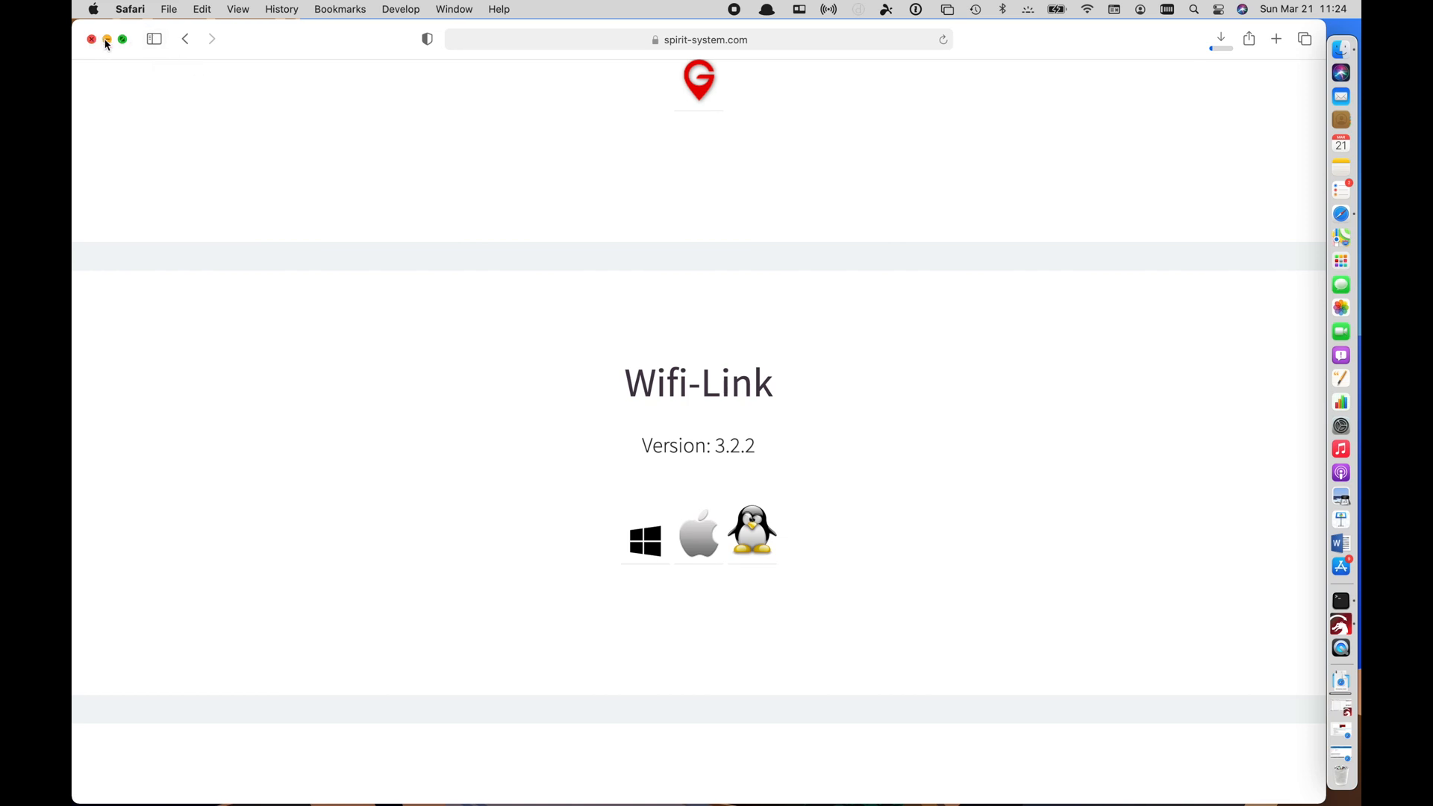
{"action": "left_click", "coordinate": [107, 39]}
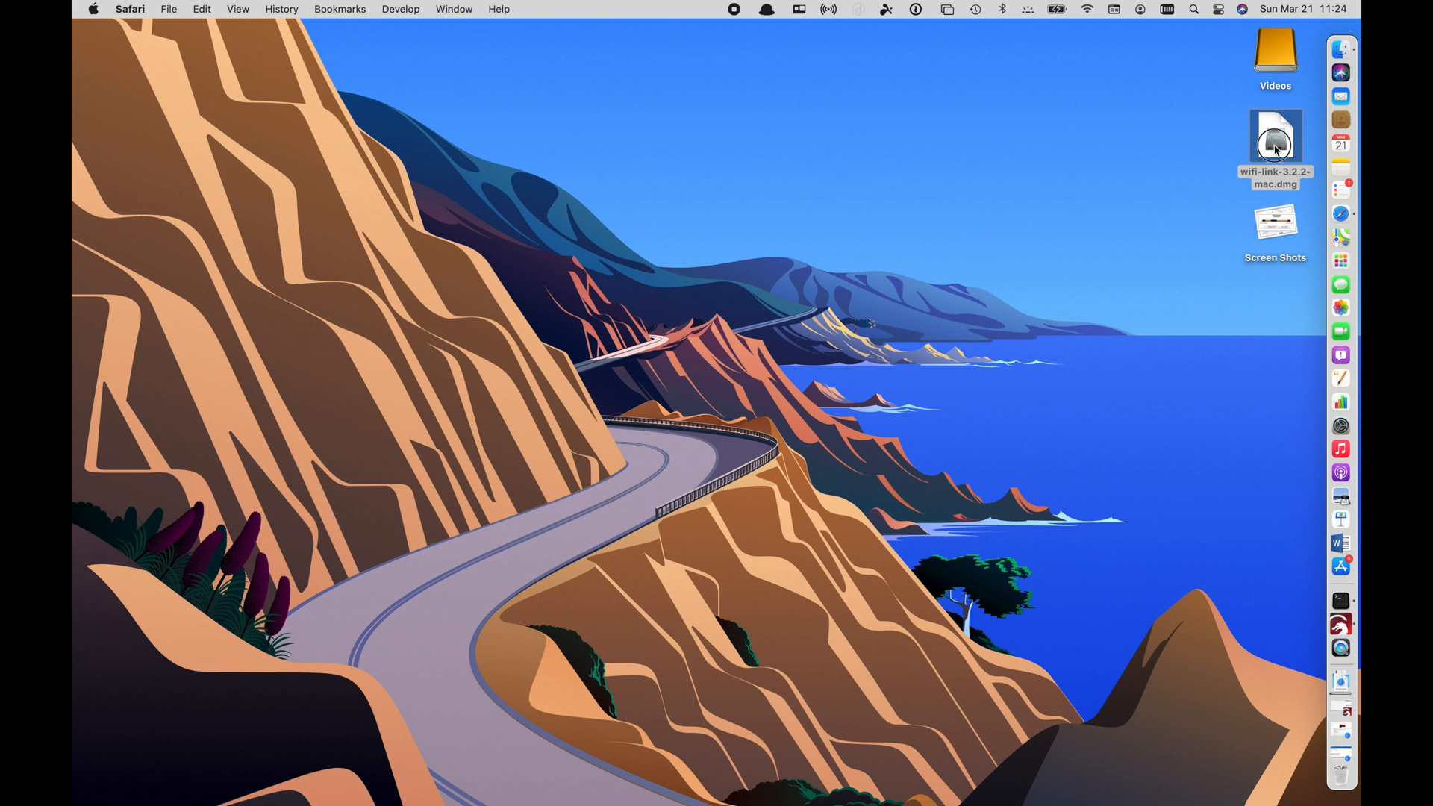
Mount the wifi-link dmg and attempt to open Wifi-Link, dismissing the unverified-developer warning
{"action": "double_click", "coordinate": [1273, 137]}
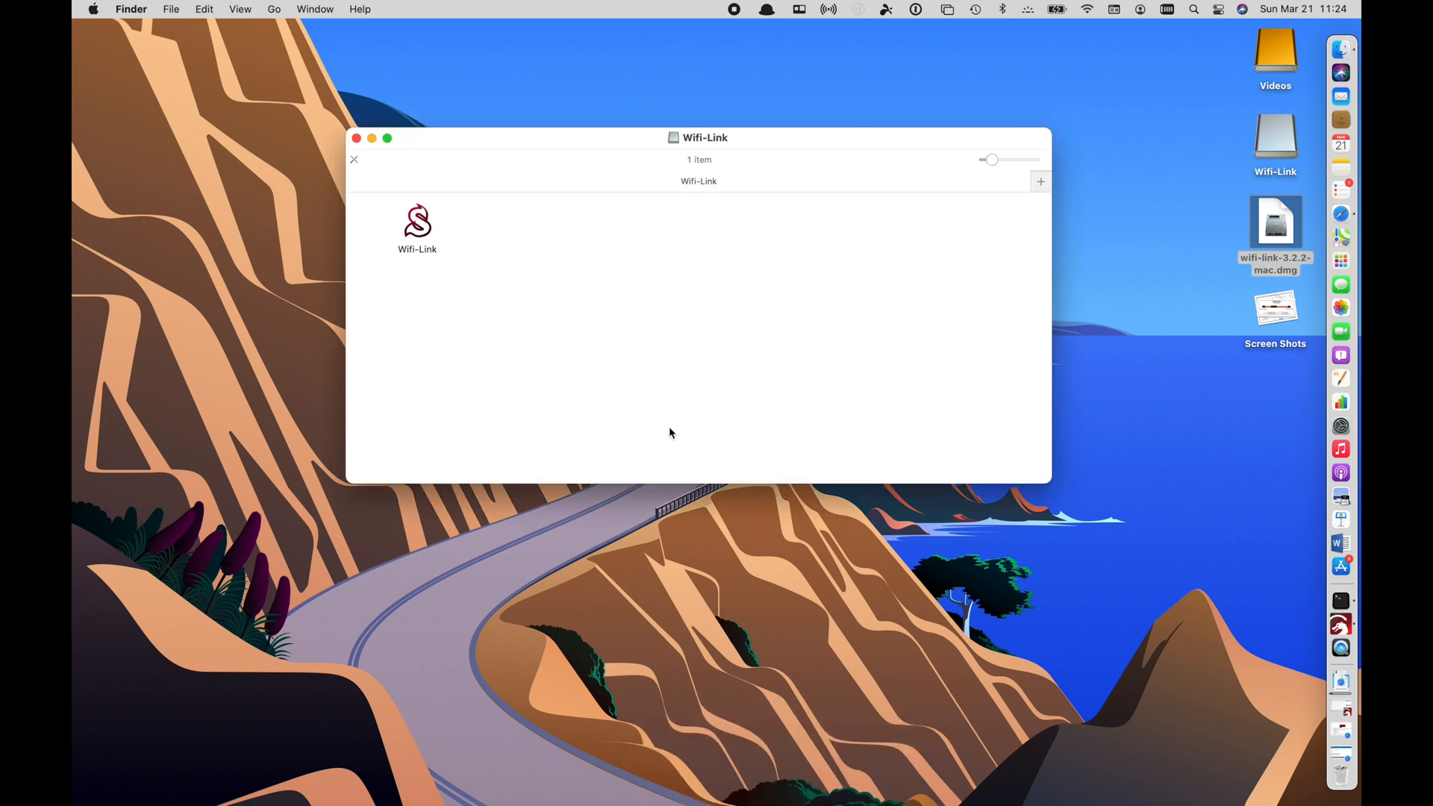
{"action": "left_click", "coordinate": [416, 224]}
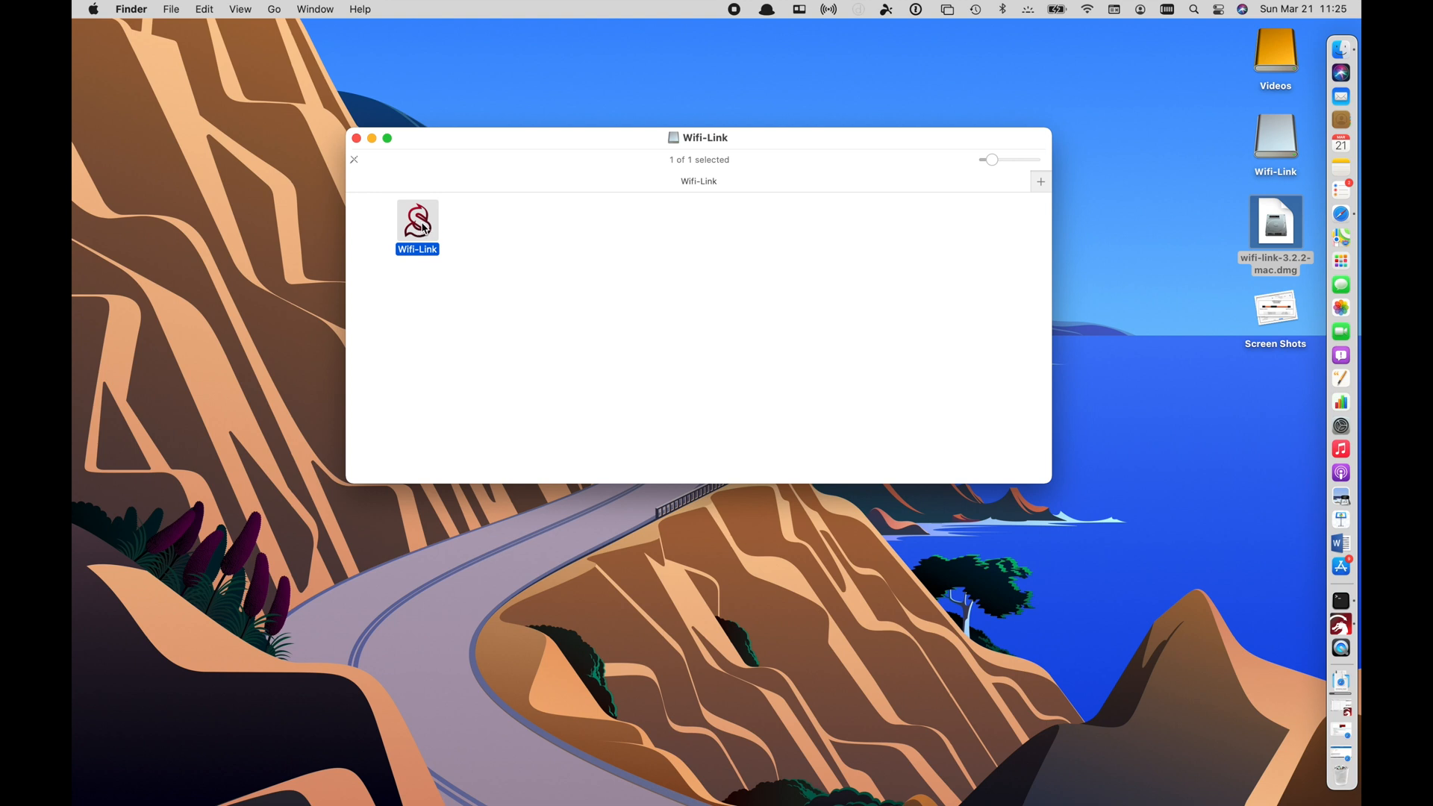
{"action": "right_click", "coordinate": [416, 219]}
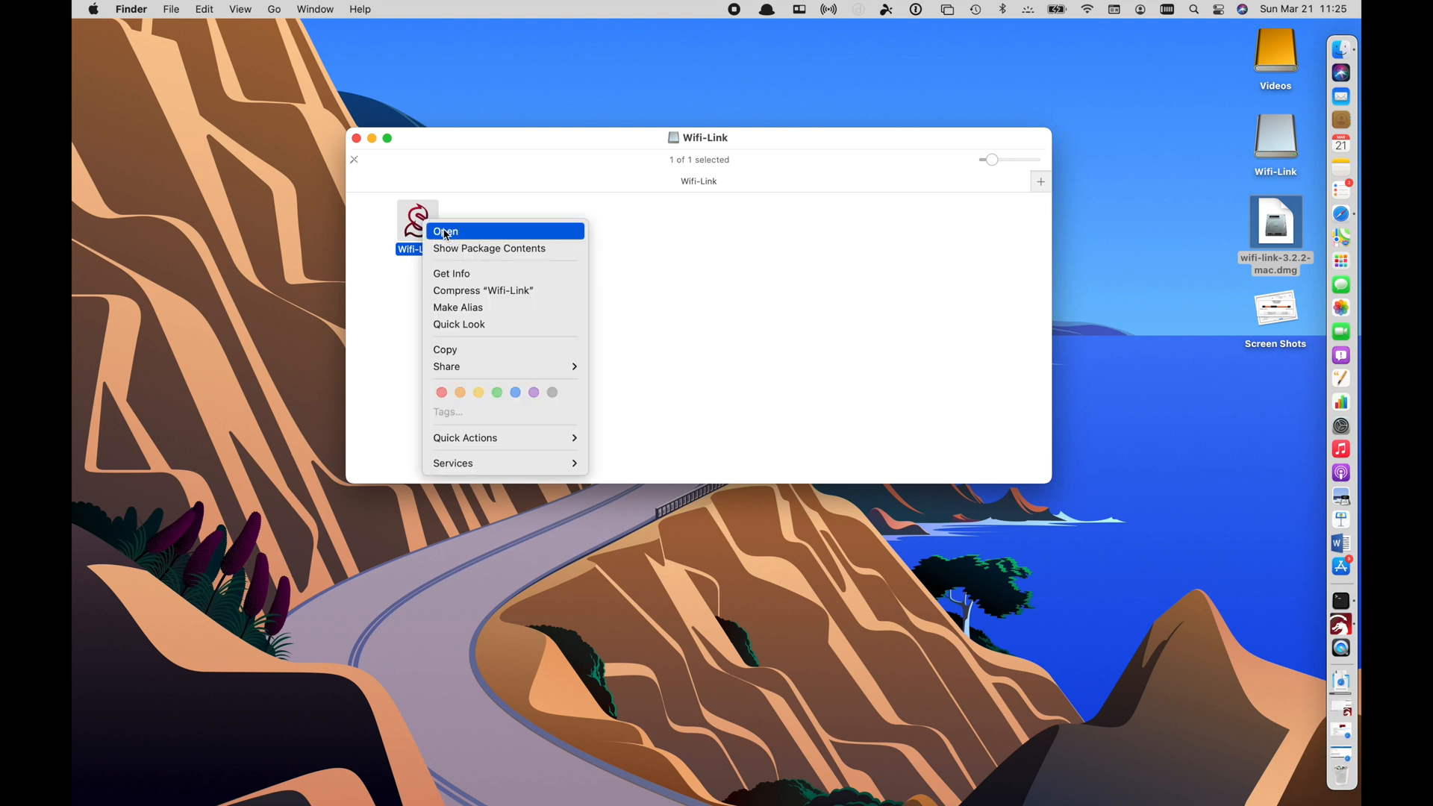
{"action": "left_click", "coordinate": [444, 231]}
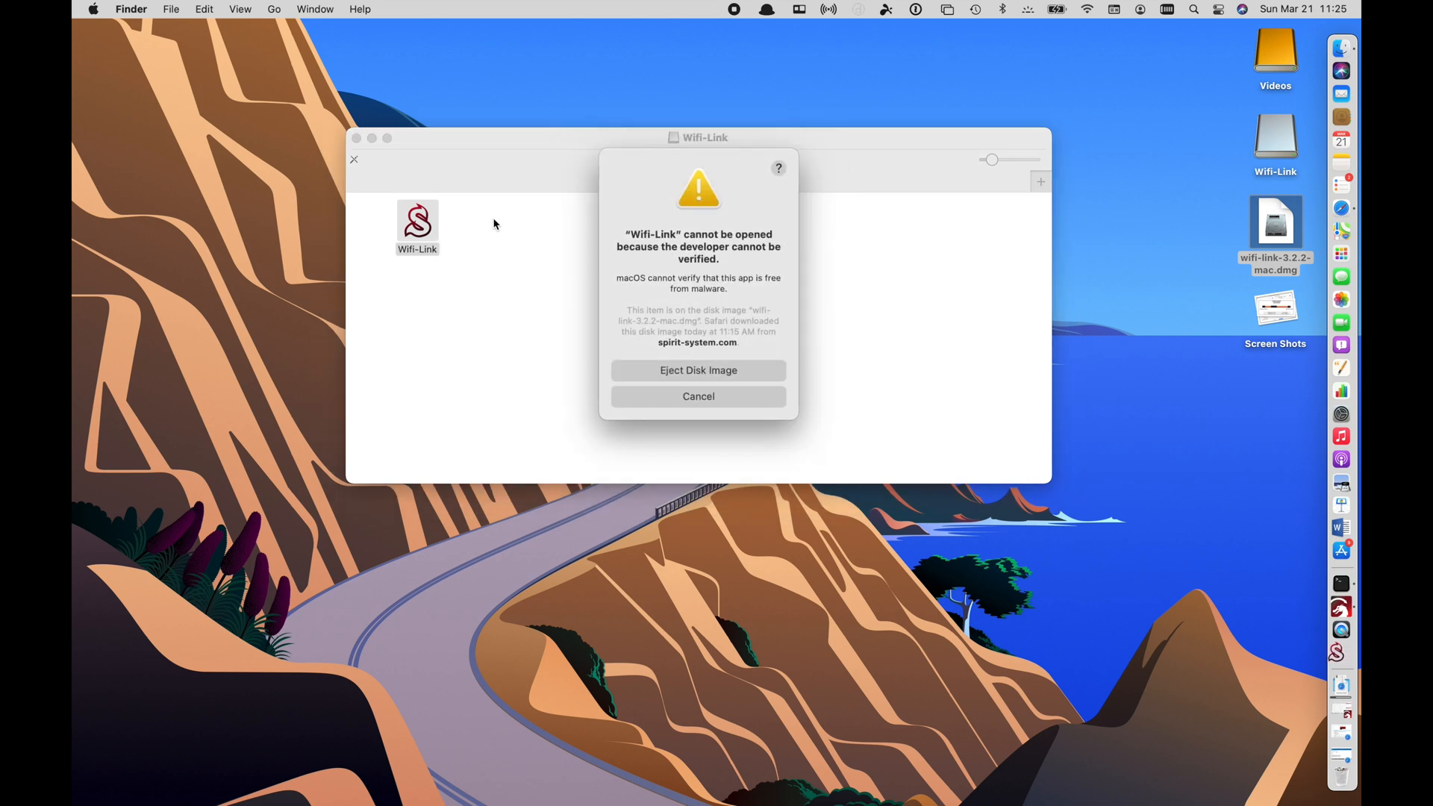
{"action": "left_click", "coordinate": [698, 396]}
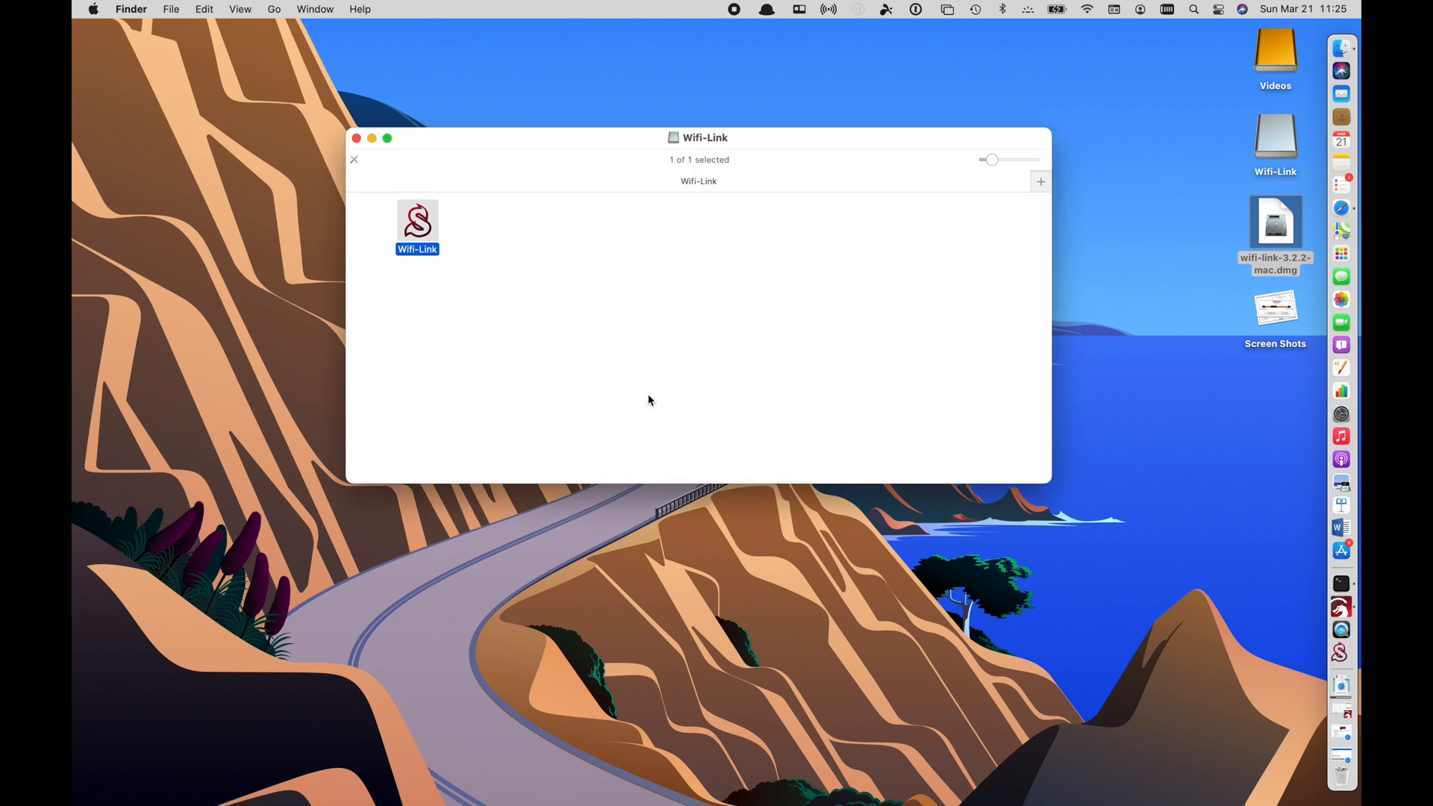
Open Wifi-Link again overriding the security check so the Spirit Wifi-Link Updater launches
{"action": "right_click", "coordinate": [416, 219]}
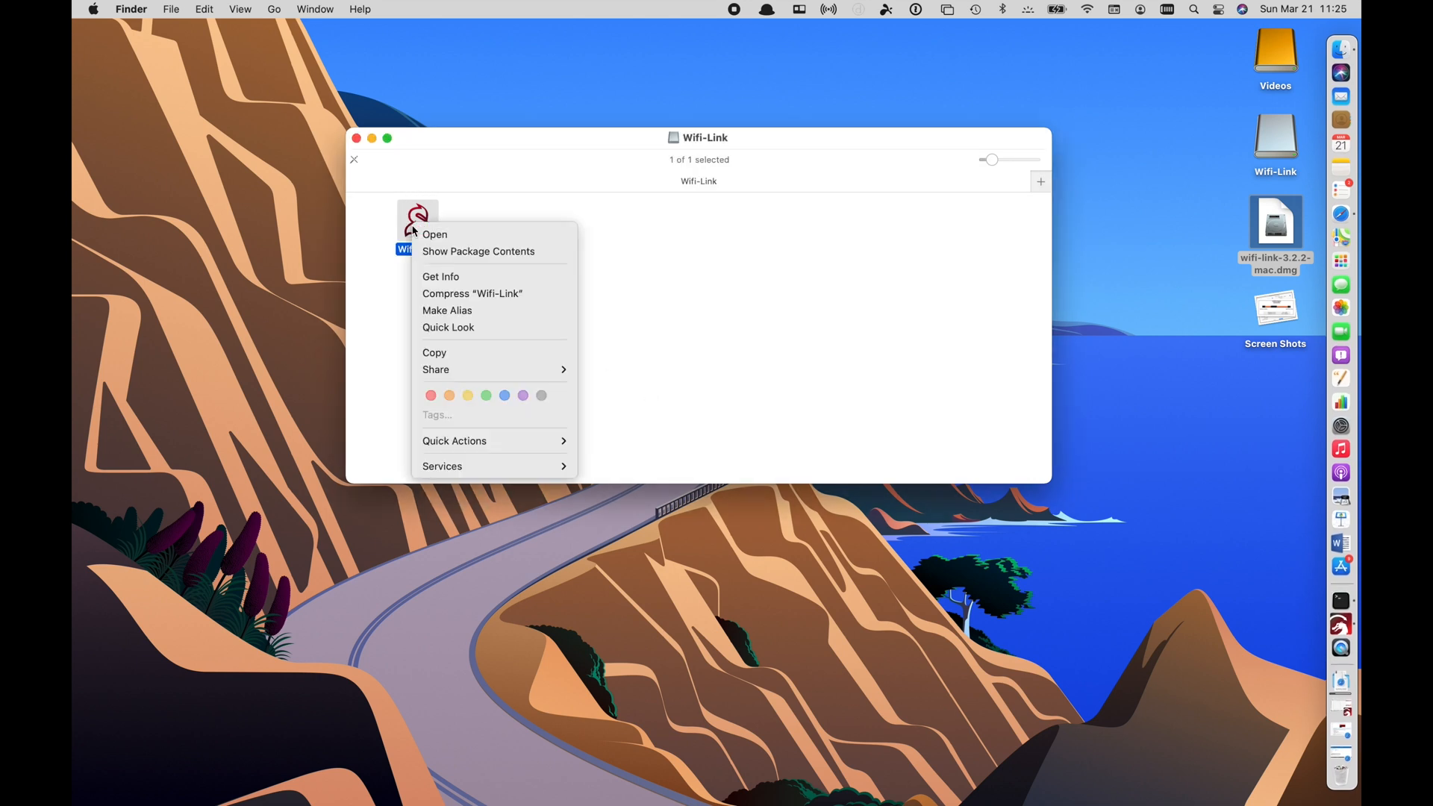
{"action": "left_click", "coordinate": [434, 234]}
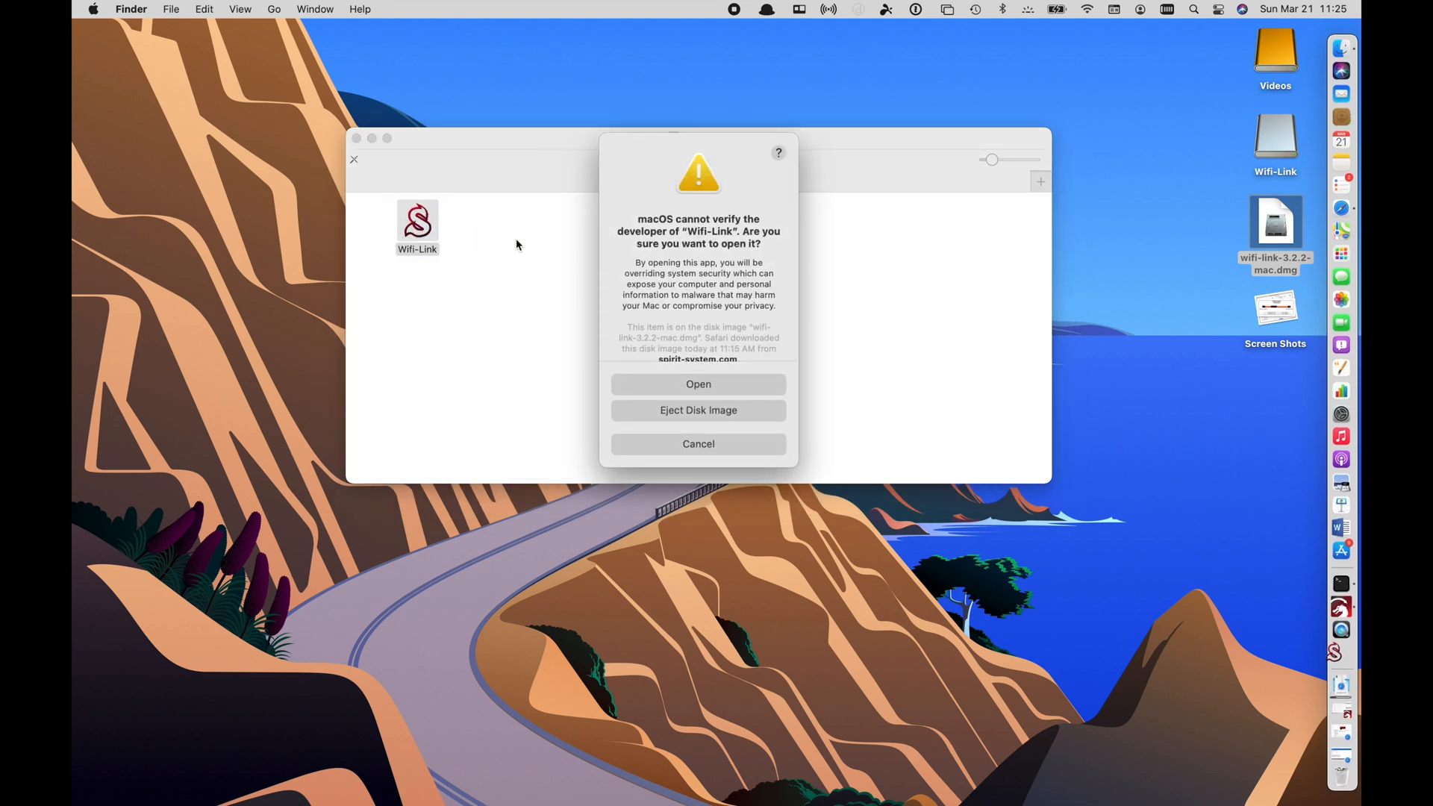
{"action": "left_click", "coordinate": [697, 443]}
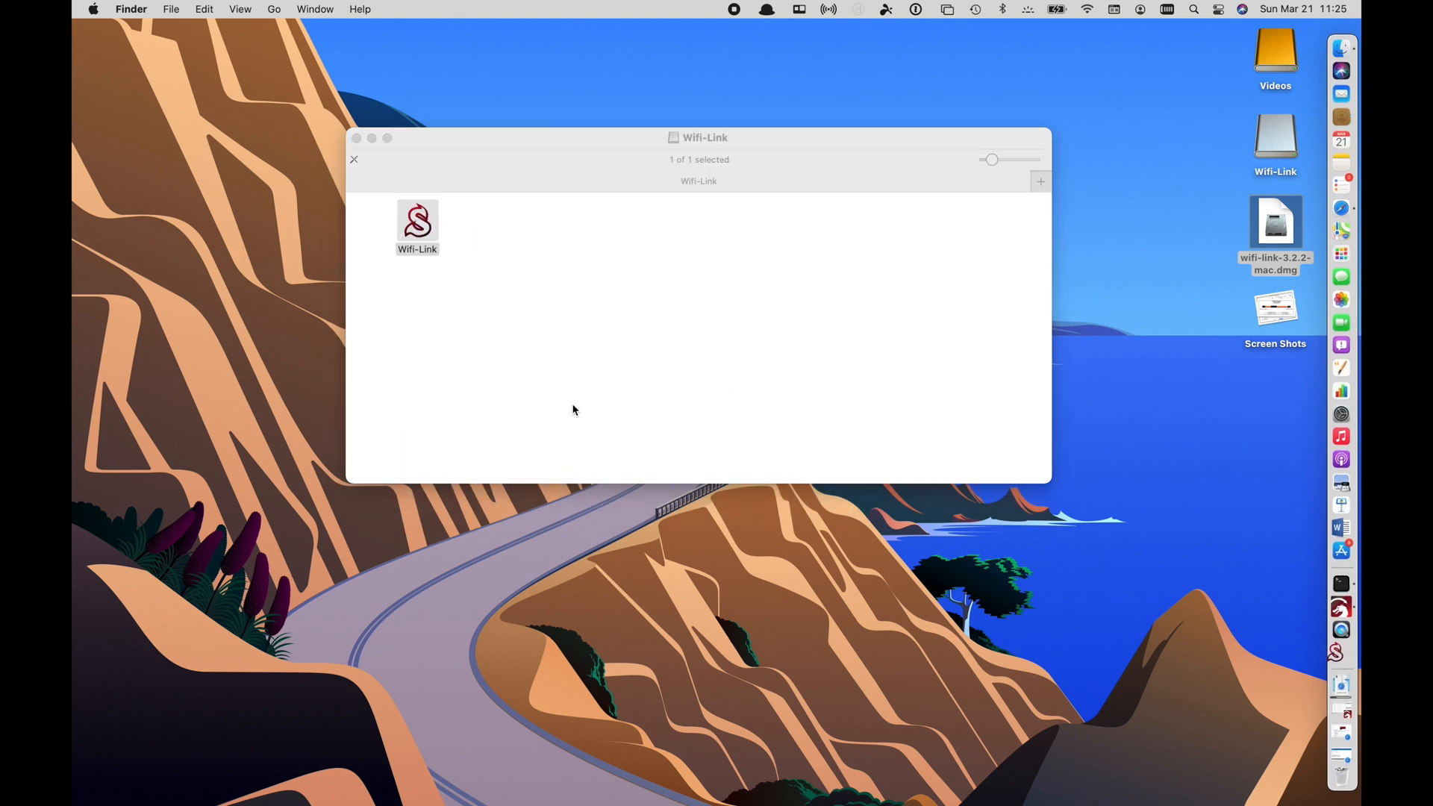
{"action": "double_click", "coordinate": [417, 219]}
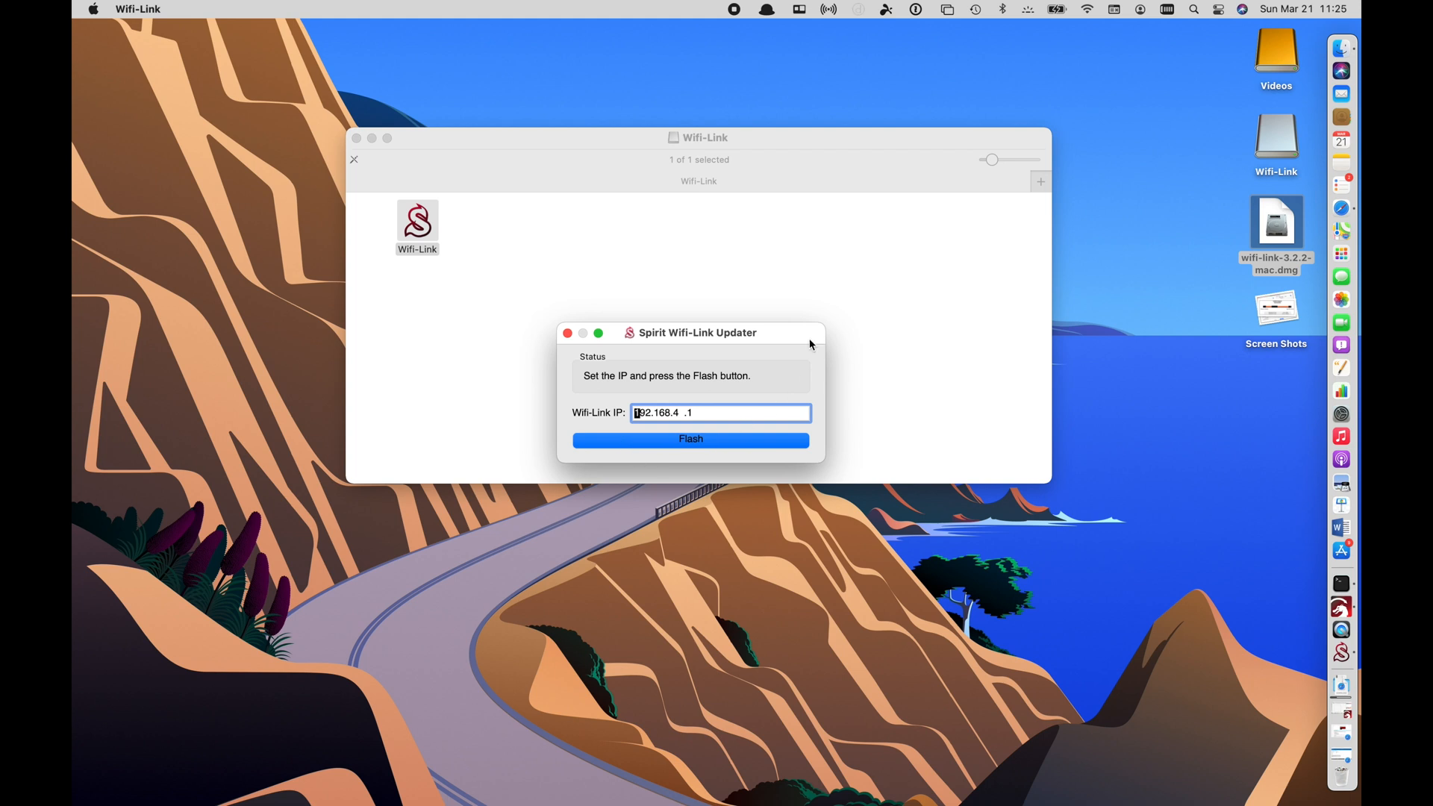
{"action": "mouse_move", "coordinate": [702, 286]}
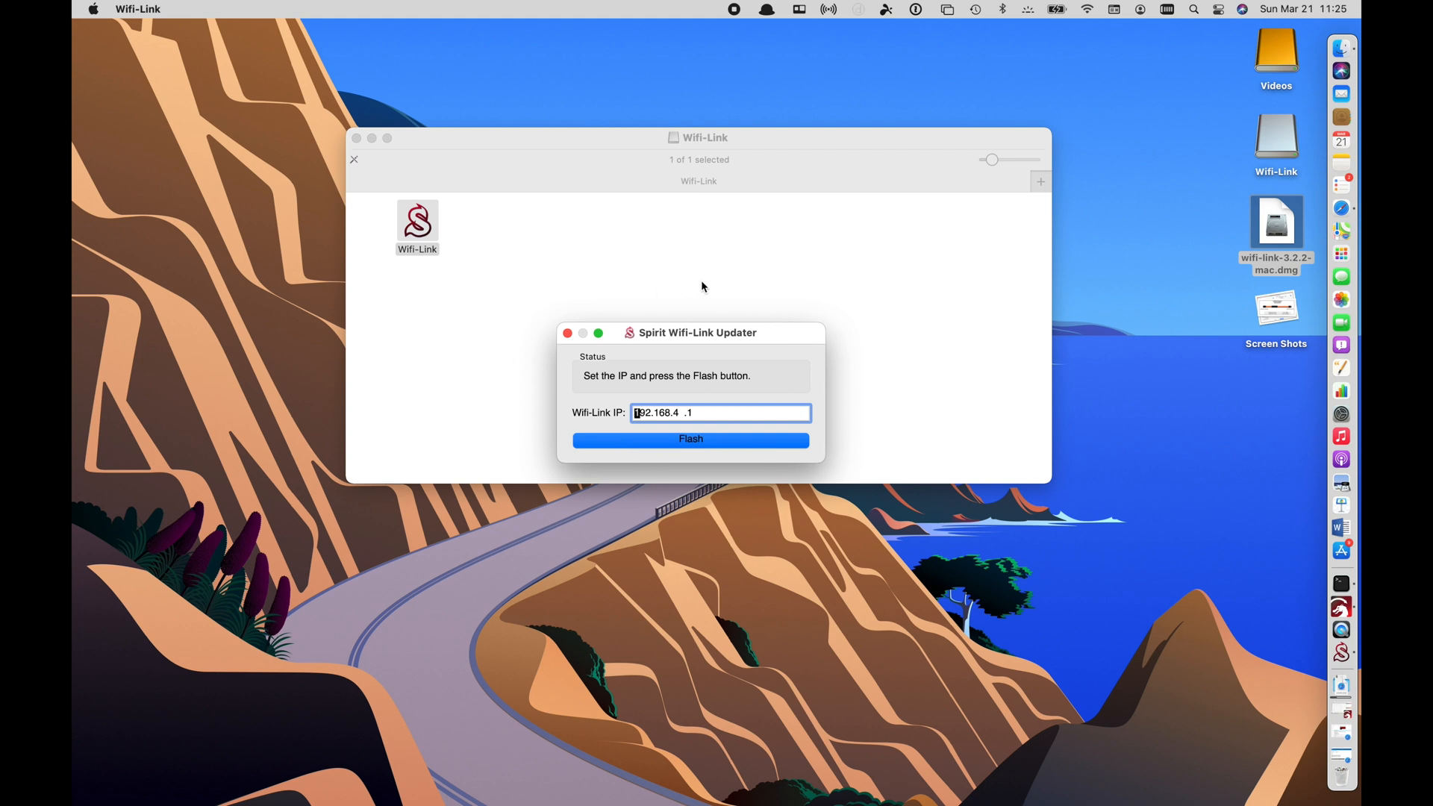
{"action": "mouse_move", "coordinate": [589, 474]}
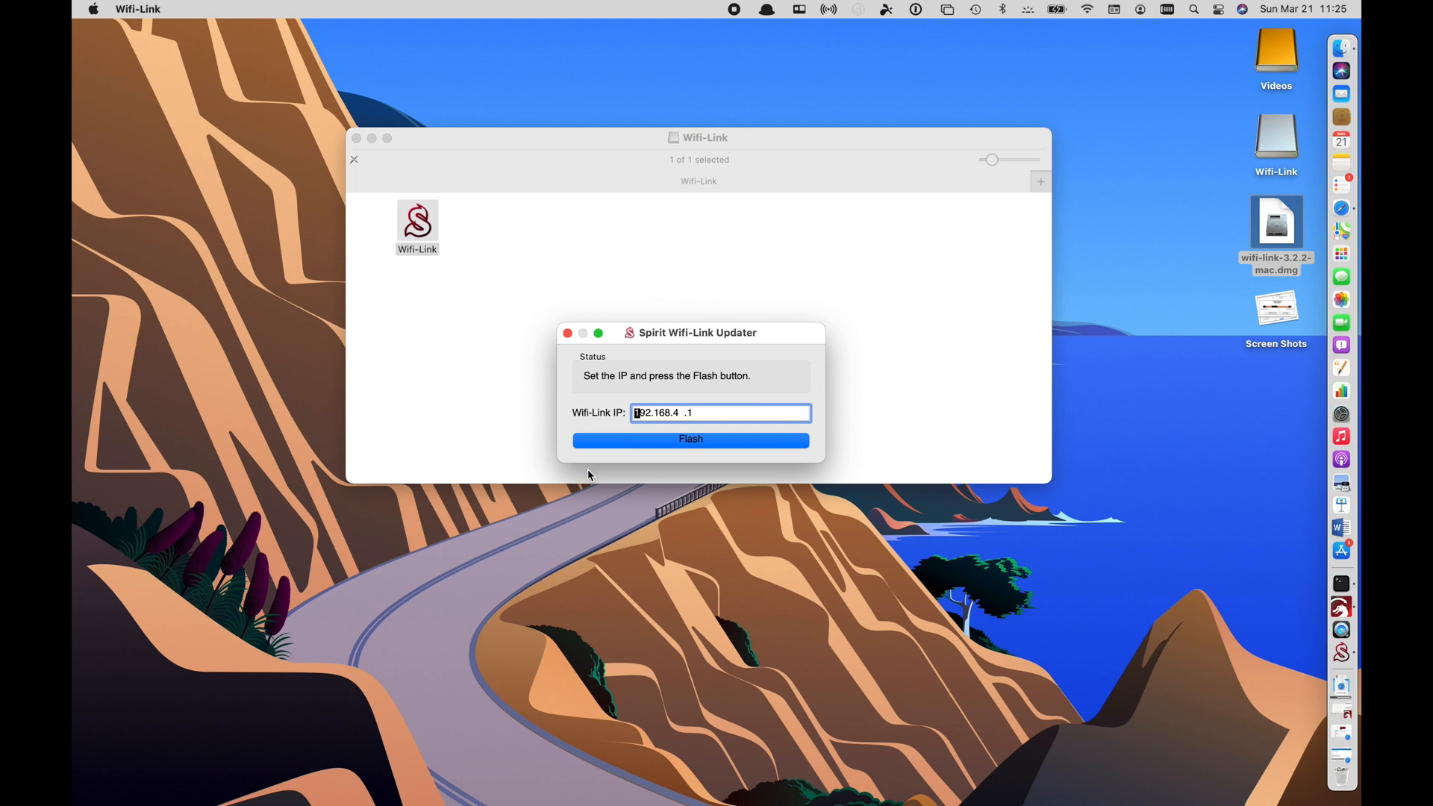
{"action": "mouse_move", "coordinate": [567, 442]}
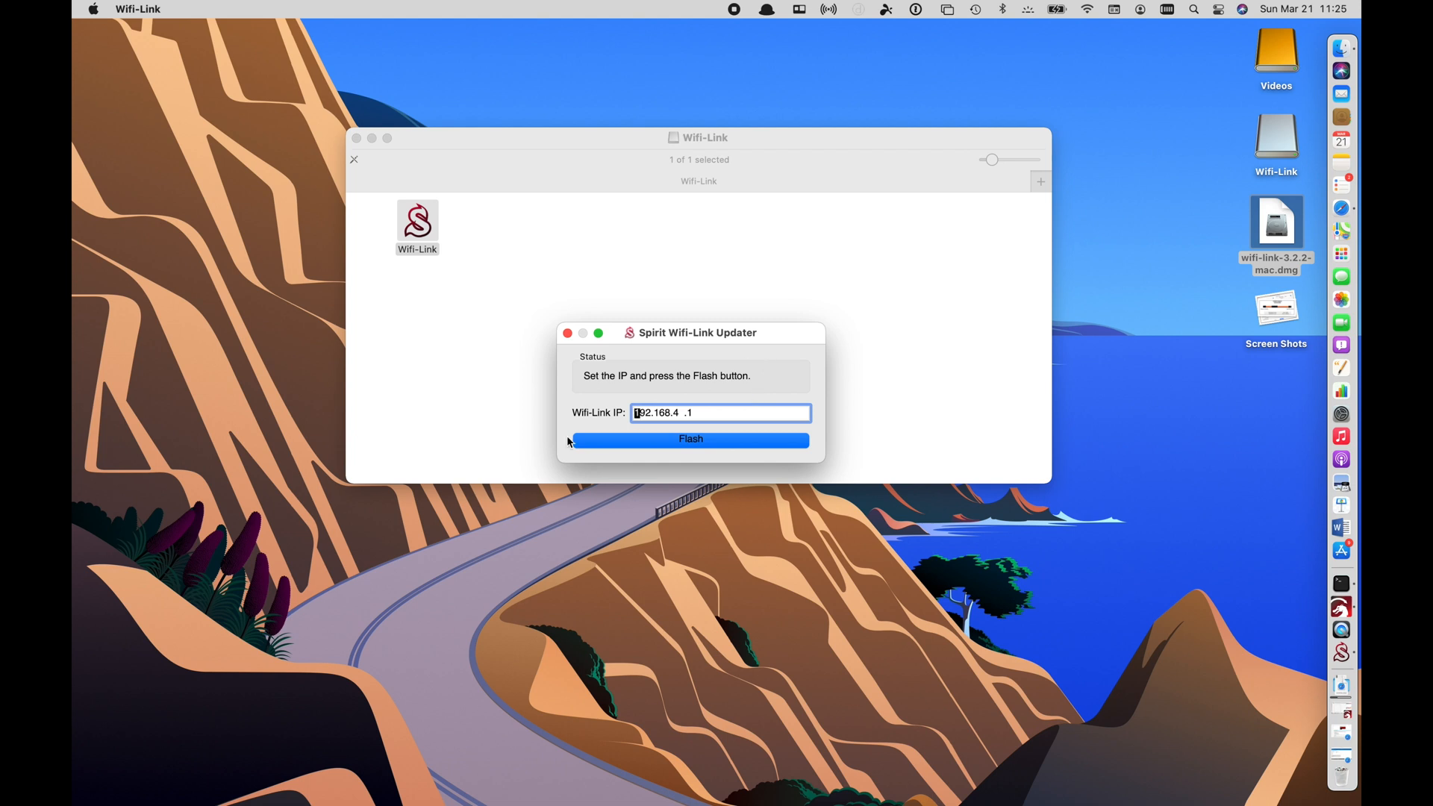
{"action": "mouse_move", "coordinate": [1034, 194]}
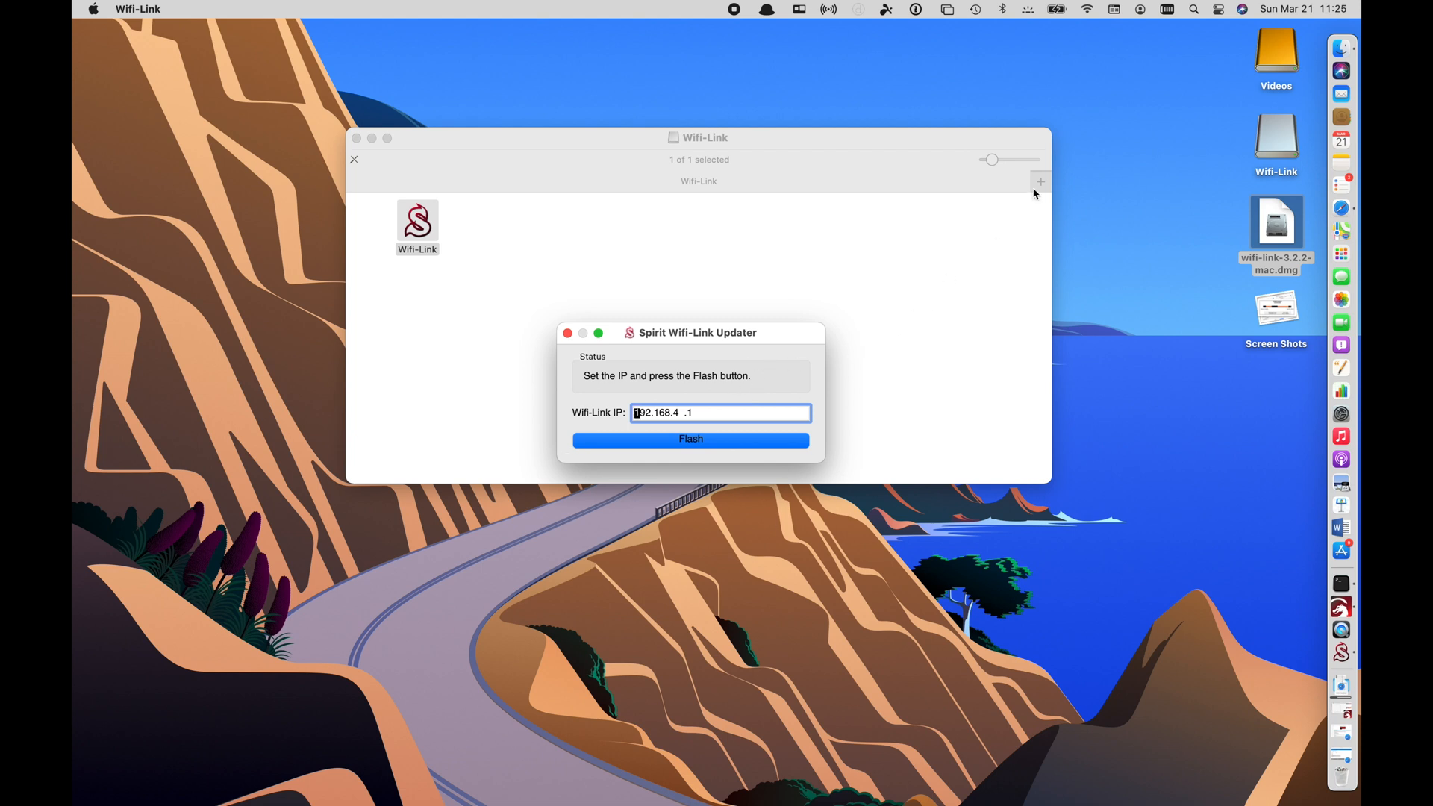
{"action": "mouse_move", "coordinate": [1089, 11]}
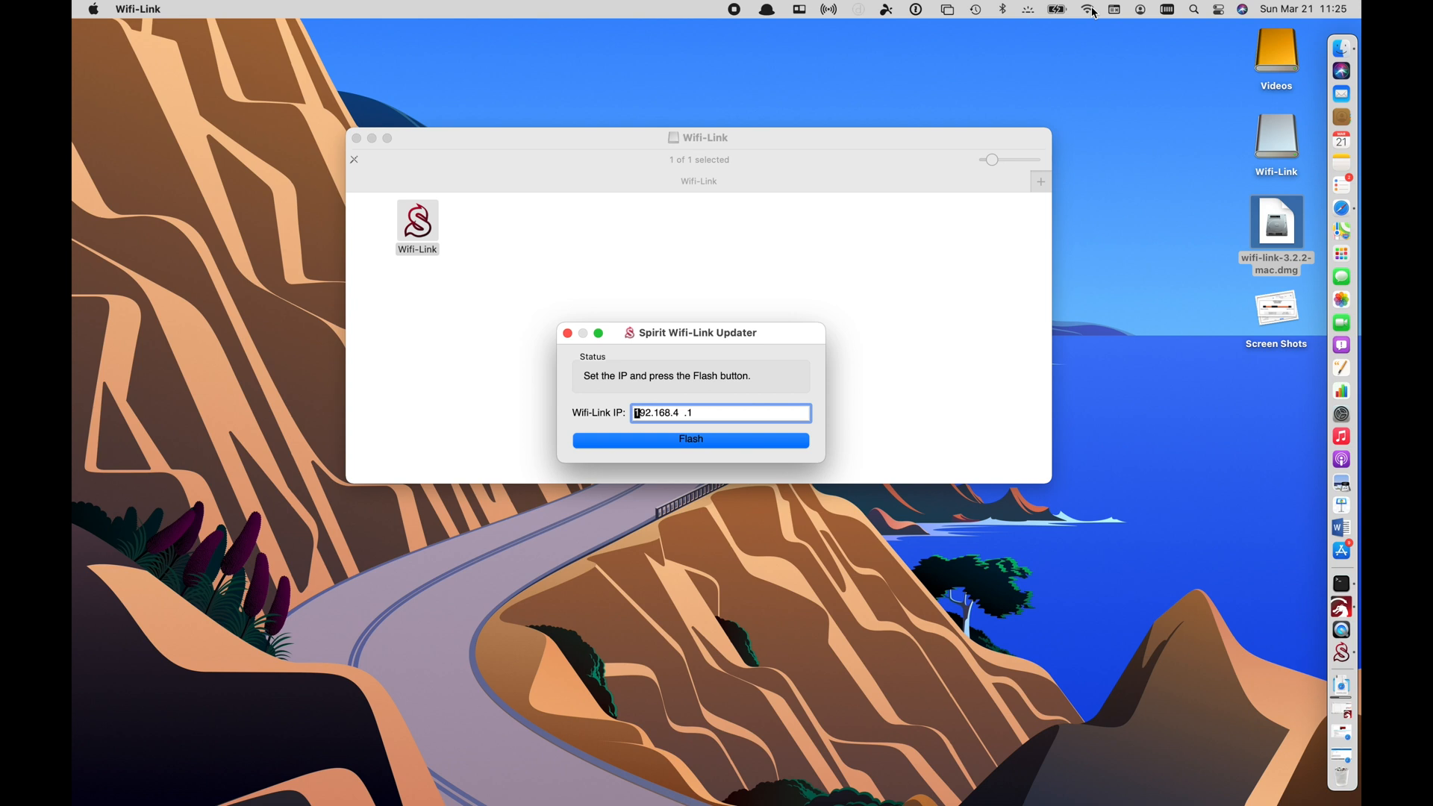
{"action": "mouse_move", "coordinate": [1083, 24]}
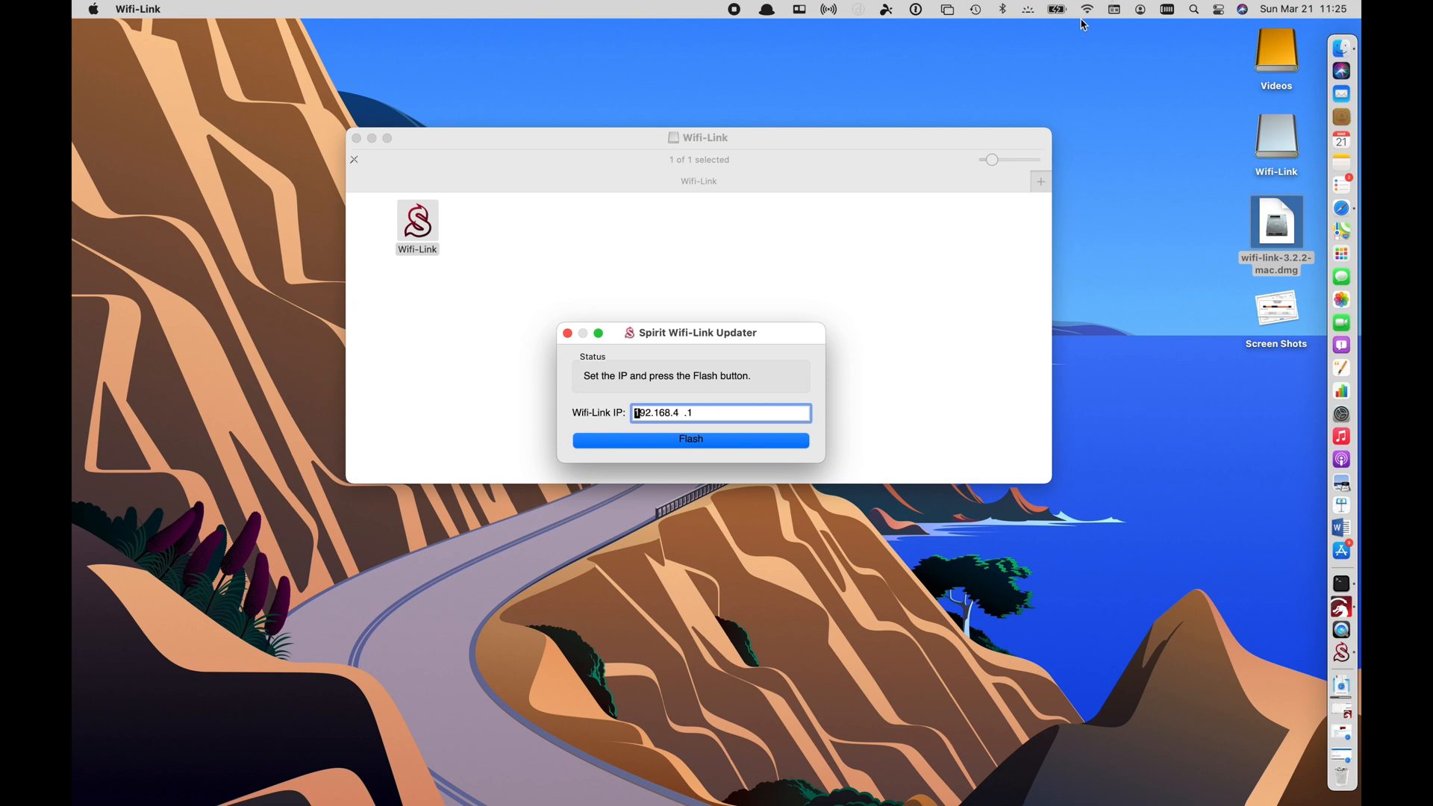
Show the menu-bar Wi-Fi list to join the Spirit Wifi-Link 00B network
{"action": "left_click", "coordinate": [1086, 9]}
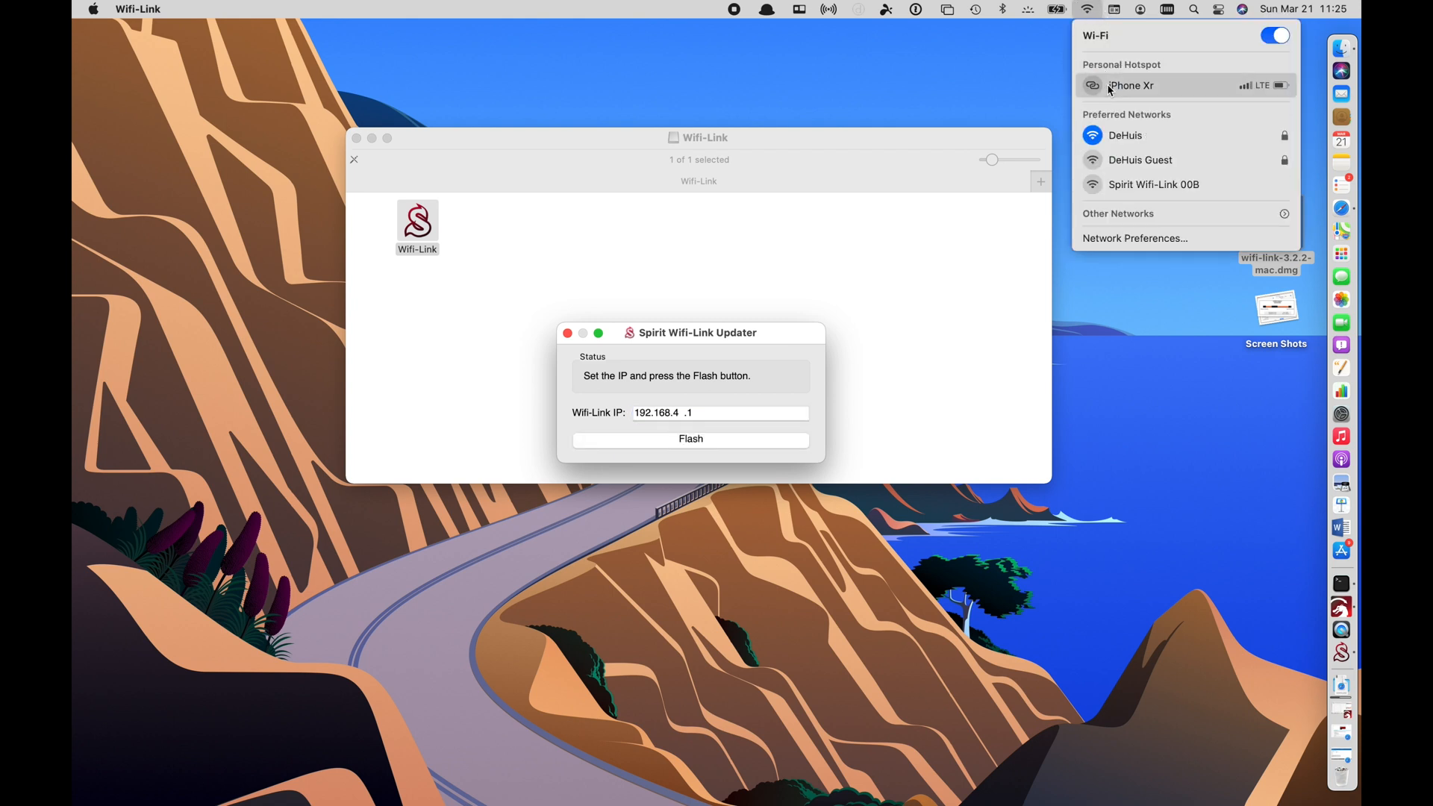
{"action": "mouse_move", "coordinate": [1165, 191]}
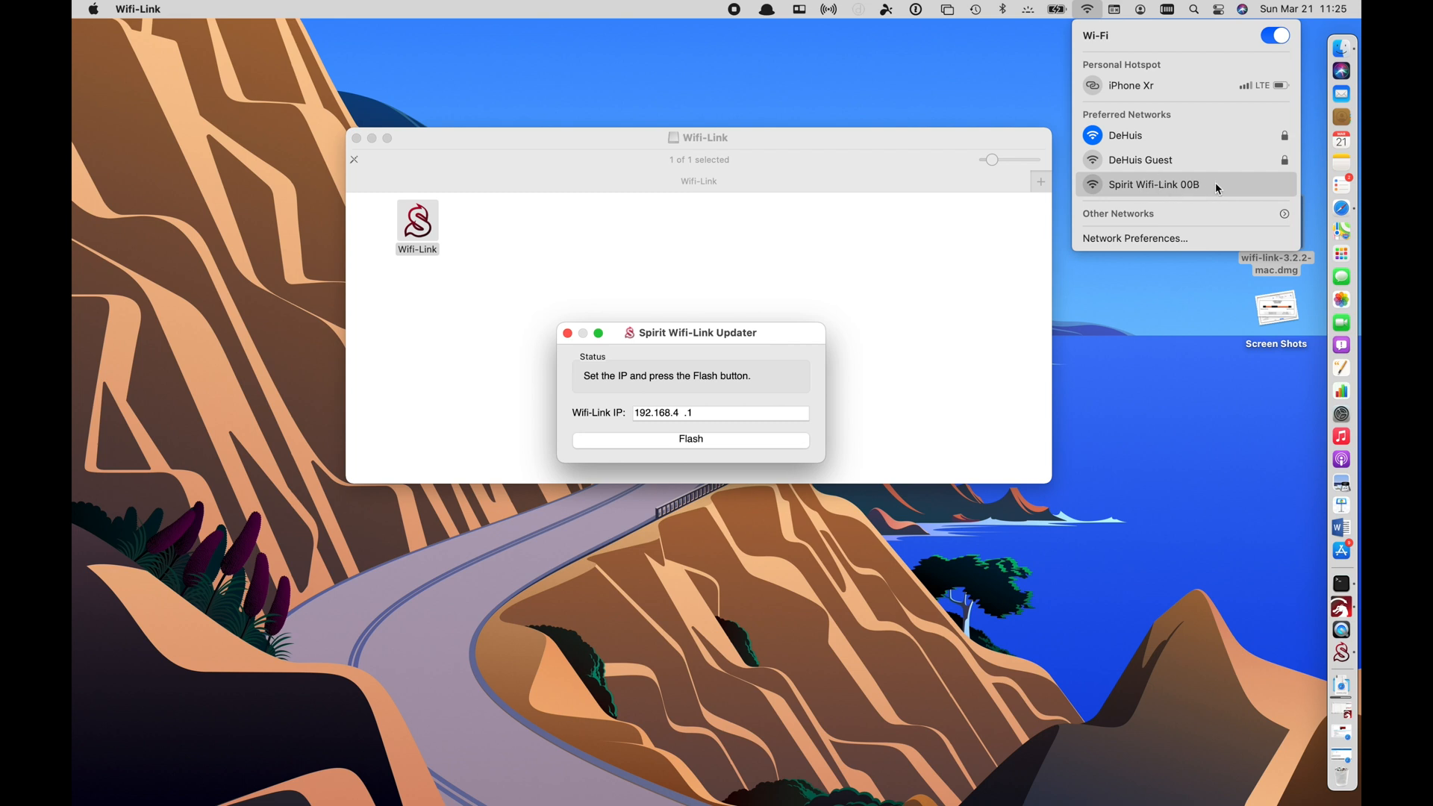
{"action": "mouse_move", "coordinate": [1149, 187]}
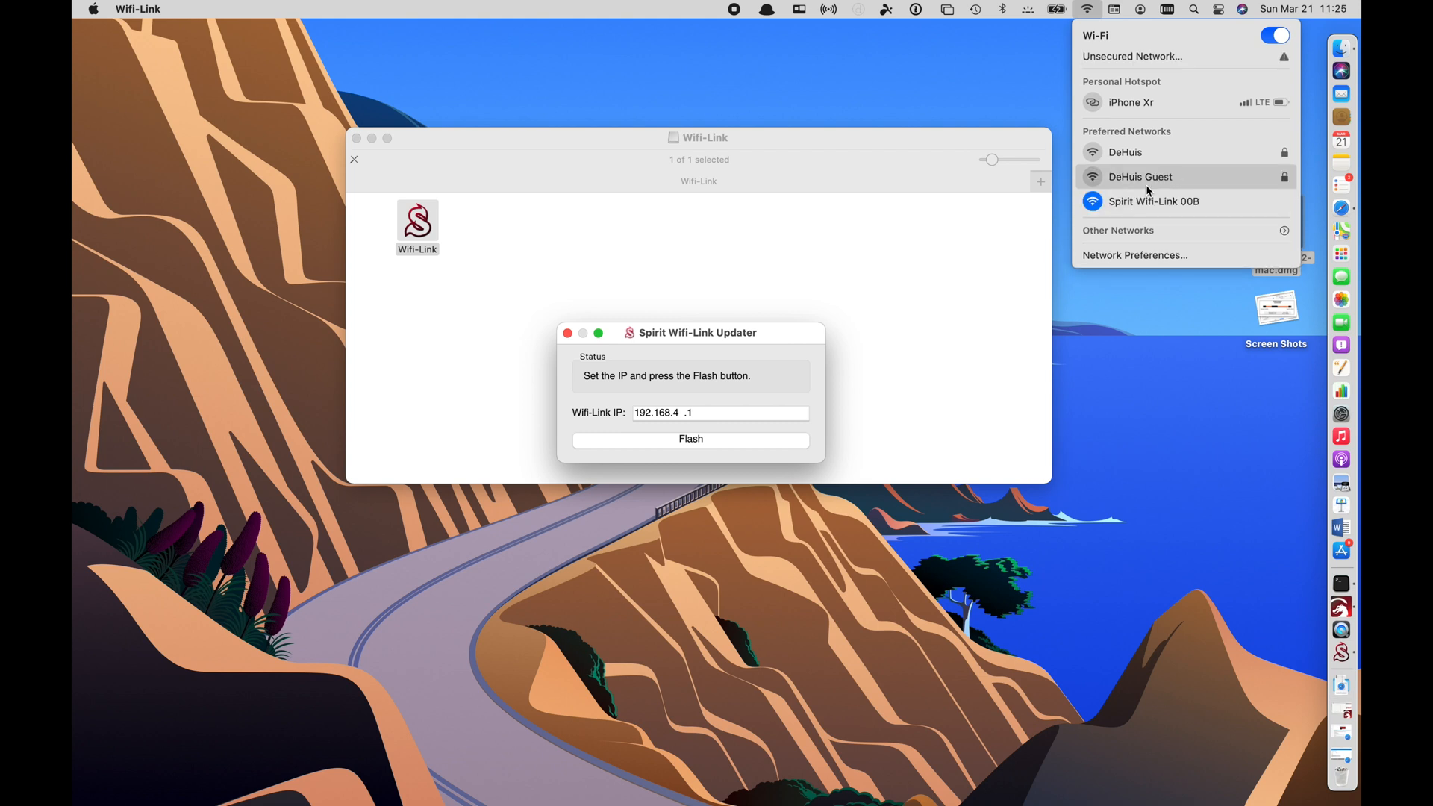
{"action": "mouse_move", "coordinate": [1144, 220]}
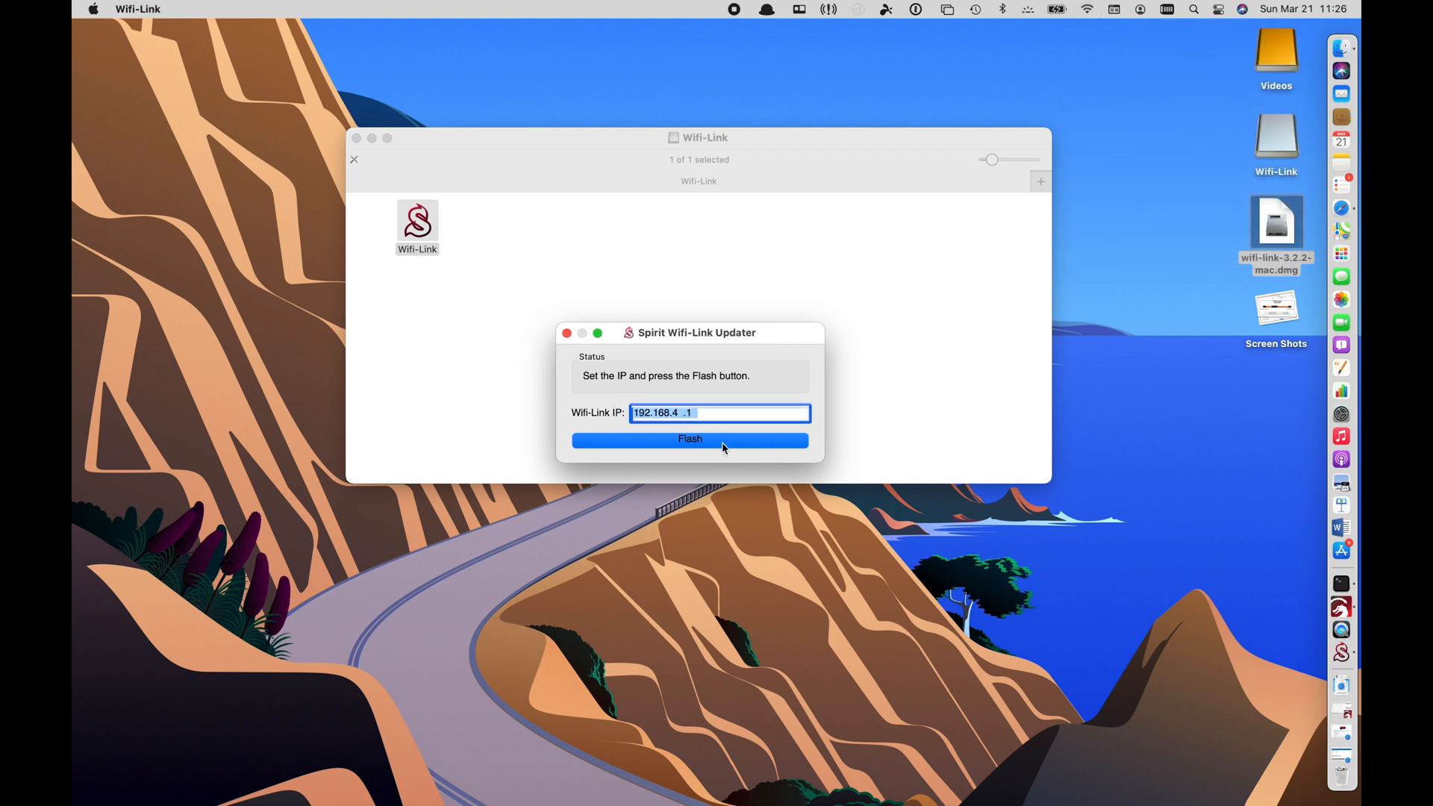
Flash the firmware to the Wi-Fi-Link at 192.168.4.1 and close the updater after success
{"action": "left_click", "coordinate": [689, 438]}
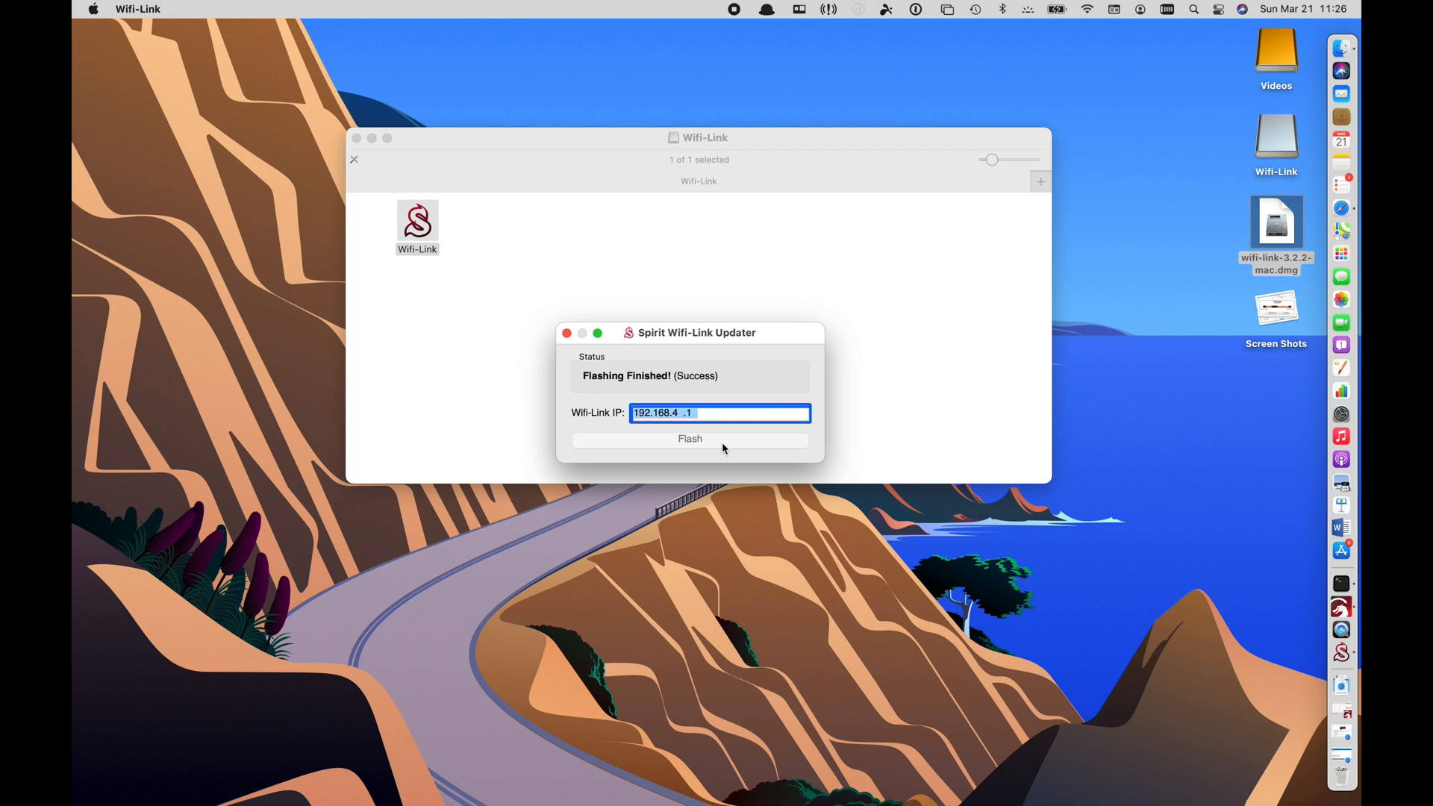
{"action": "mouse_move", "coordinate": [569, 345]}
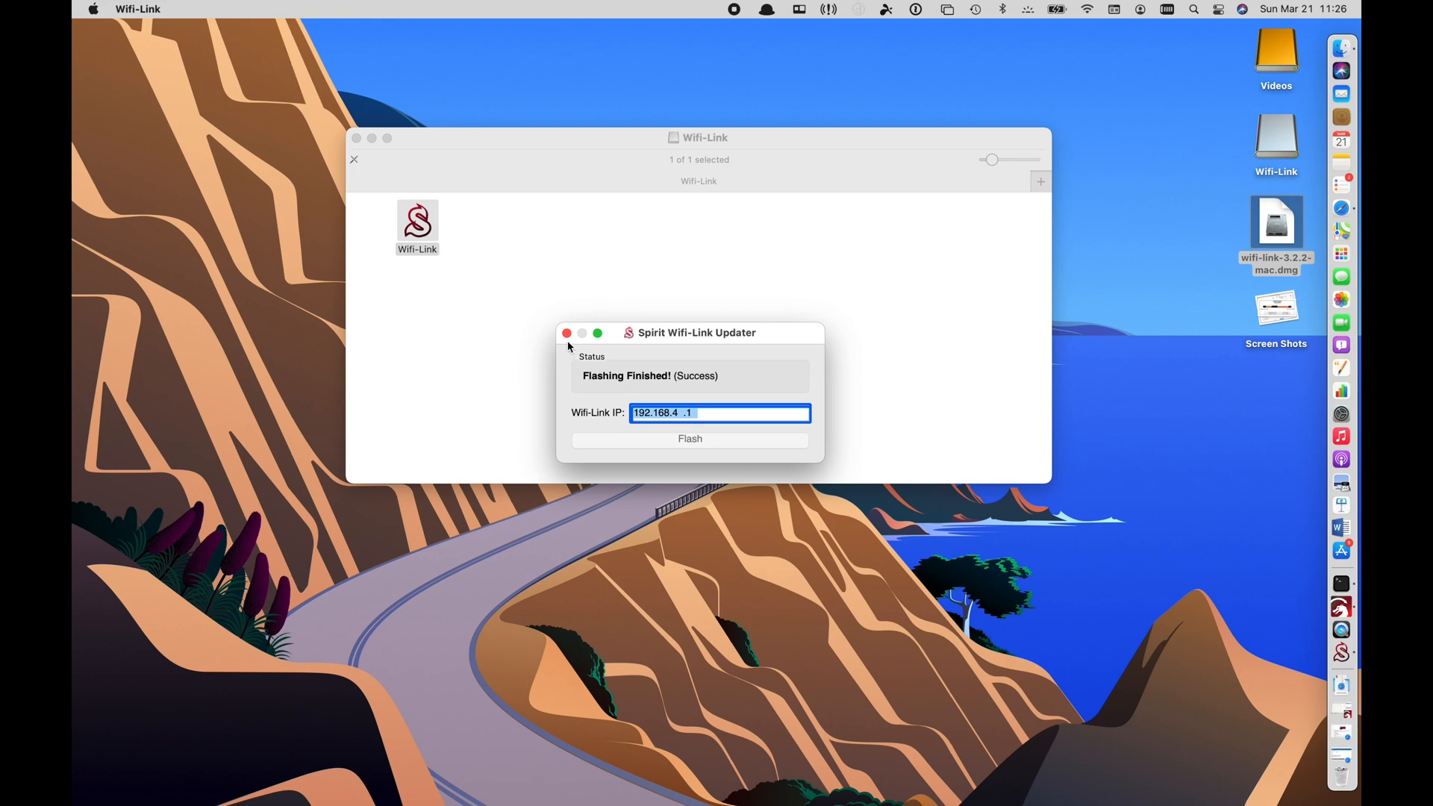
{"action": "left_click", "coordinate": [565, 333]}
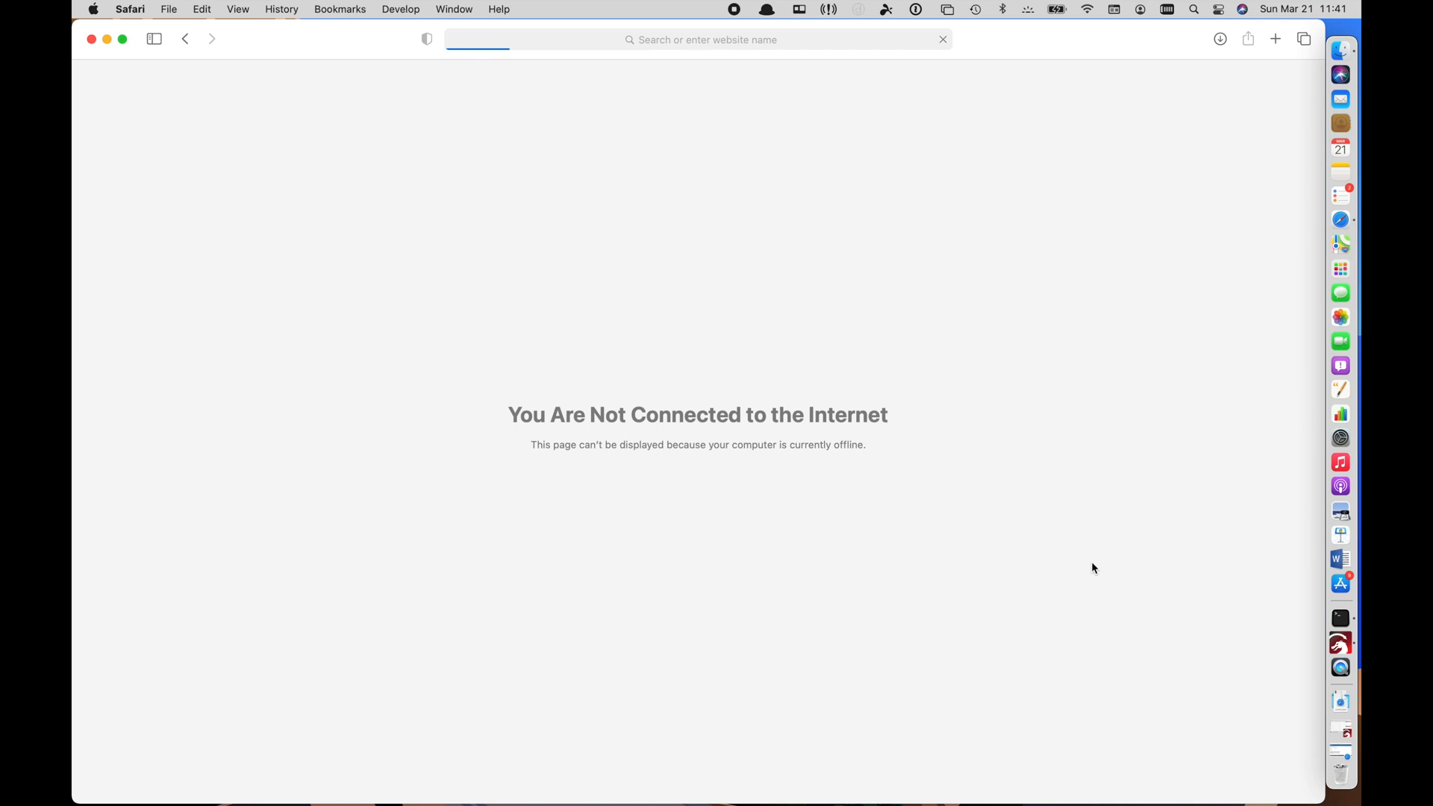
{"action": "mouse_move", "coordinate": [1074, 258]}
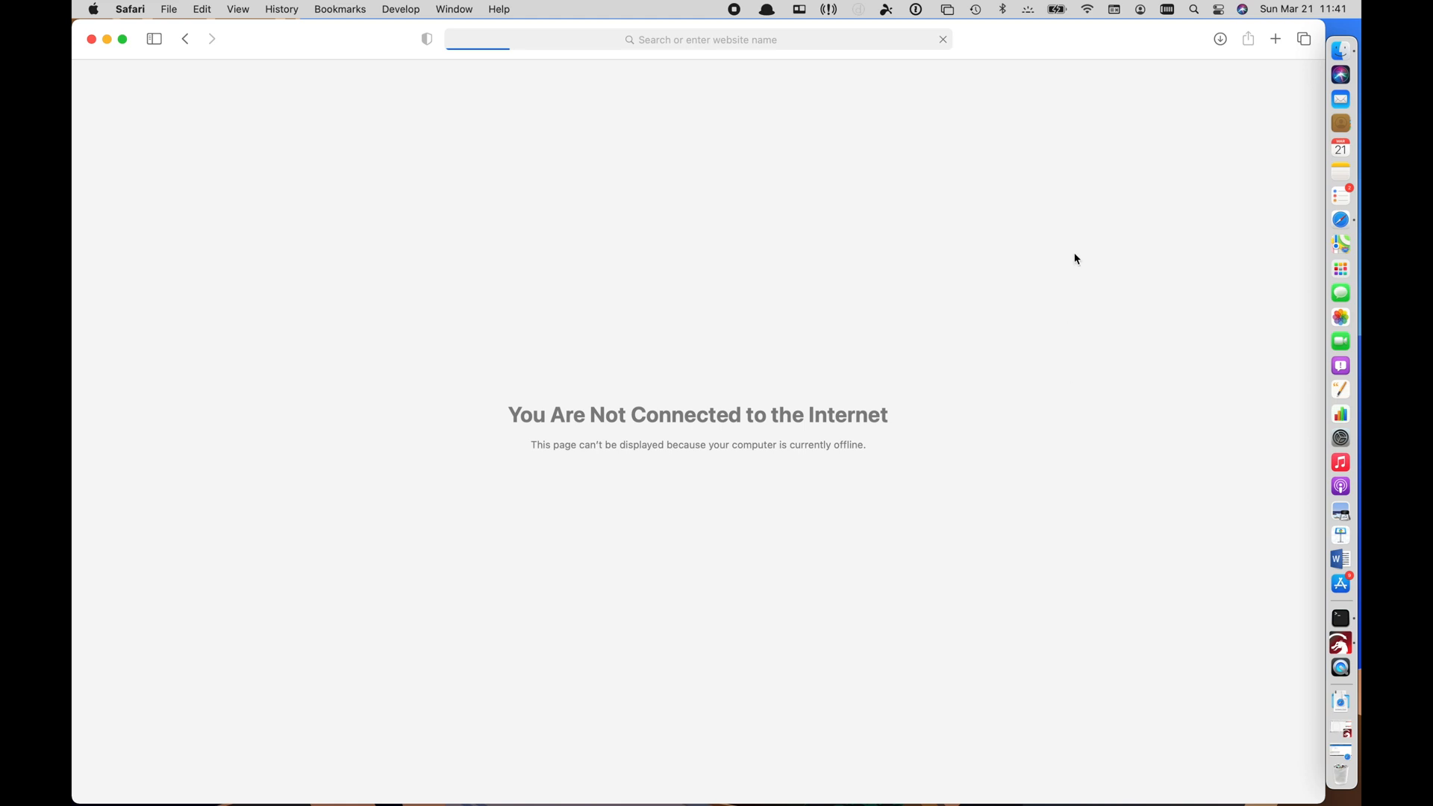
{"action": "mouse_move", "coordinate": [1087, 9]}
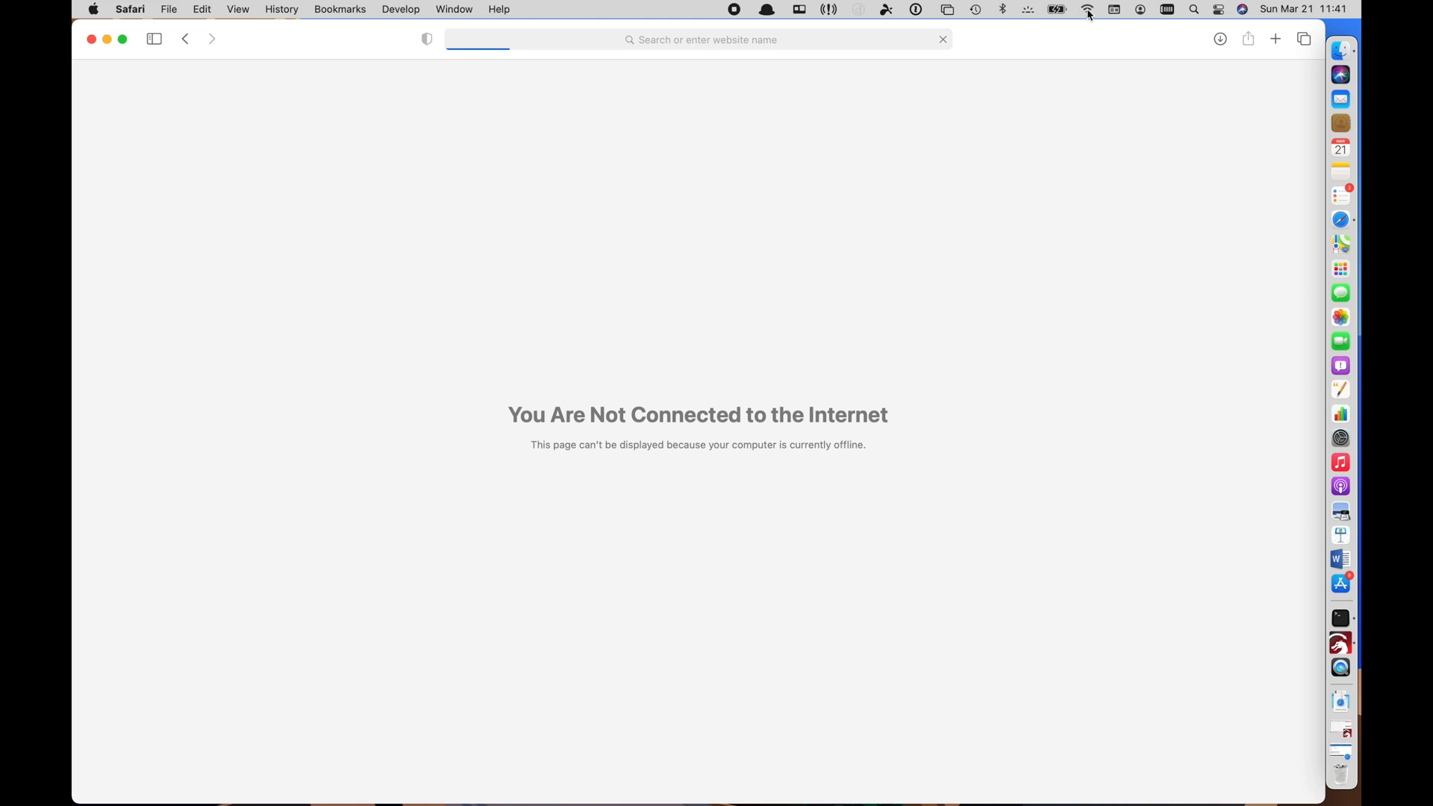
{"action": "left_click", "coordinate": [1086, 8]}
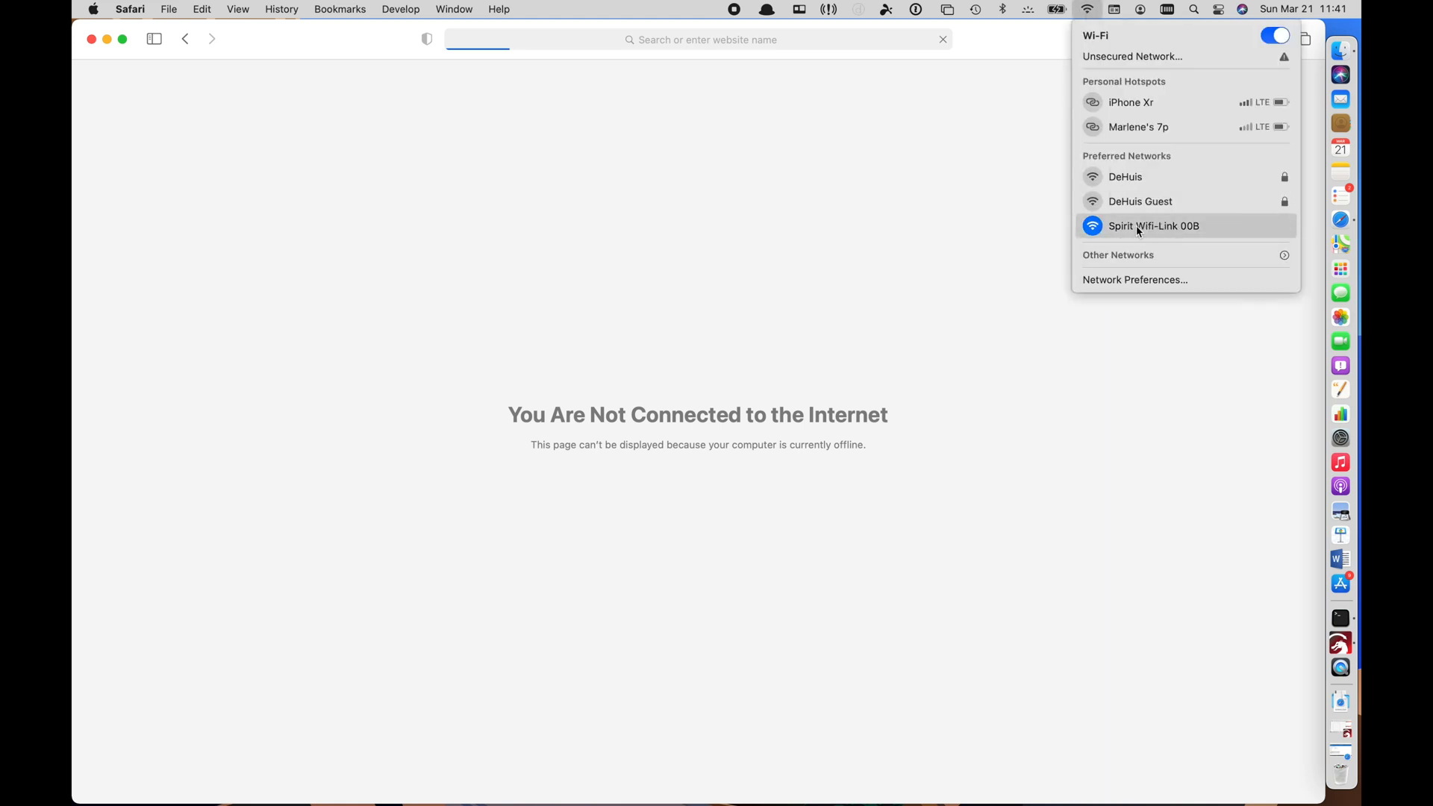
{"action": "left_click", "coordinate": [697, 39]}
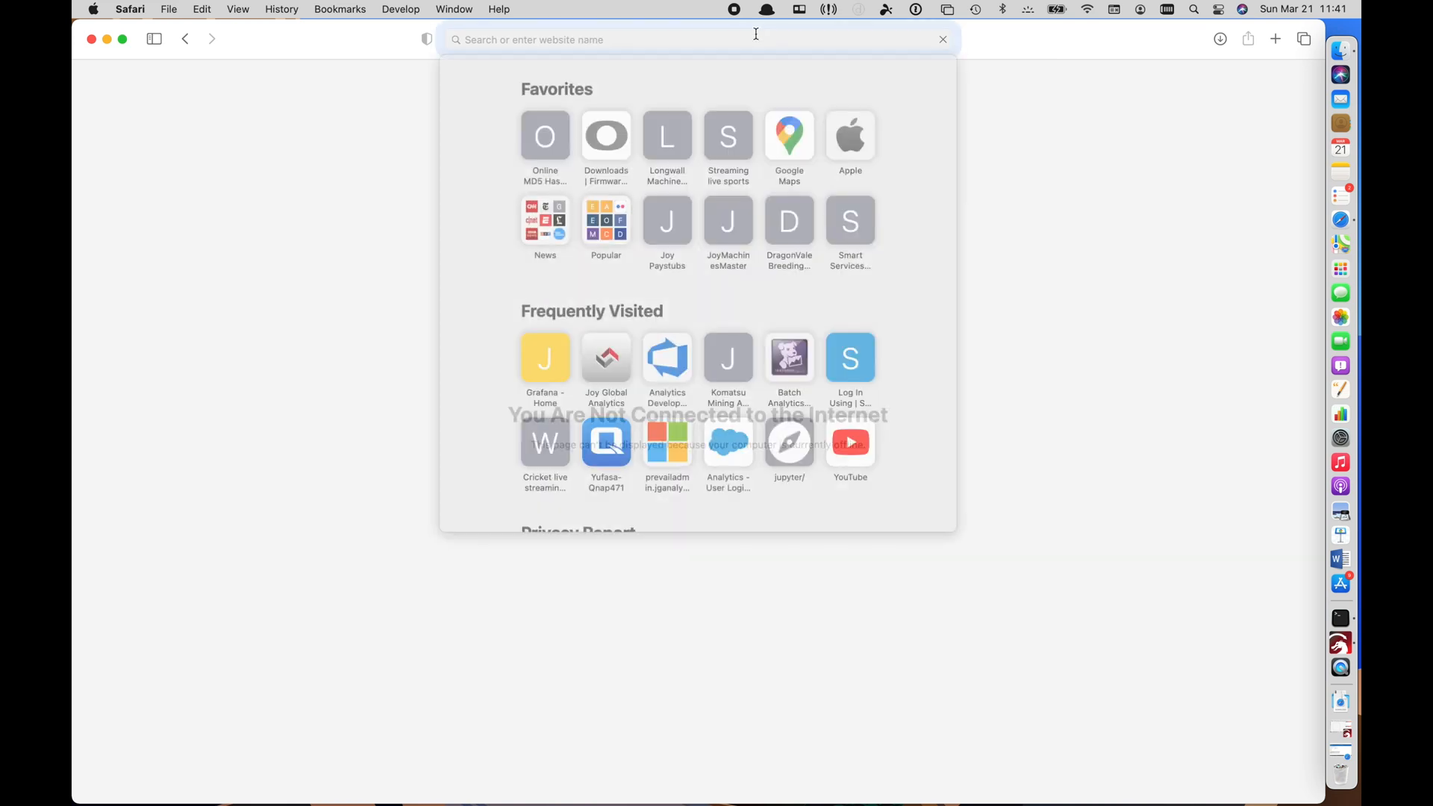
{"action": "type", "text": "http://192.168.4.1"}
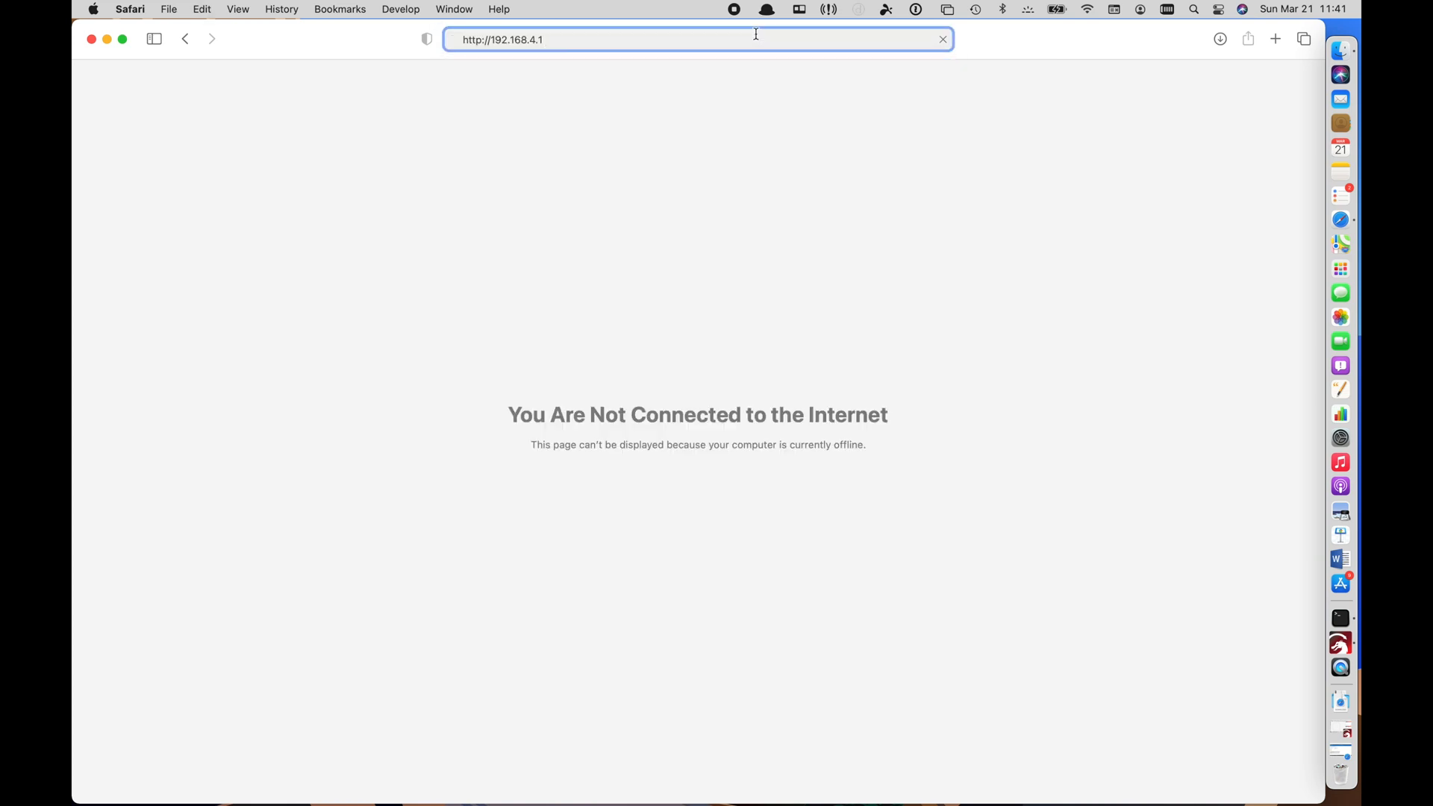
{"action": "key", "text": "Return"}
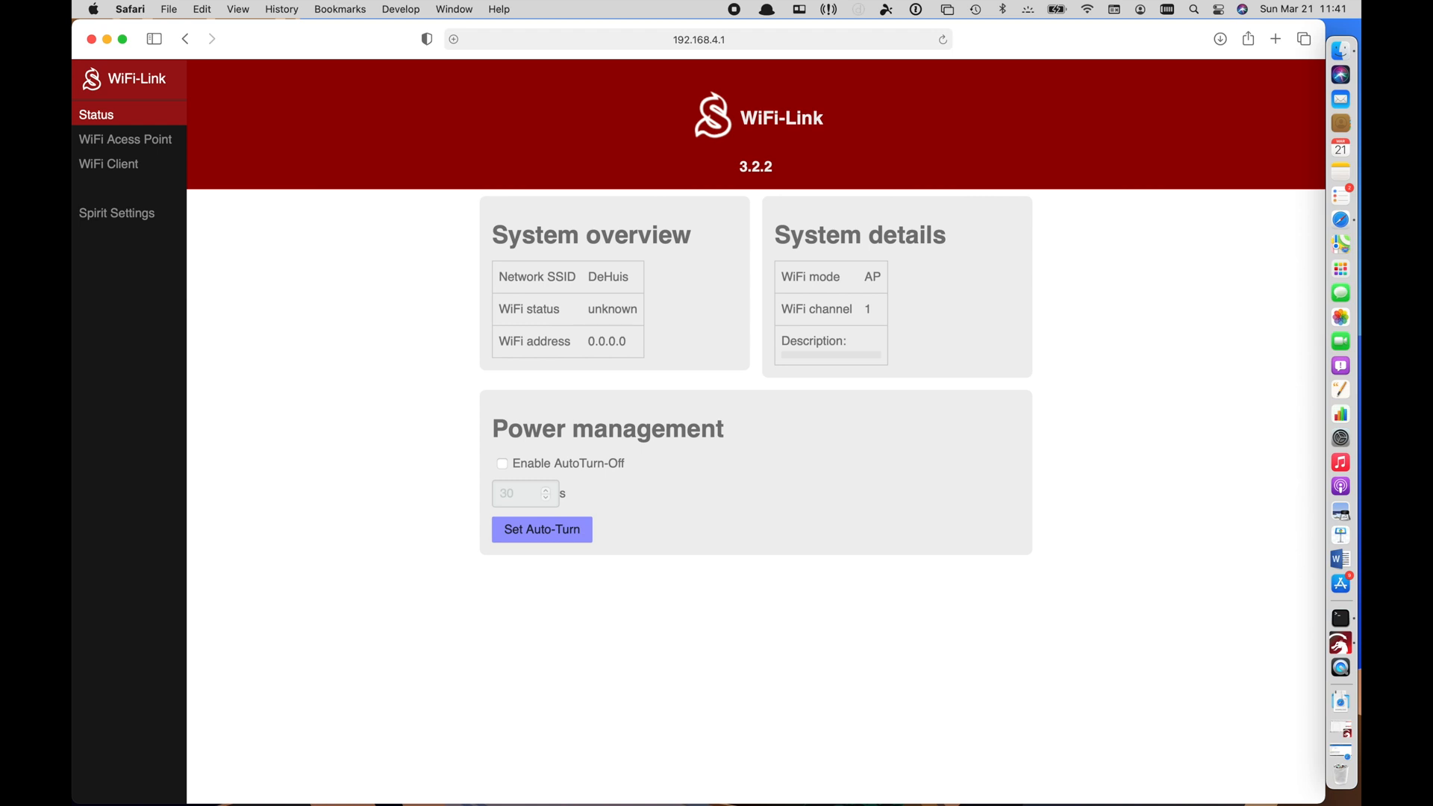
{"action": "mouse_move", "coordinate": [117, 213]}
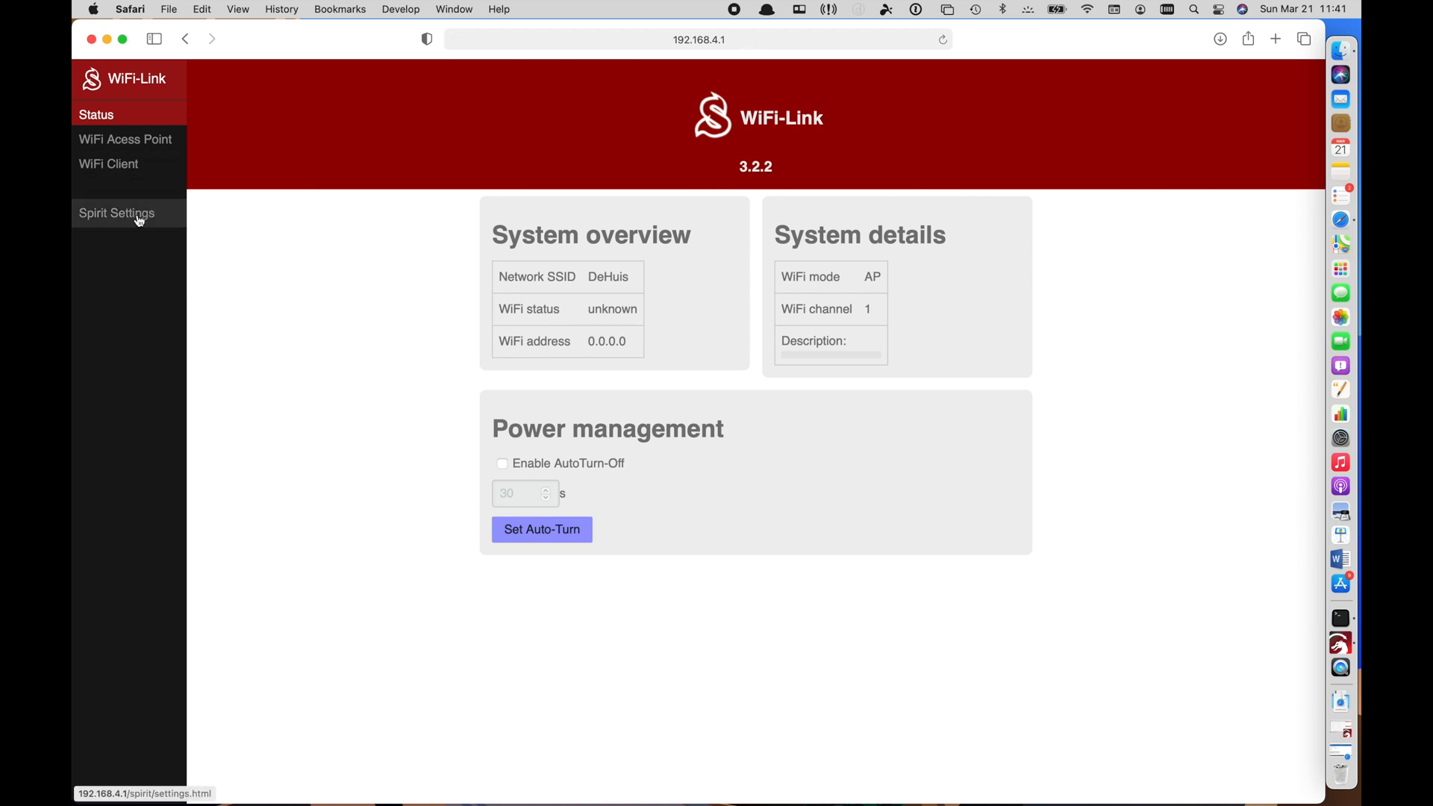
Enter the unit's Spirit Settings and view its General page
{"action": "left_click", "coordinate": [117, 212]}
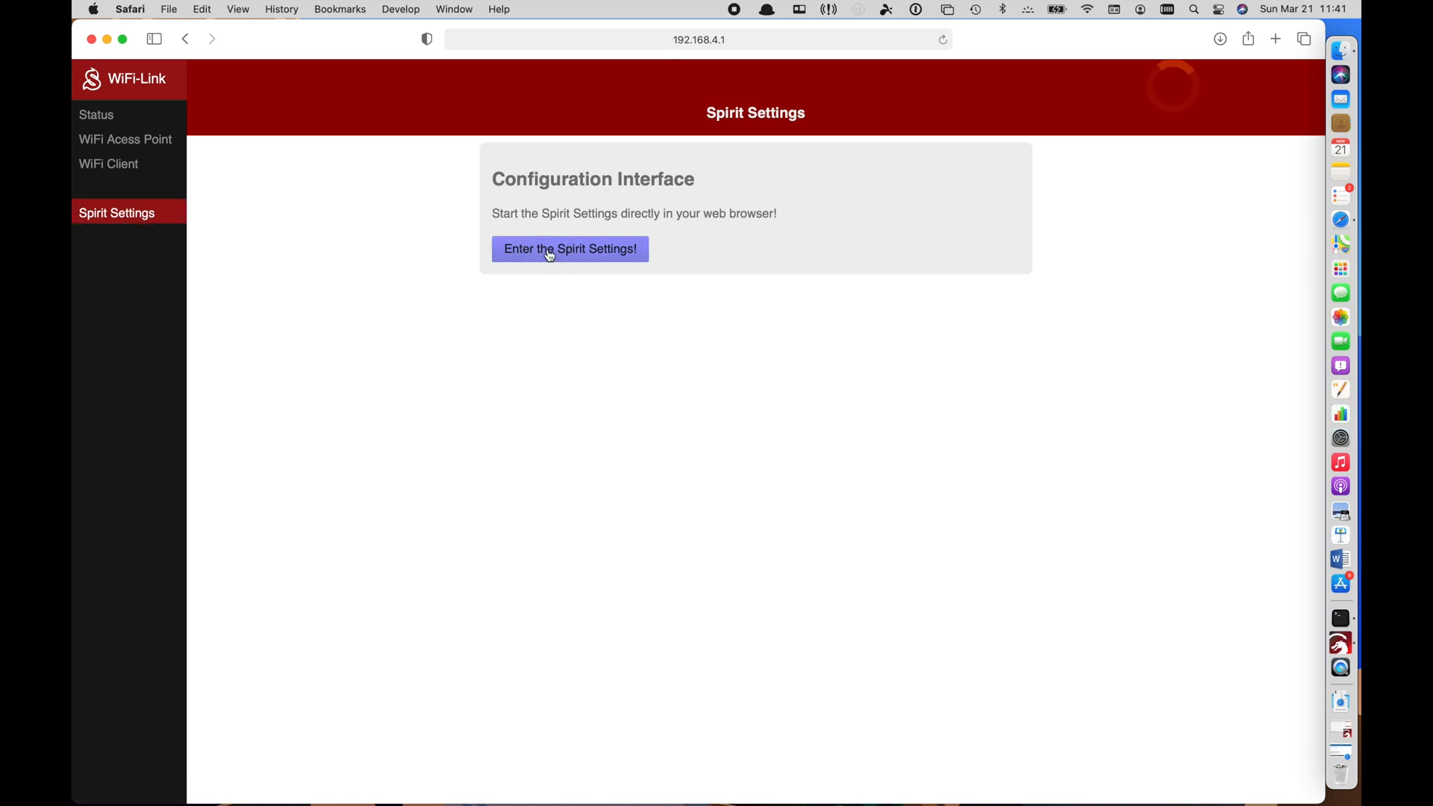
{"action": "left_click", "coordinate": [569, 249]}
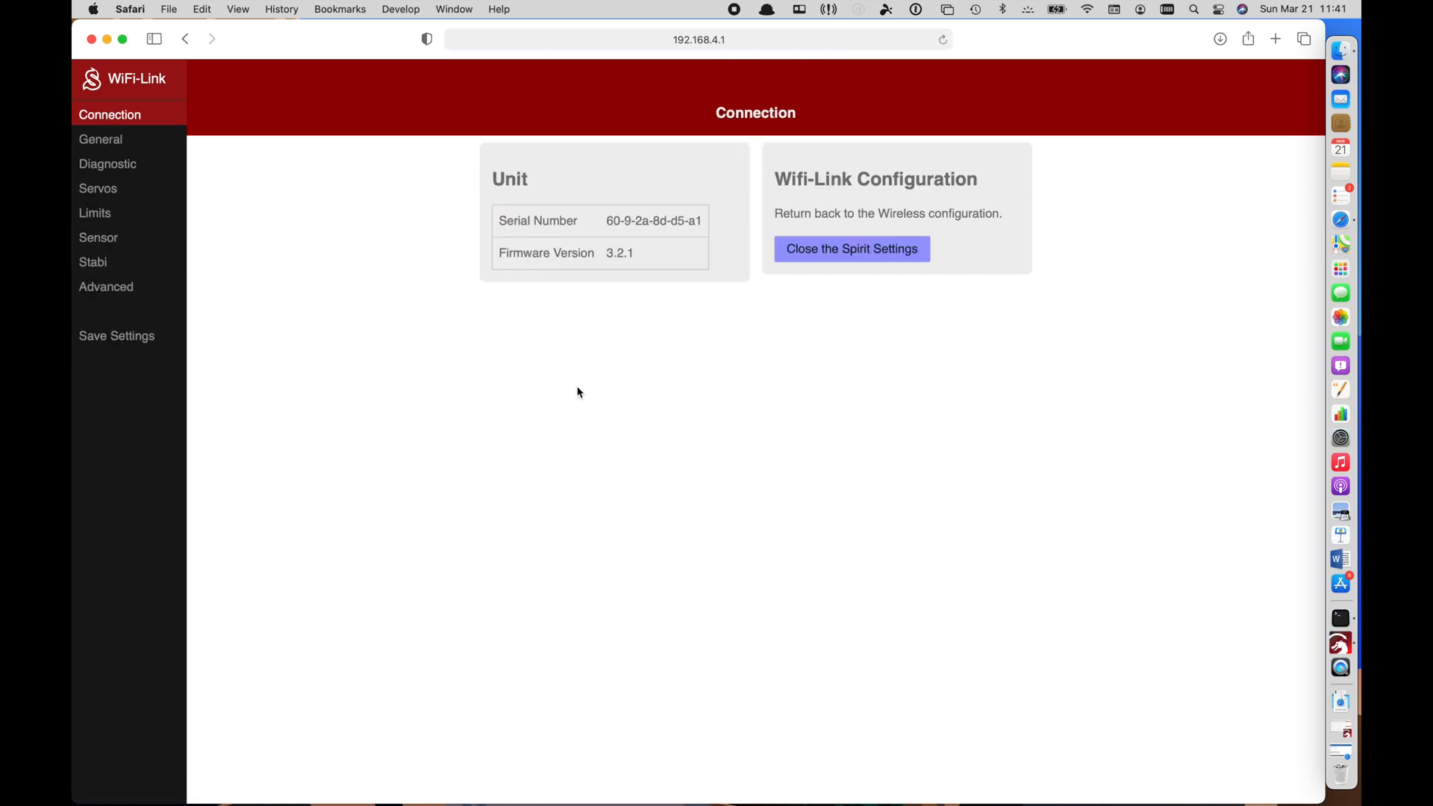
{"action": "mouse_move", "coordinate": [938, 446]}
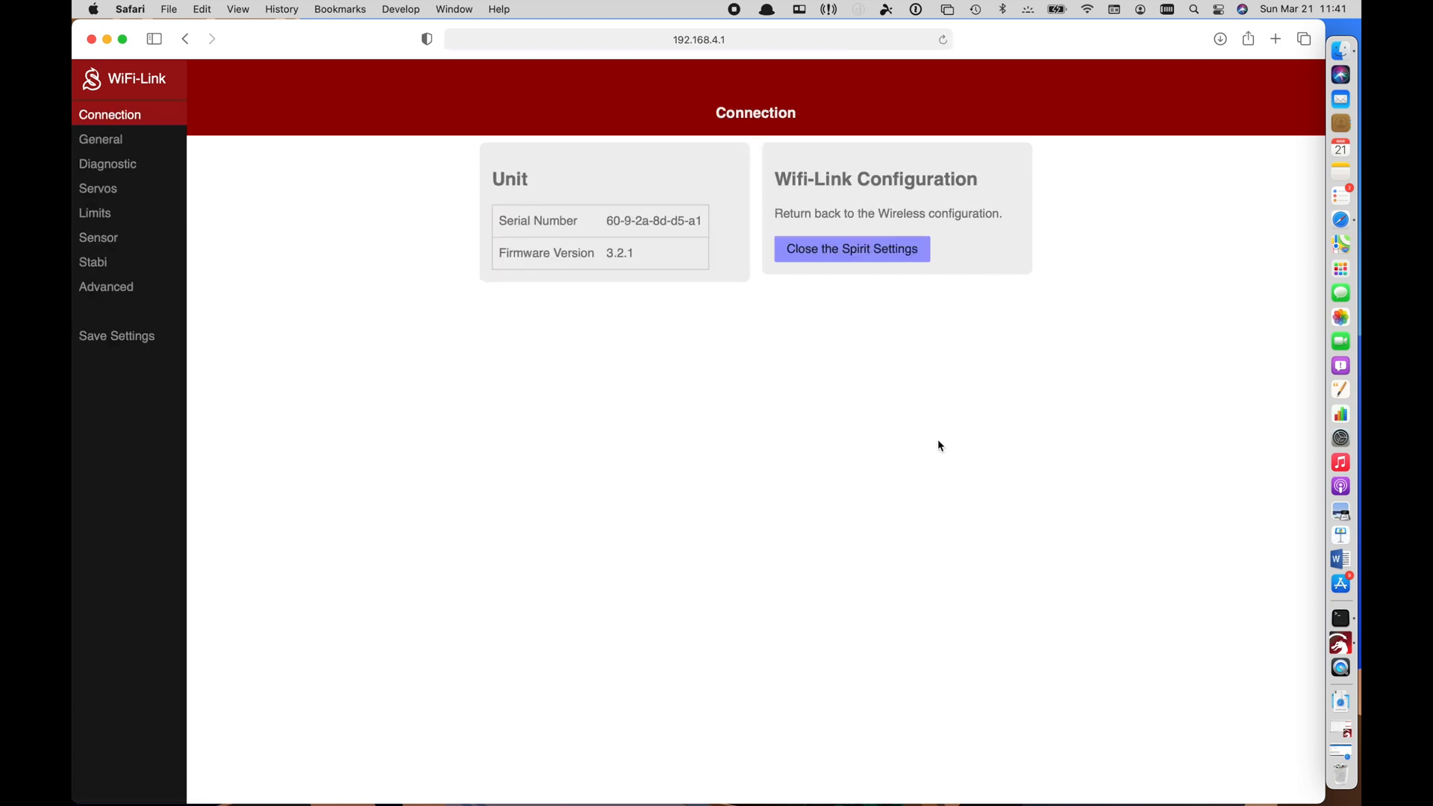
{"action": "mouse_move", "coordinate": [569, 381]}
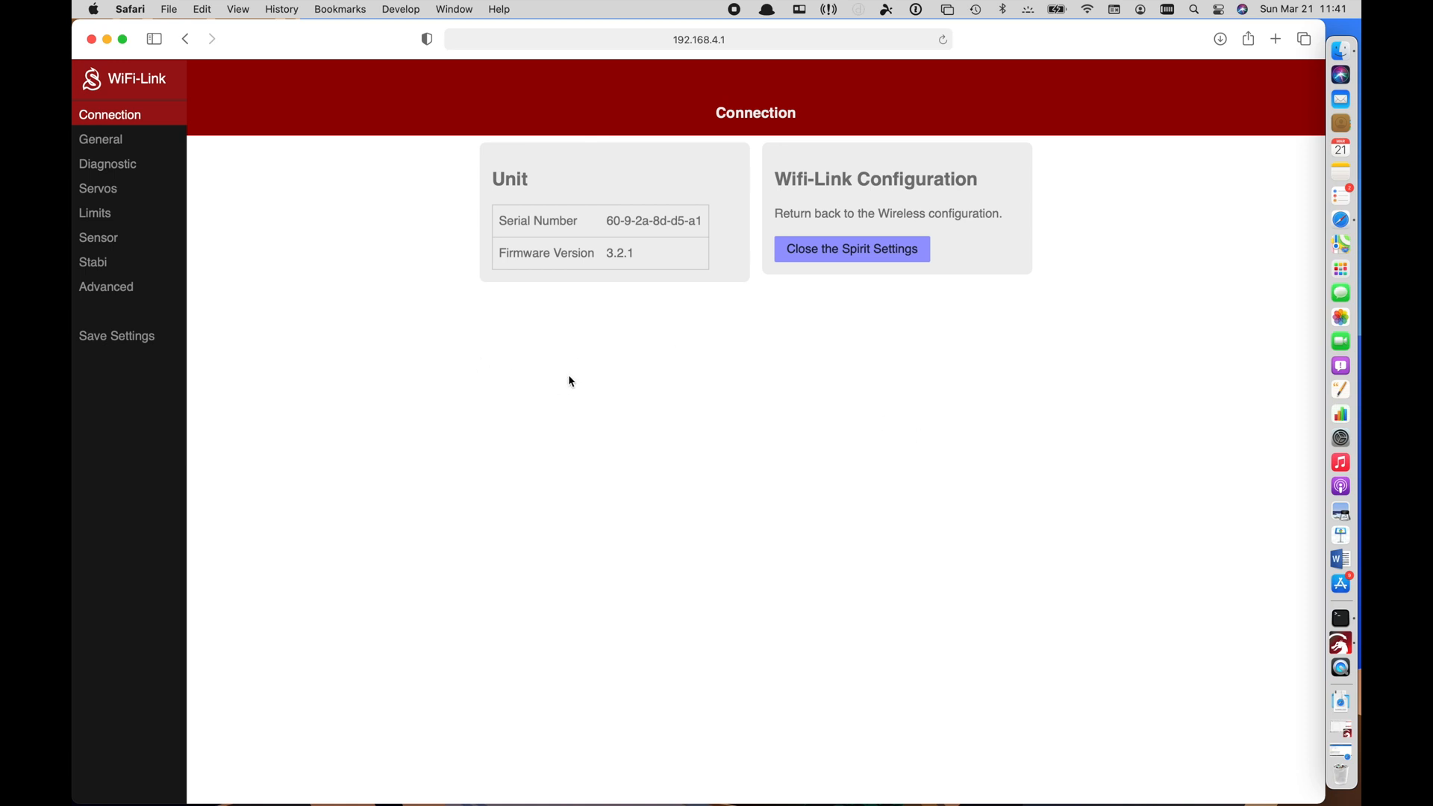
{"action": "mouse_move", "coordinate": [637, 258]}
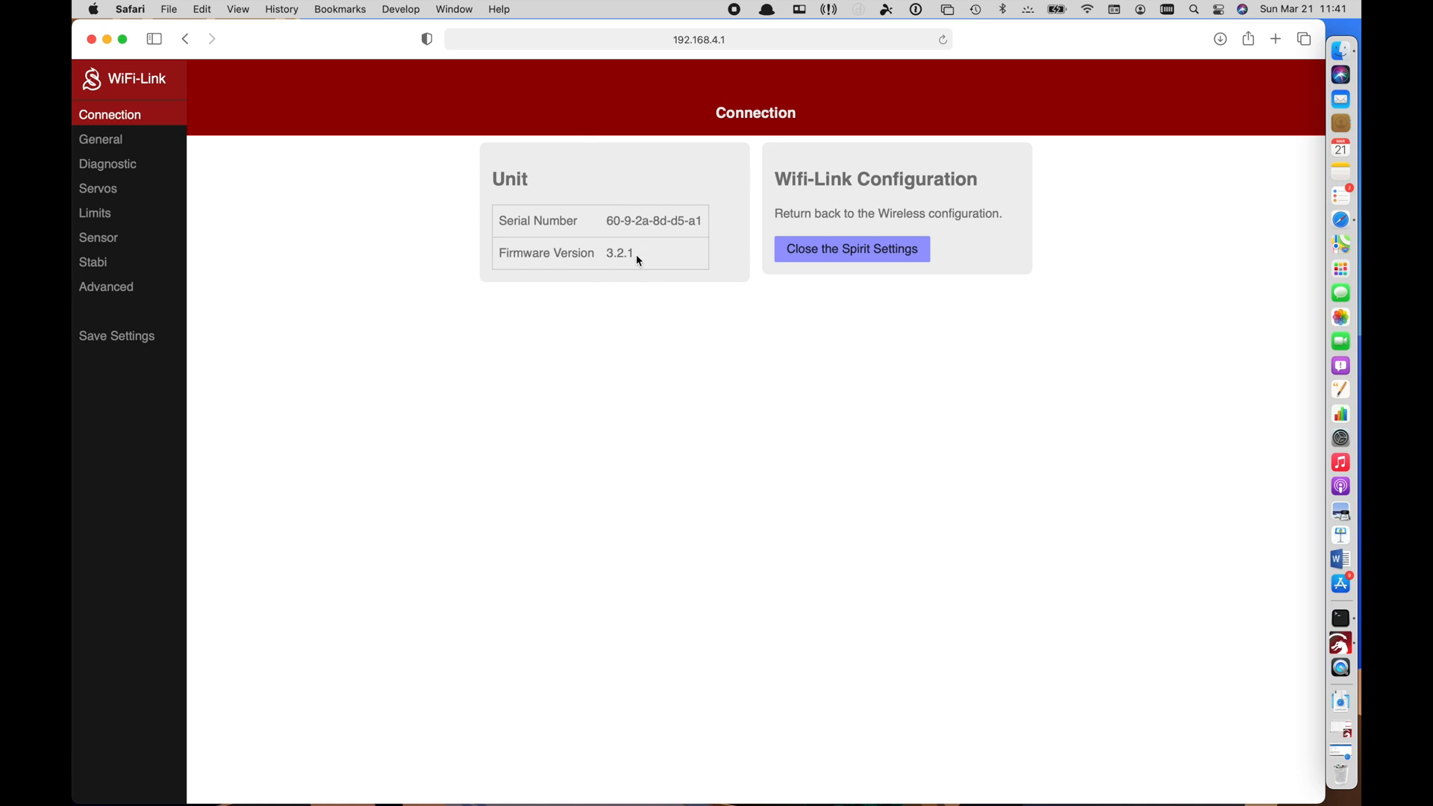
{"action": "mouse_move", "coordinate": [290, 288]}
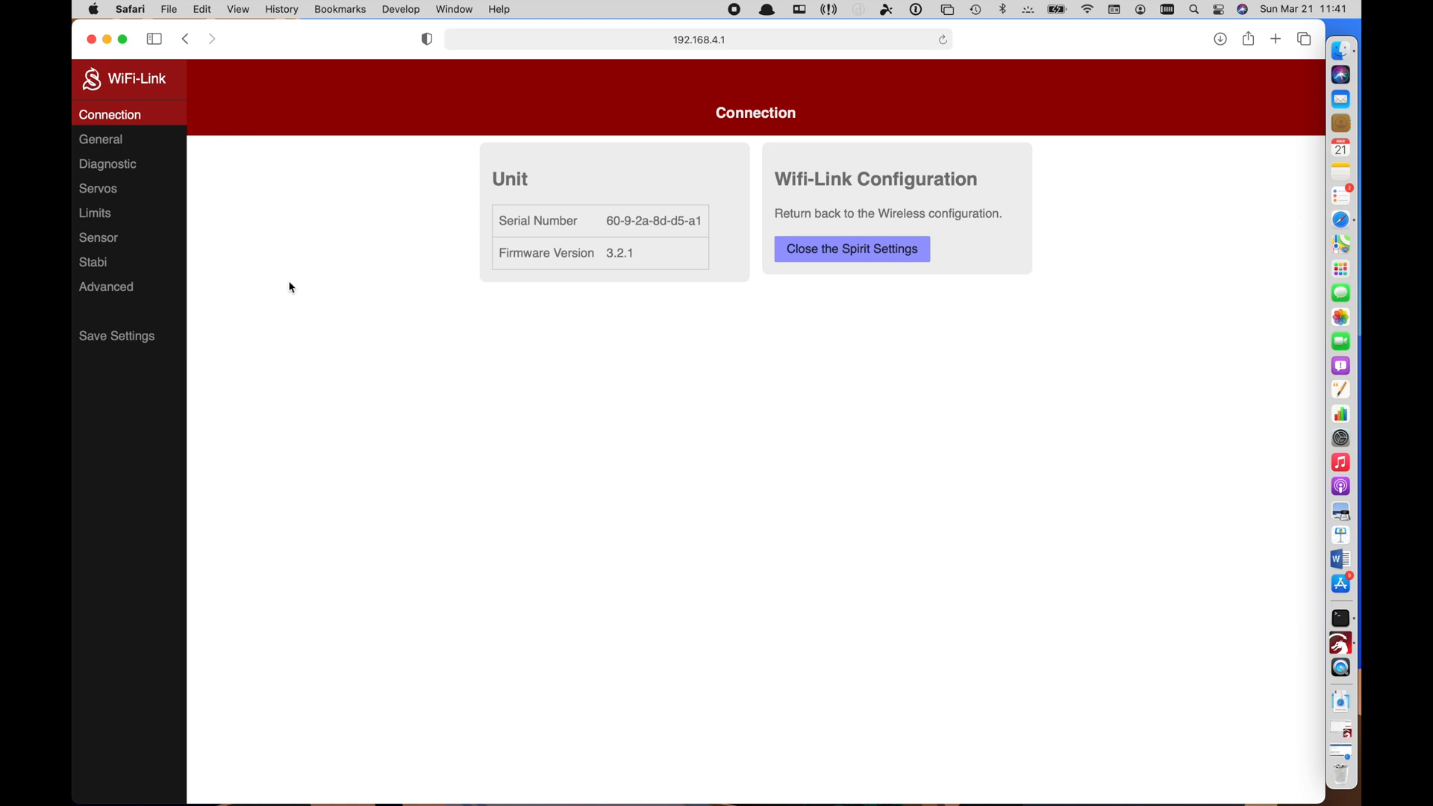
{"action": "left_click", "coordinate": [100, 138]}
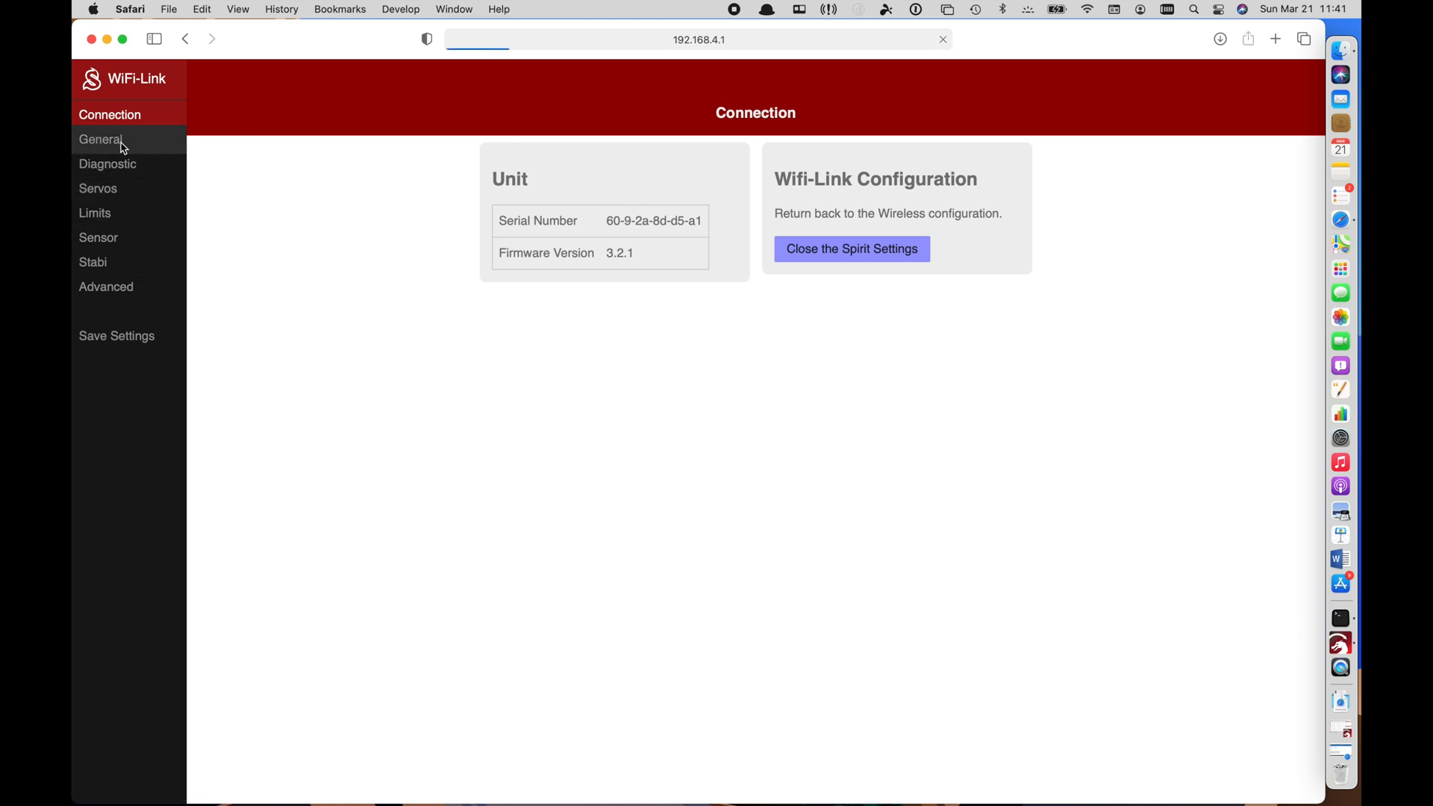
Browse the Servos page, return to Connection and close the Spirit Settings
{"action": "left_click", "coordinate": [100, 139]}
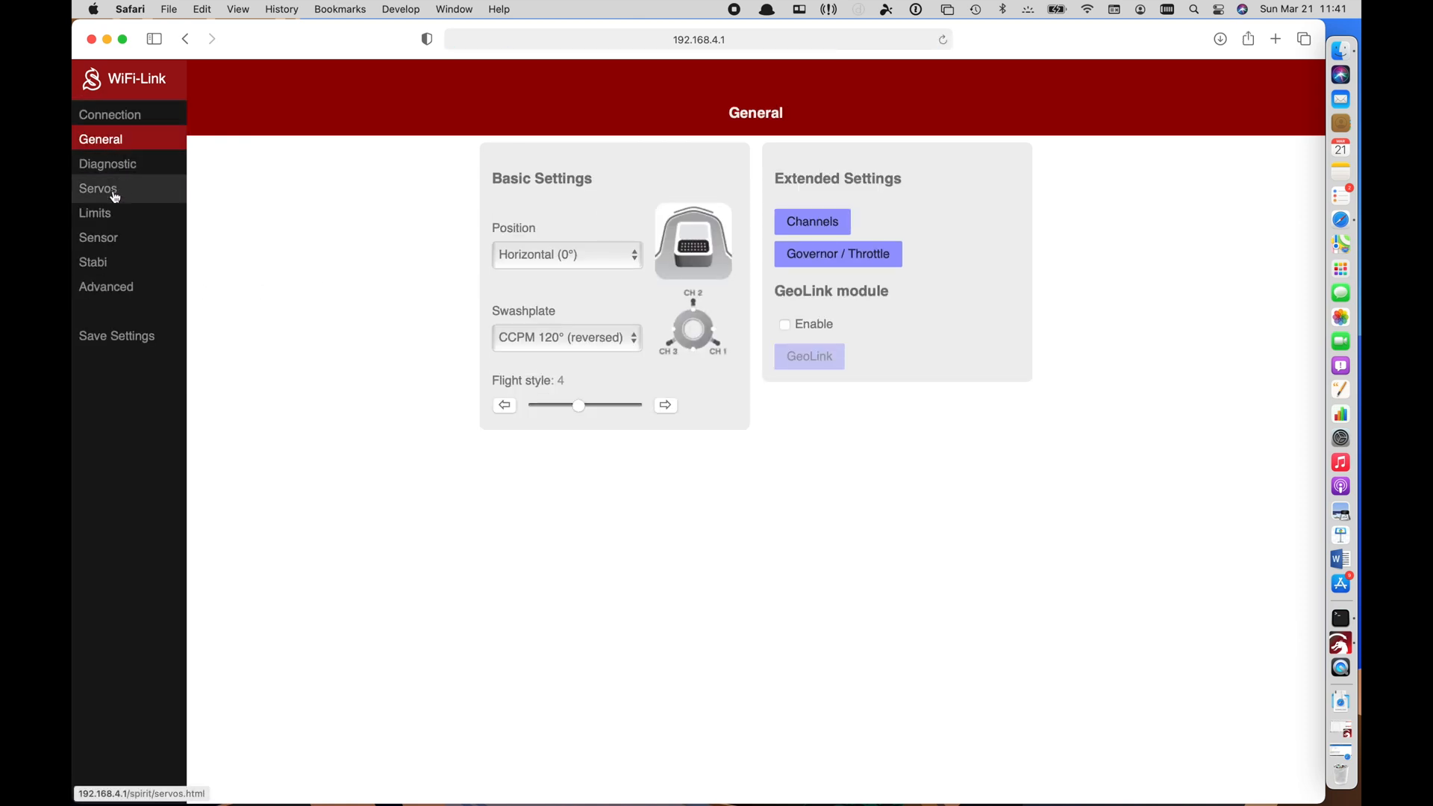
{"action": "left_click", "coordinate": [98, 188]}
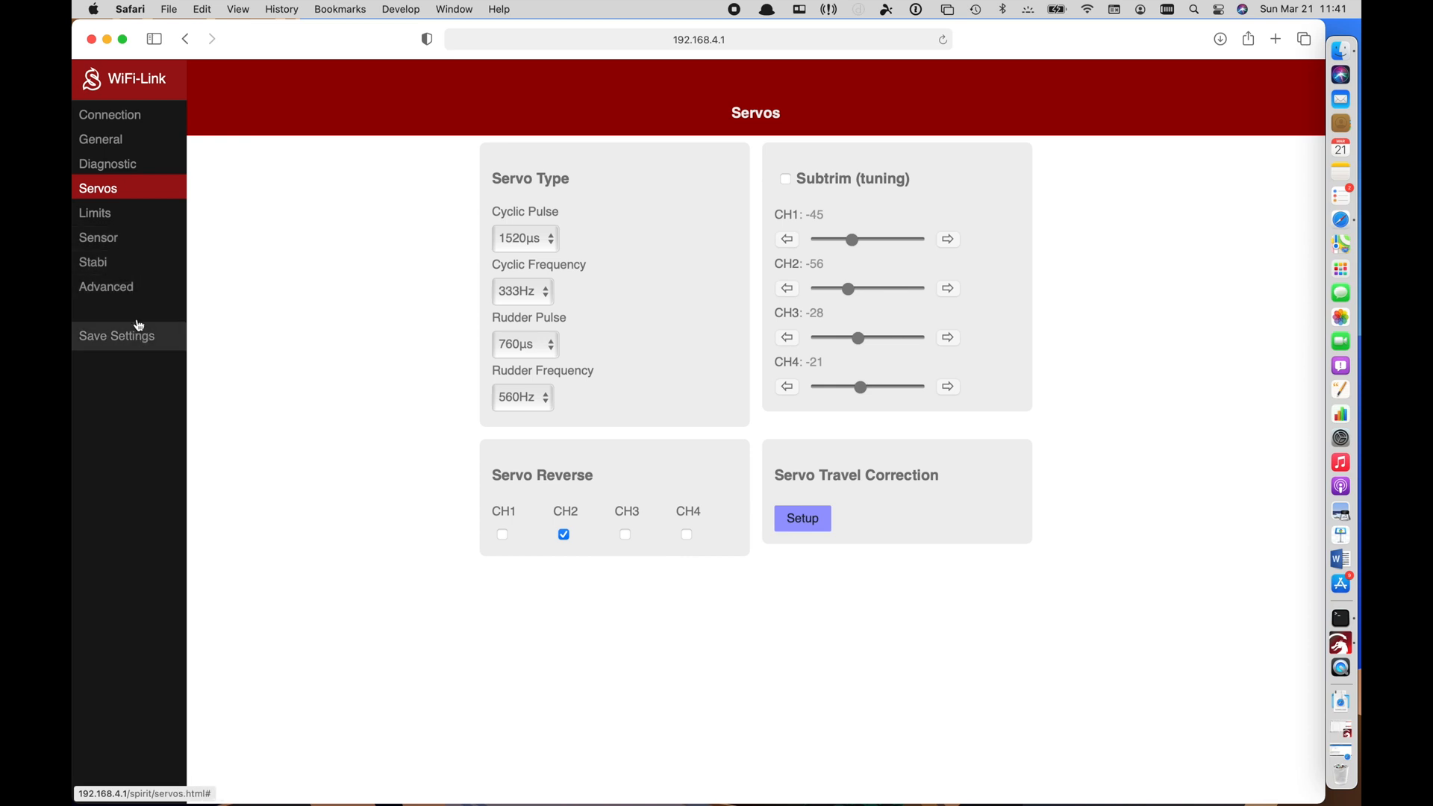
{"action": "left_click", "coordinate": [109, 115]}
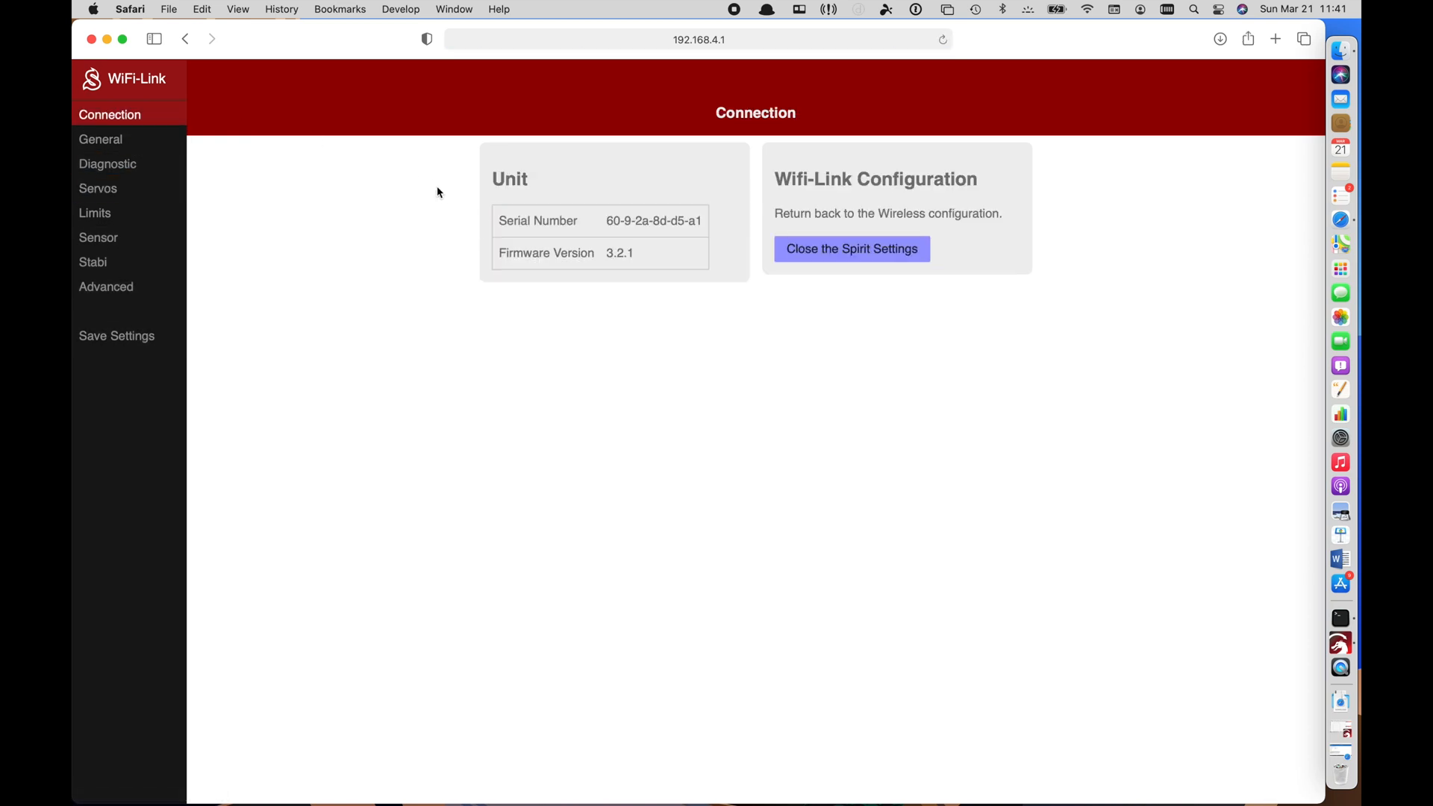
{"action": "left_click", "coordinate": [850, 249]}
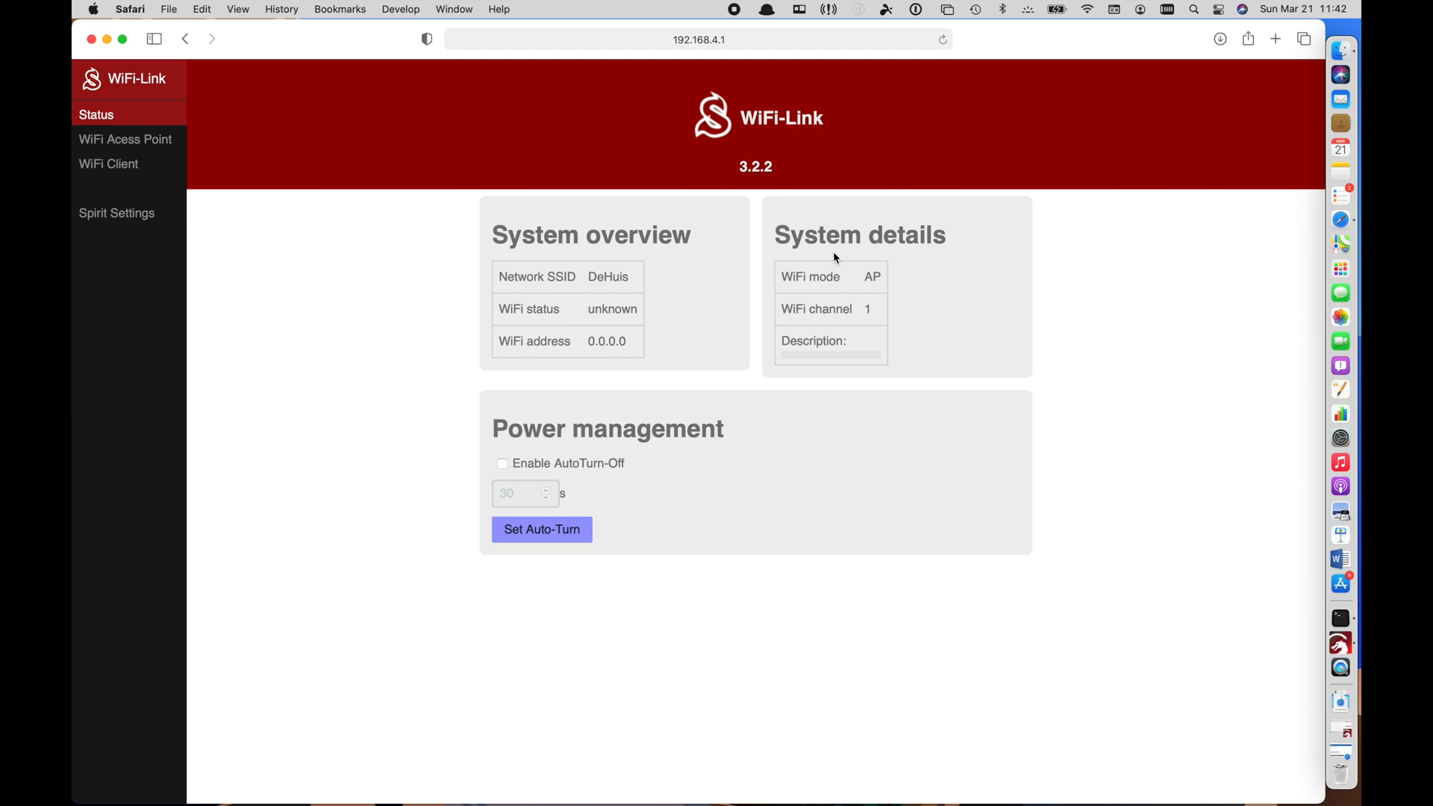
{"action": "mouse_move", "coordinate": [331, 285]}
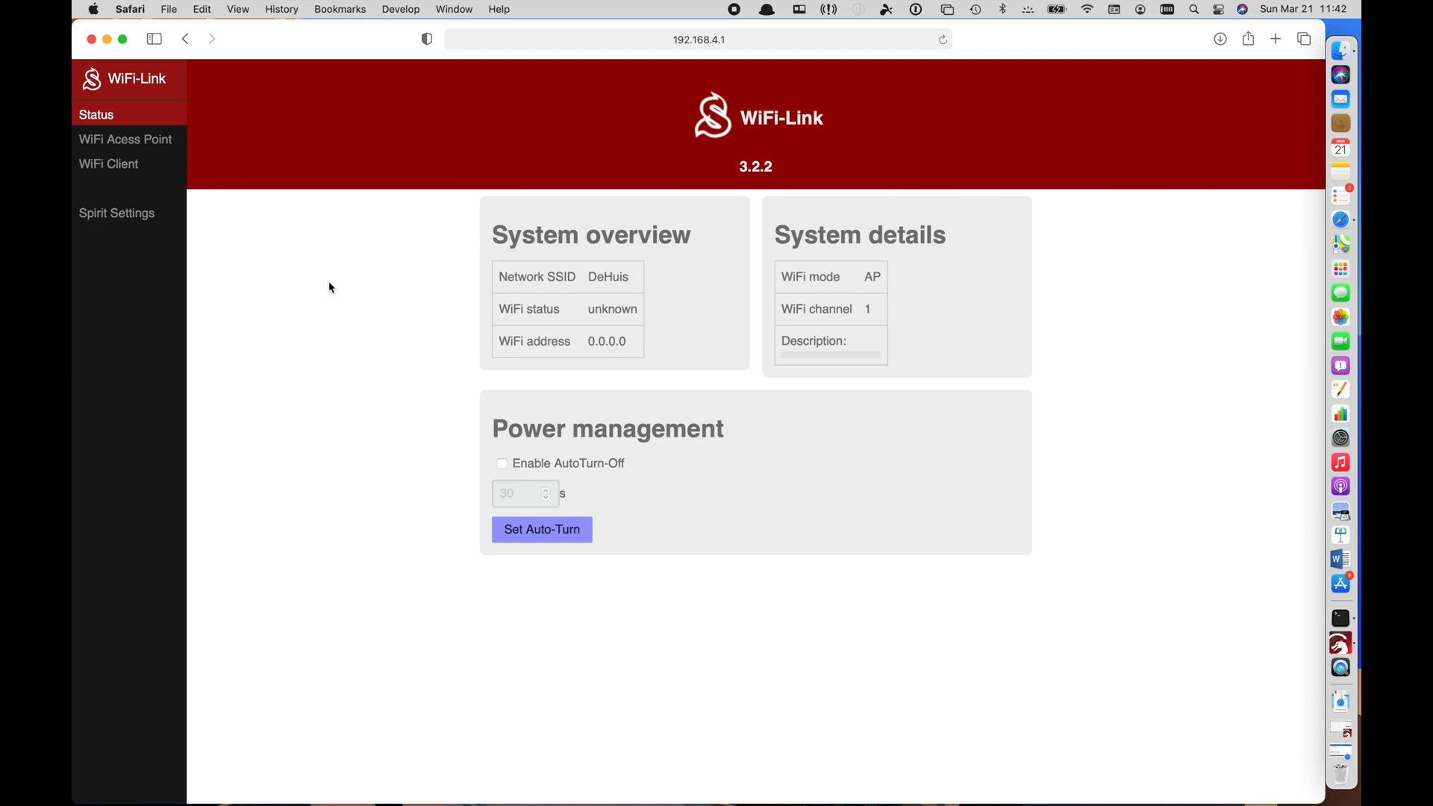
{"action": "mouse_move", "coordinate": [254, 194]}
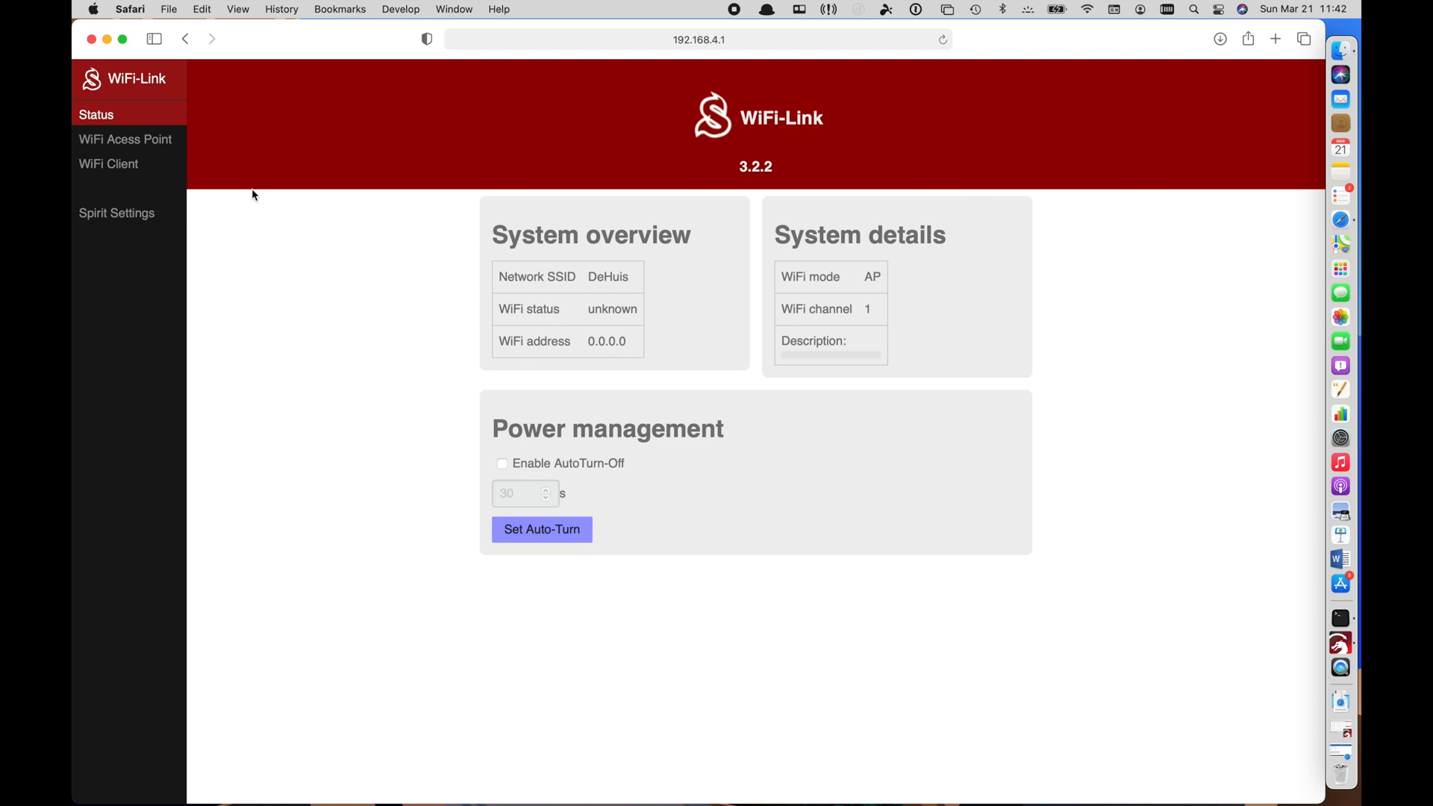
{"action": "mouse_move", "coordinate": [168, 155]}
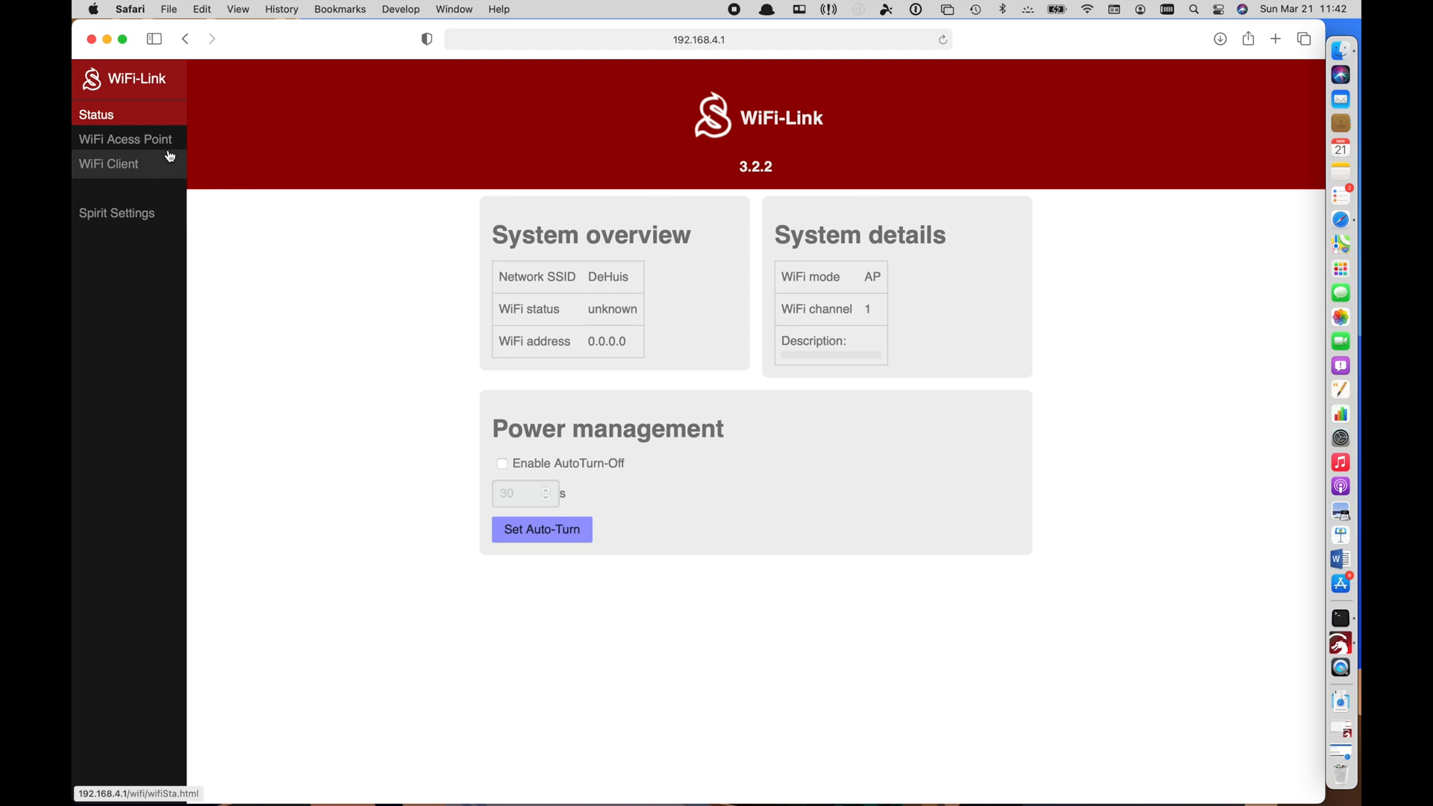
Go to the WiFi Access Point page from the status overview sidebar
{"action": "left_click", "coordinate": [125, 138]}
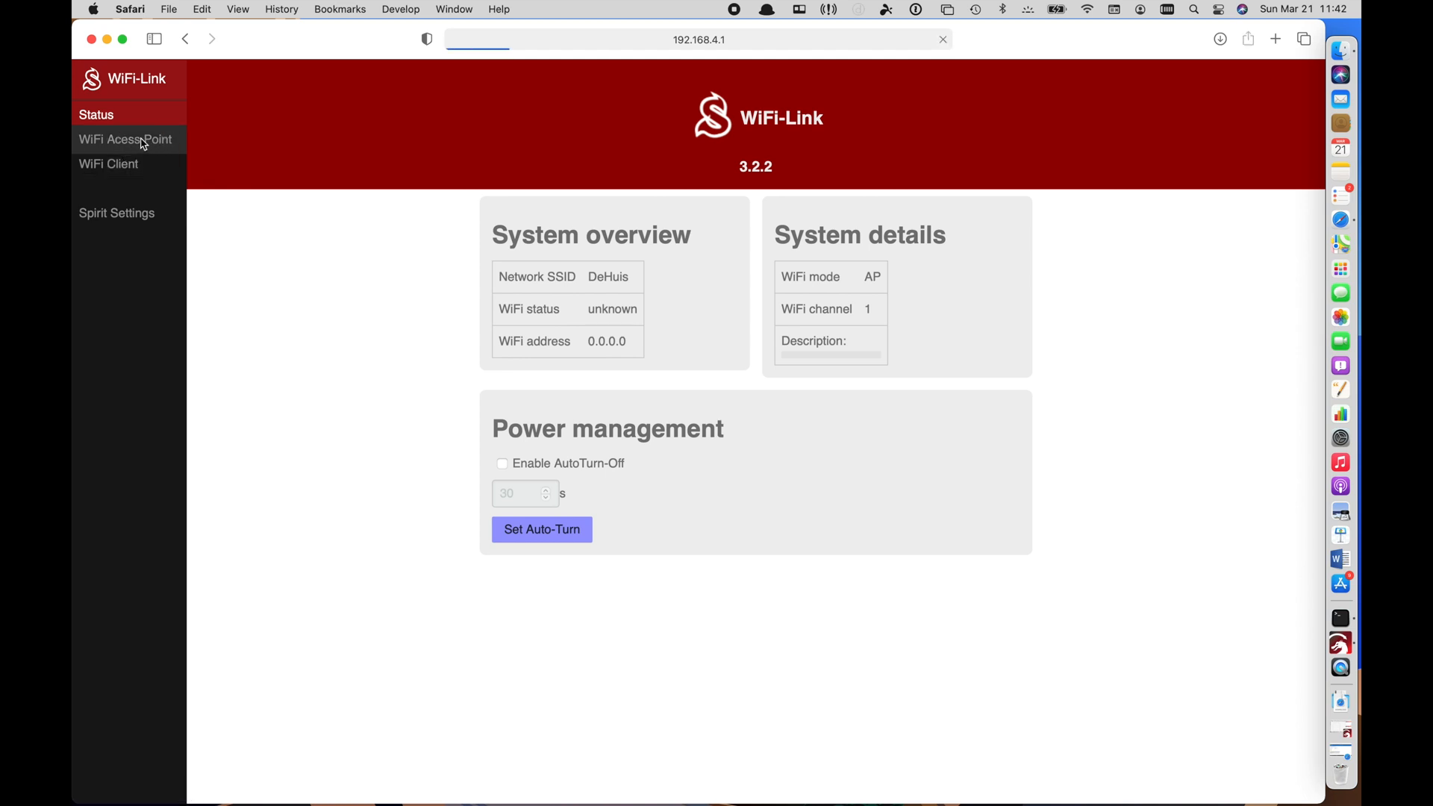
Switch the module to AP+Client mode under AP State and bring up the WiFi Client page
{"action": "left_click", "coordinate": [125, 139]}
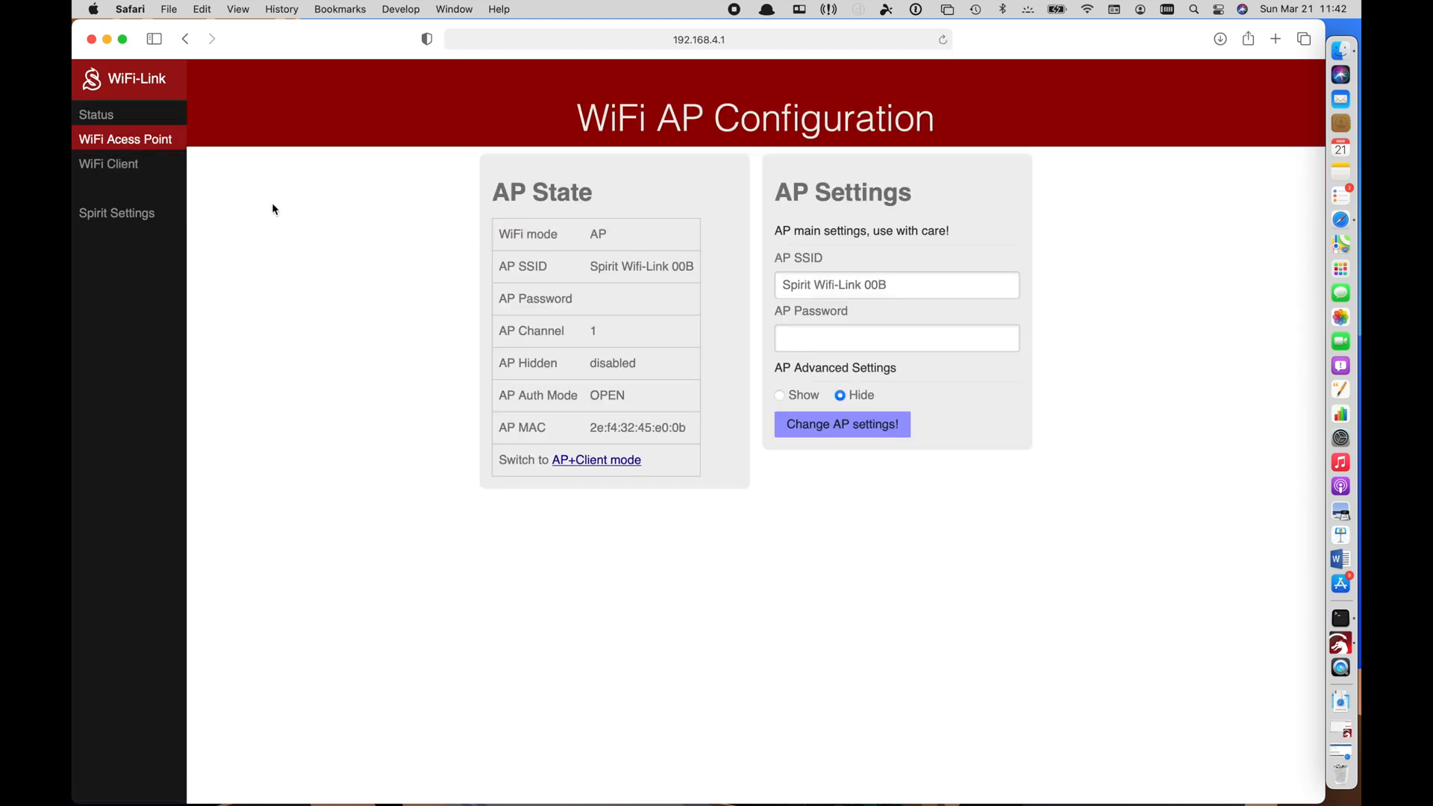
{"action": "mouse_move", "coordinate": [511, 502]}
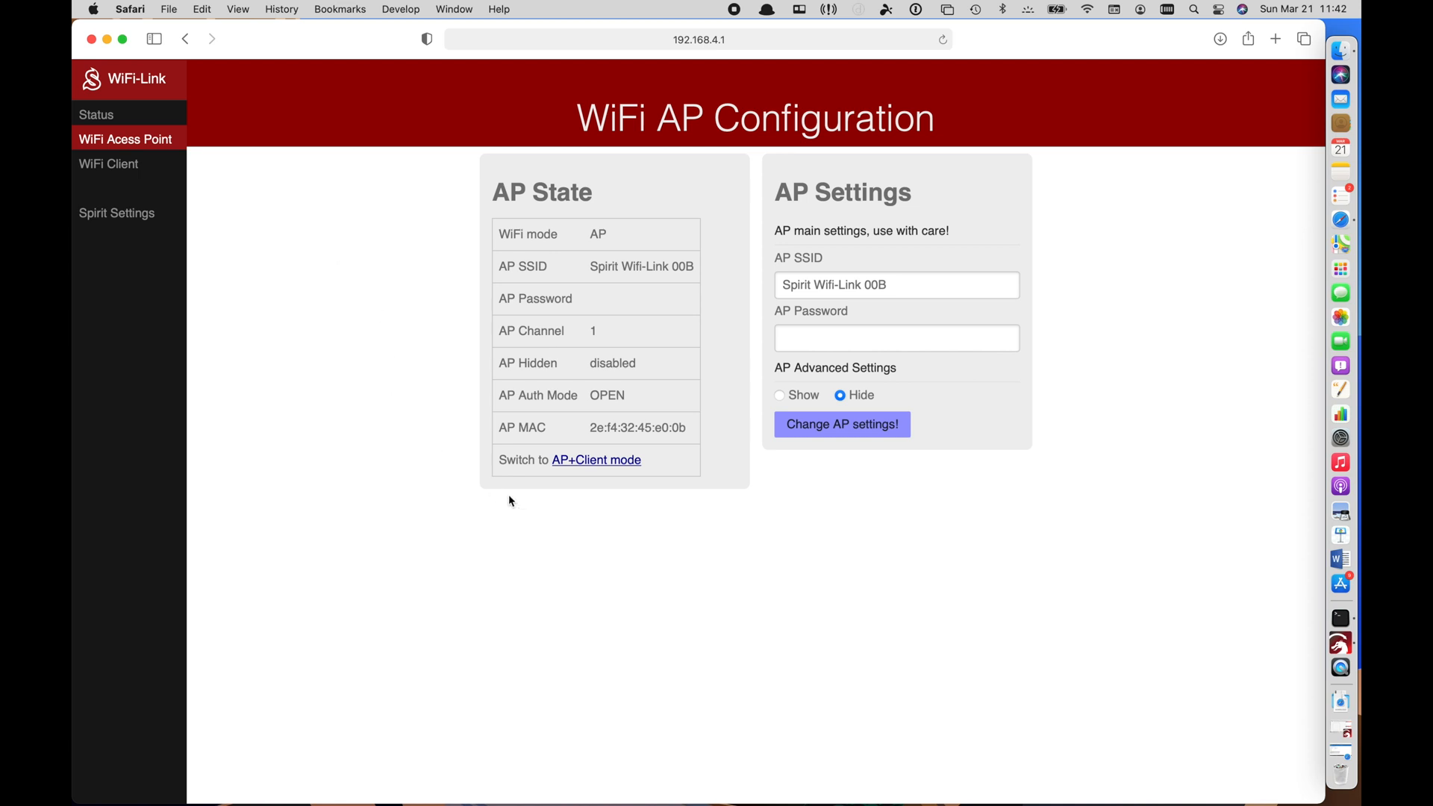
{"action": "mouse_move", "coordinate": [595, 460]}
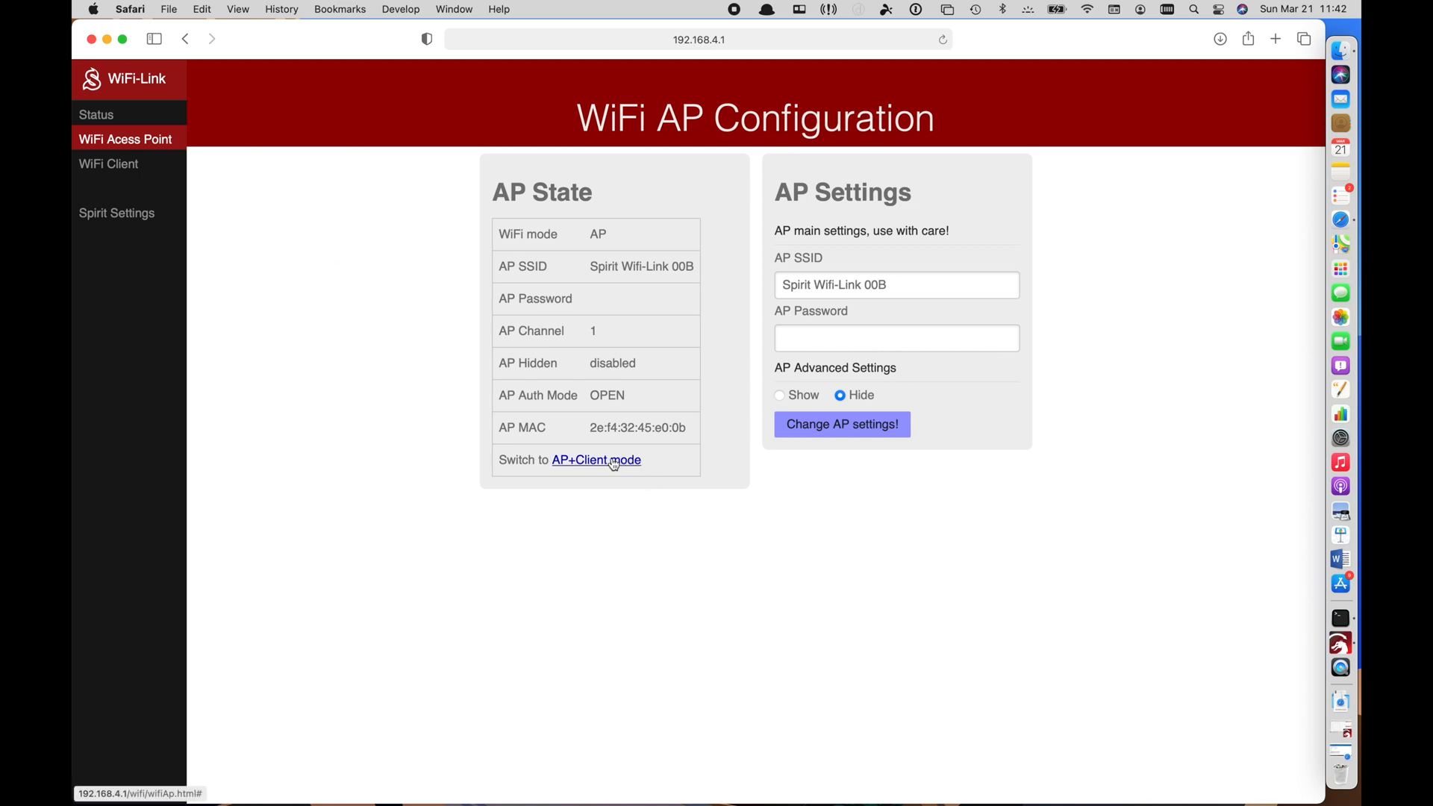
{"action": "left_click", "coordinate": [596, 460]}
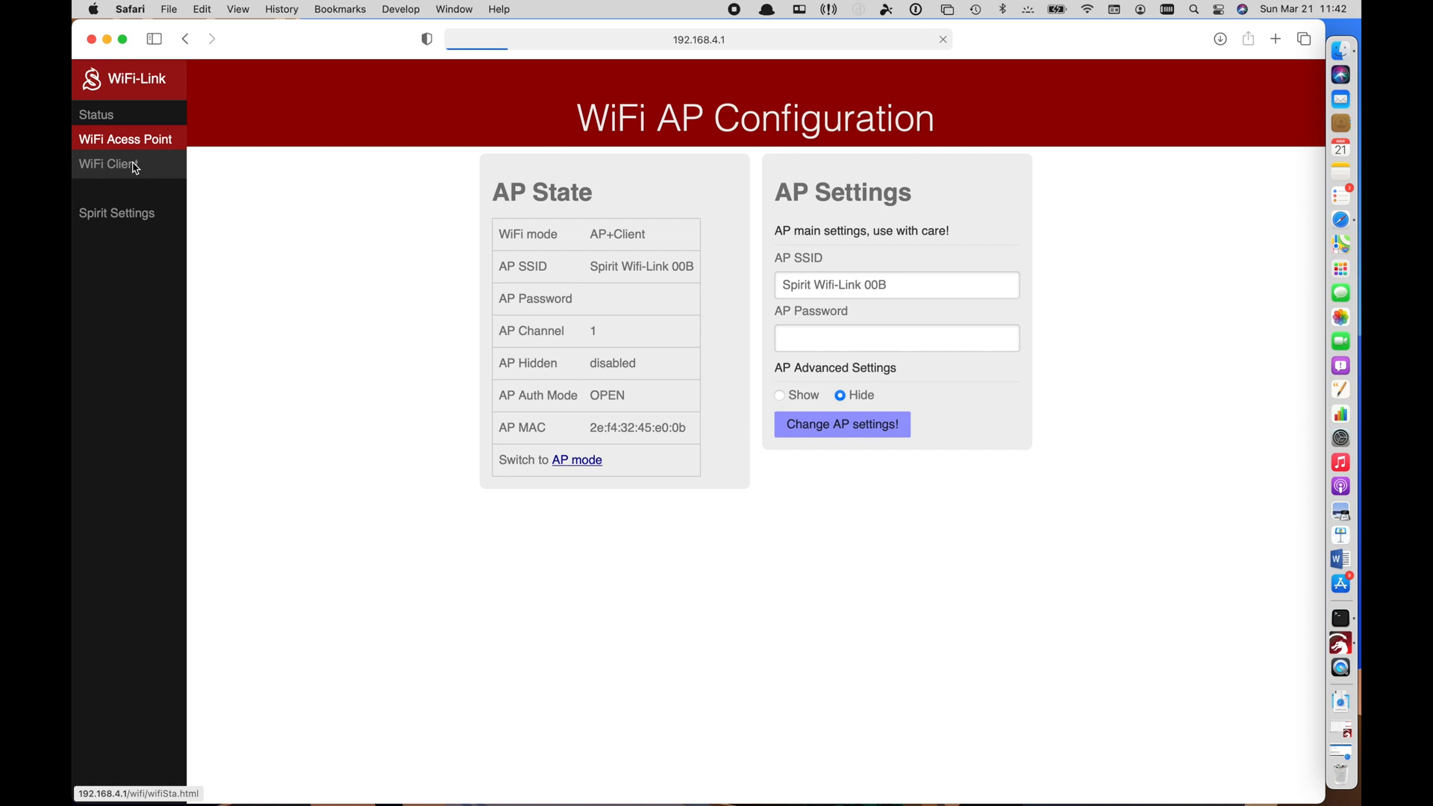
{"action": "mouse_move", "coordinate": [126, 166]}
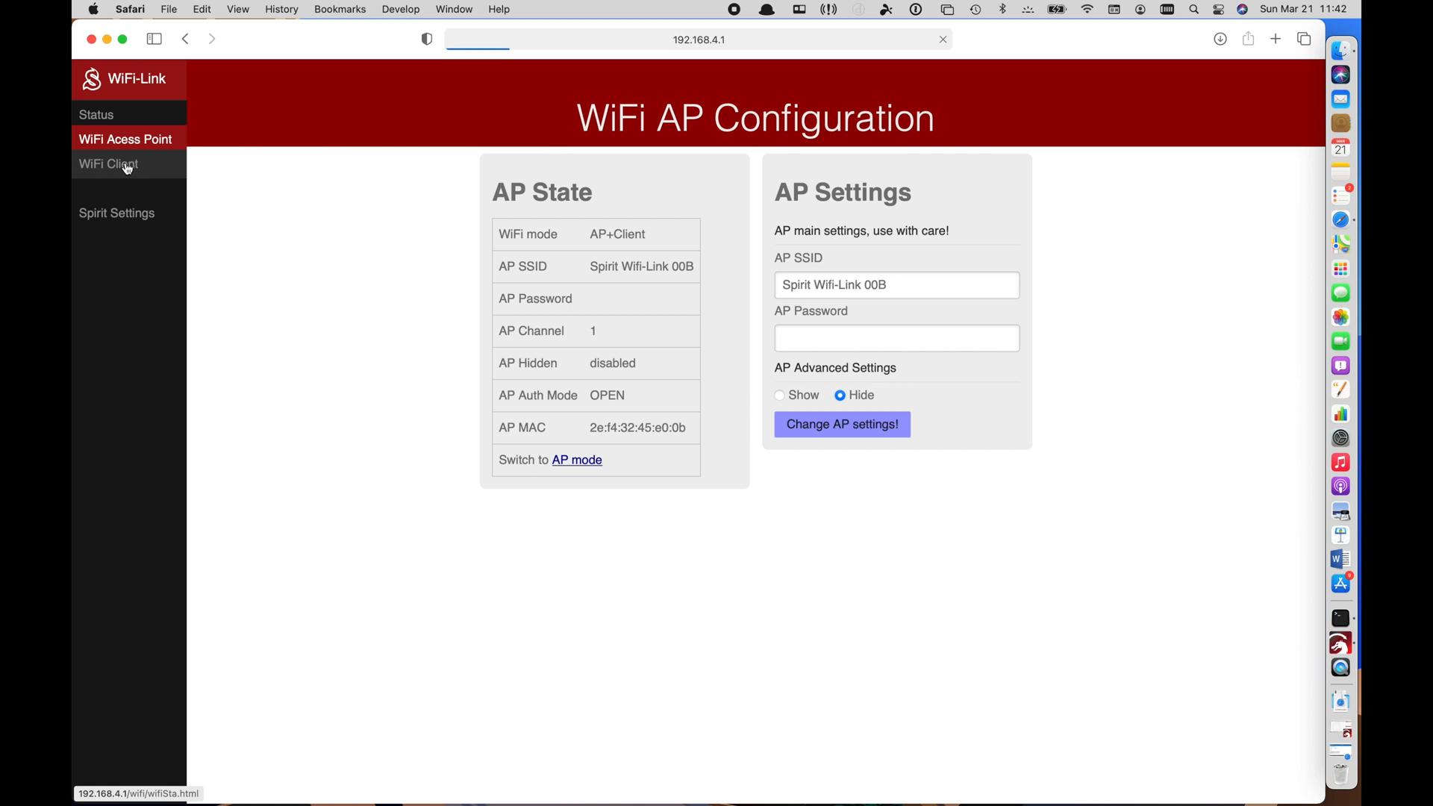
{"action": "left_click", "coordinate": [107, 163]}
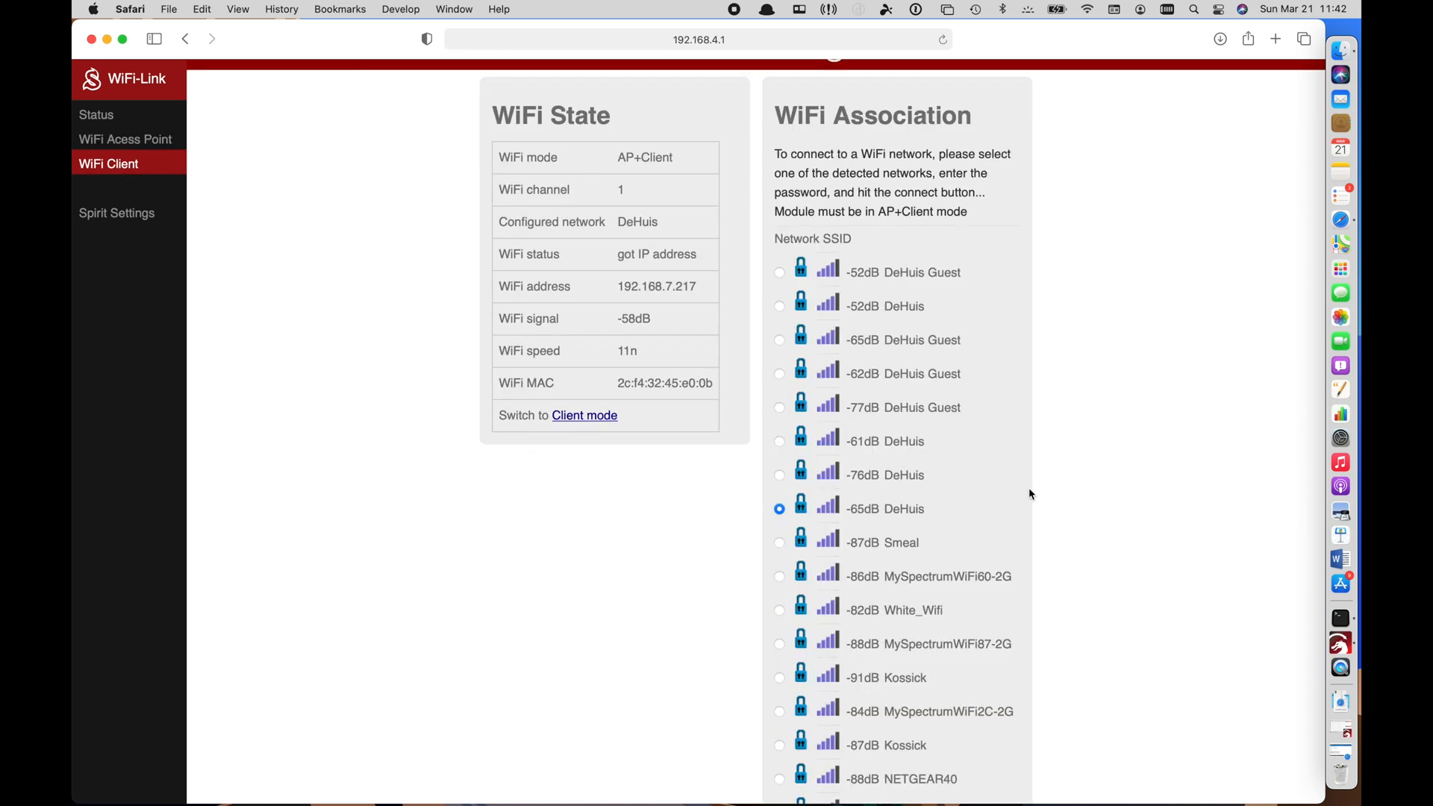
Choose the -65dB DeHuis entry in the WiFi Association list so the module gets 192.168.7.217
{"action": "left_click", "coordinate": [779, 305]}
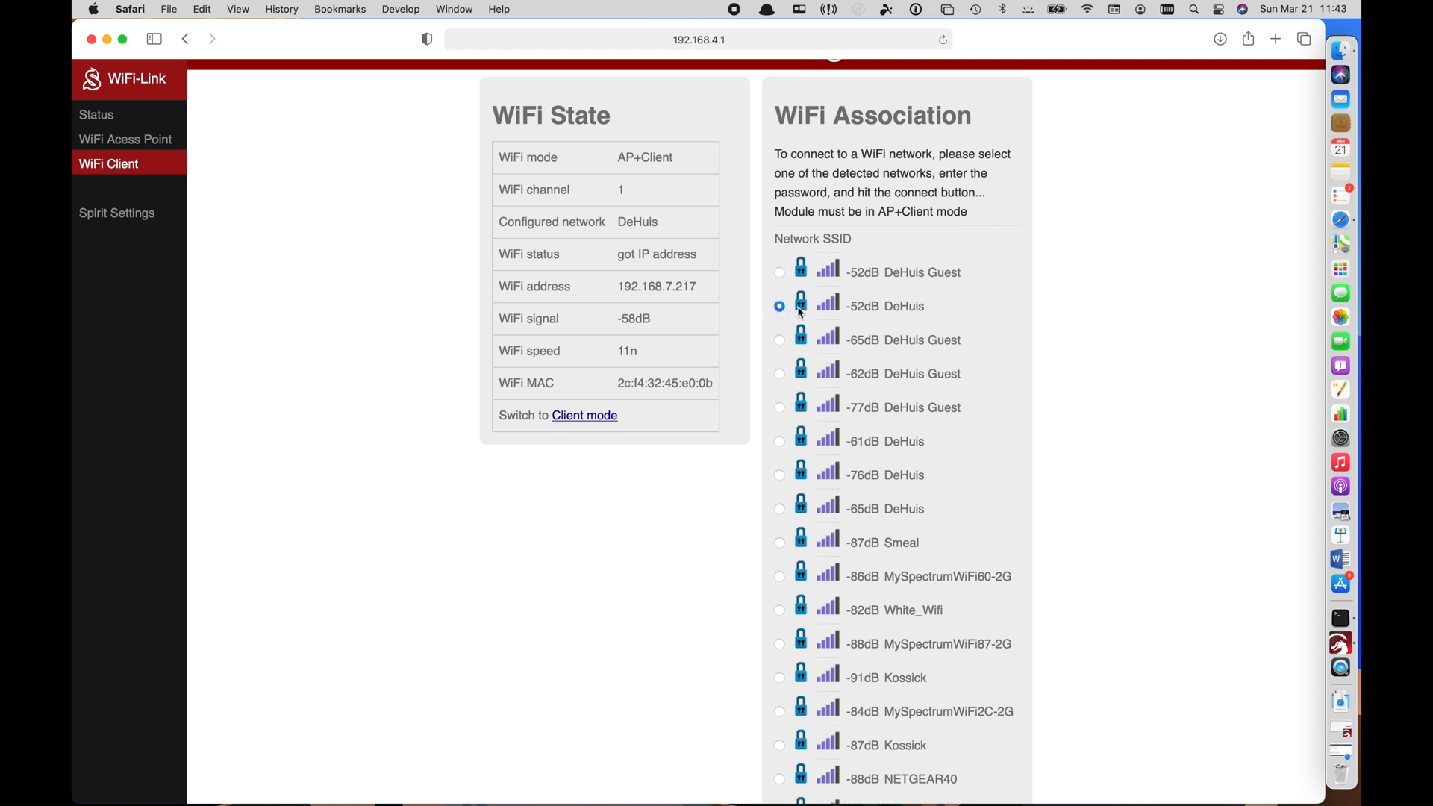
{"action": "mouse_move", "coordinate": [797, 516]}
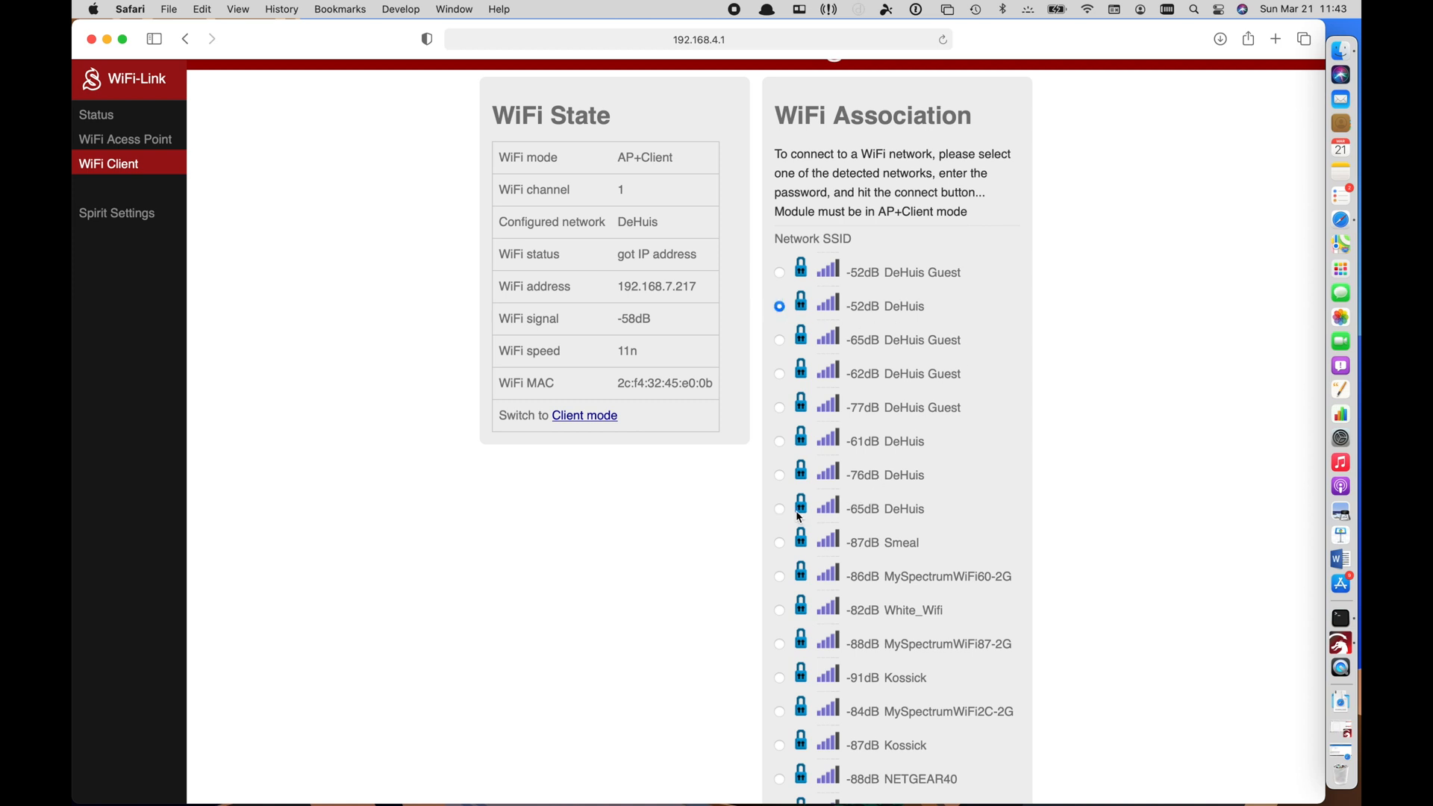
{"action": "left_click", "coordinate": [779, 509]}
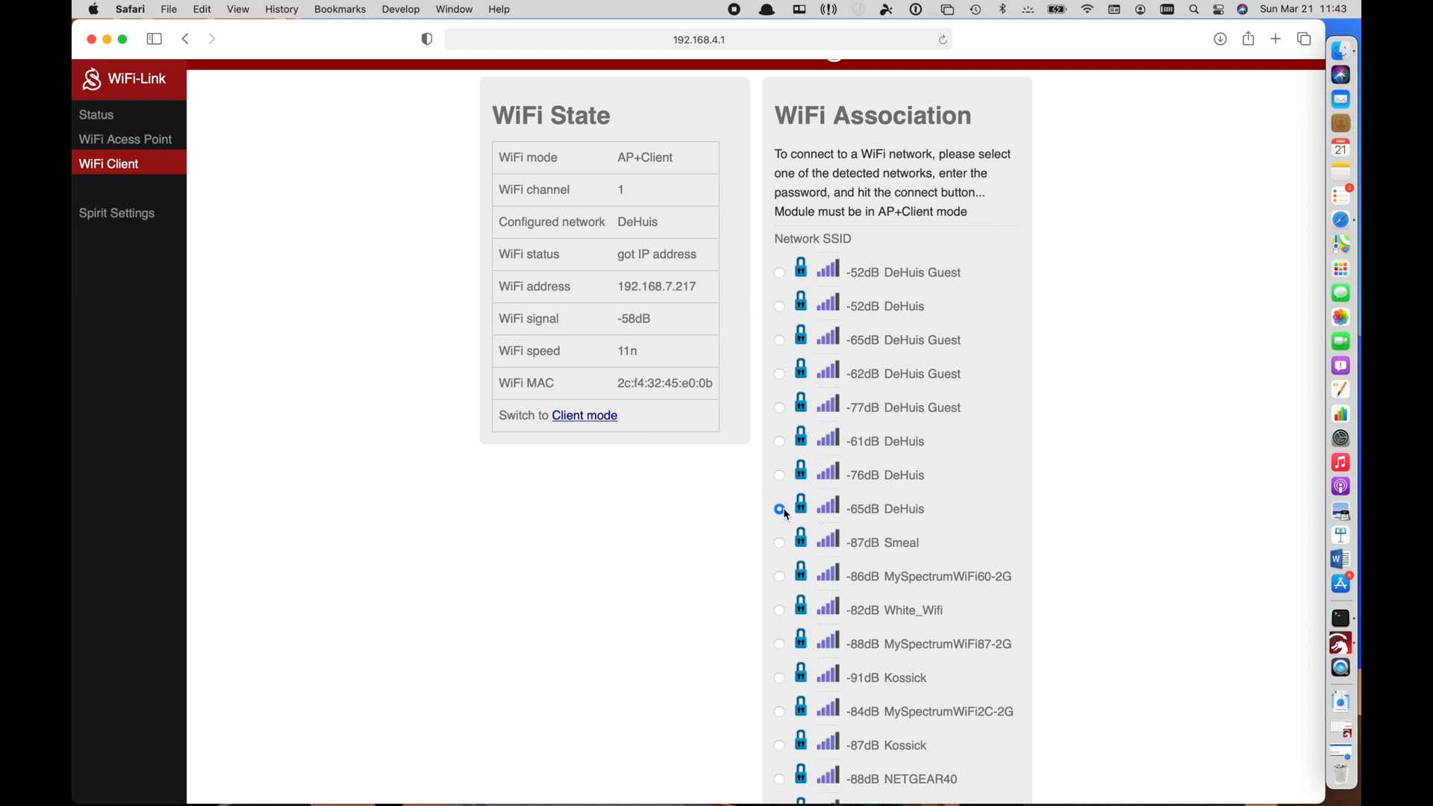
{"action": "left_click", "coordinate": [779, 509]}
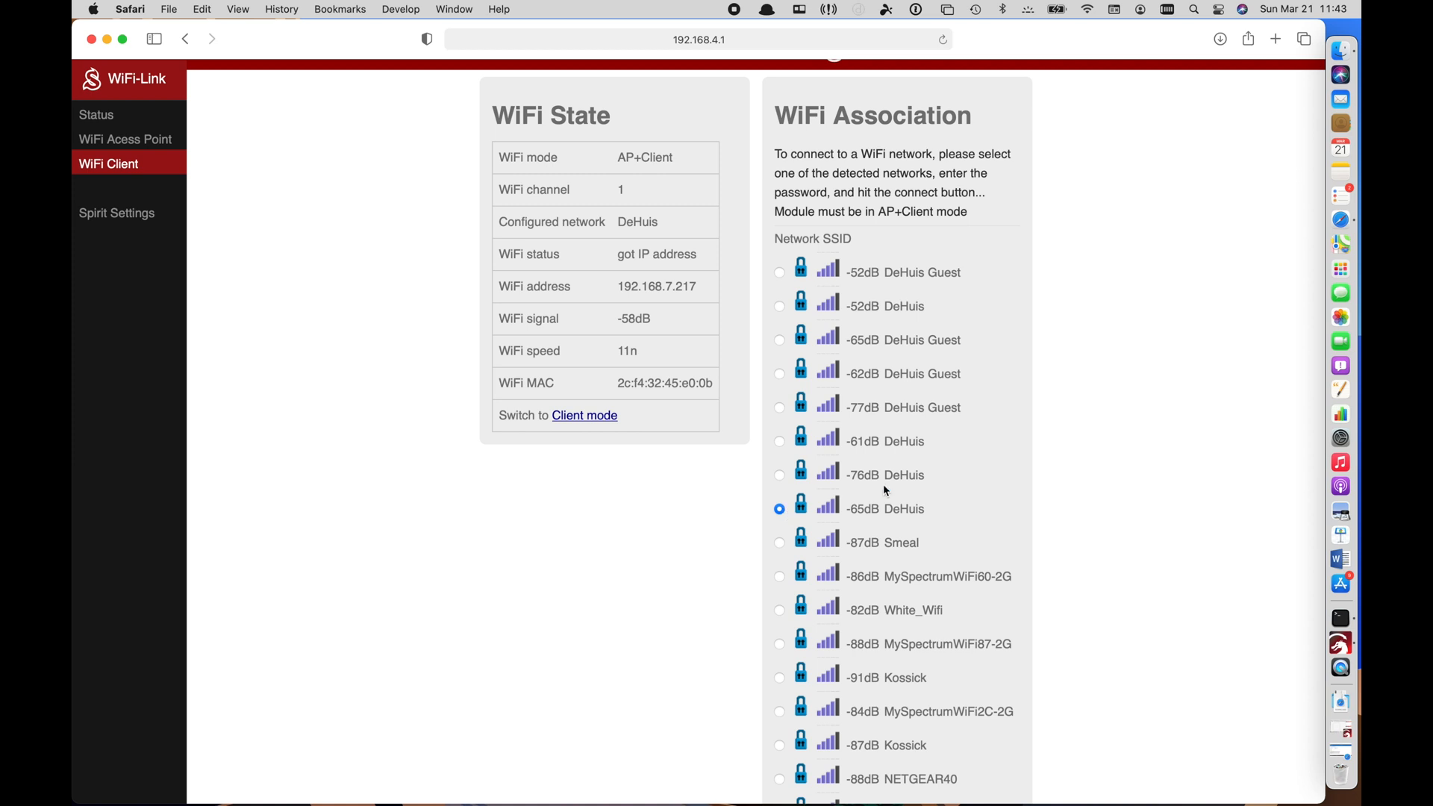
{"action": "mouse_move", "coordinate": [1004, 352]}
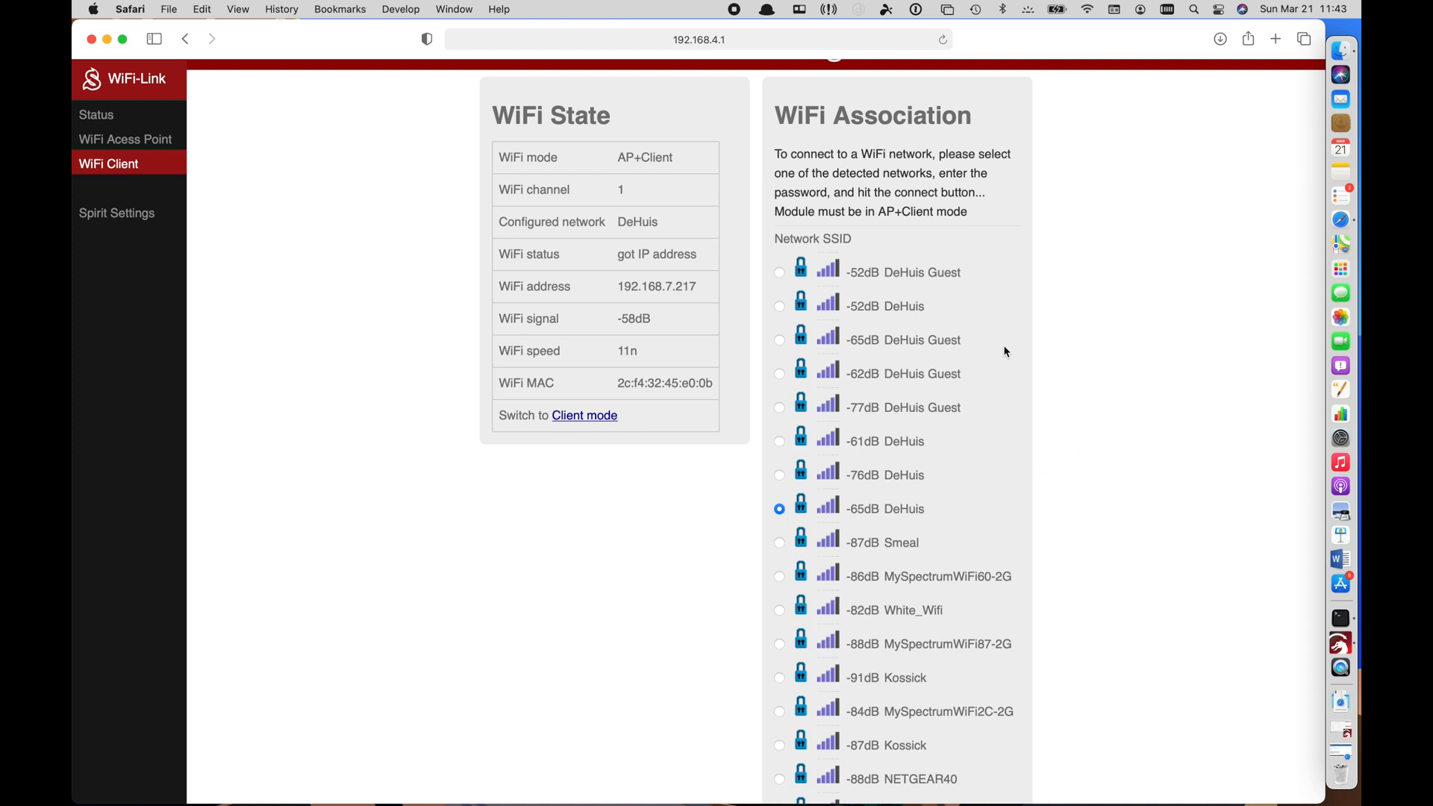
{"action": "mouse_move", "coordinate": [1222, 81]}
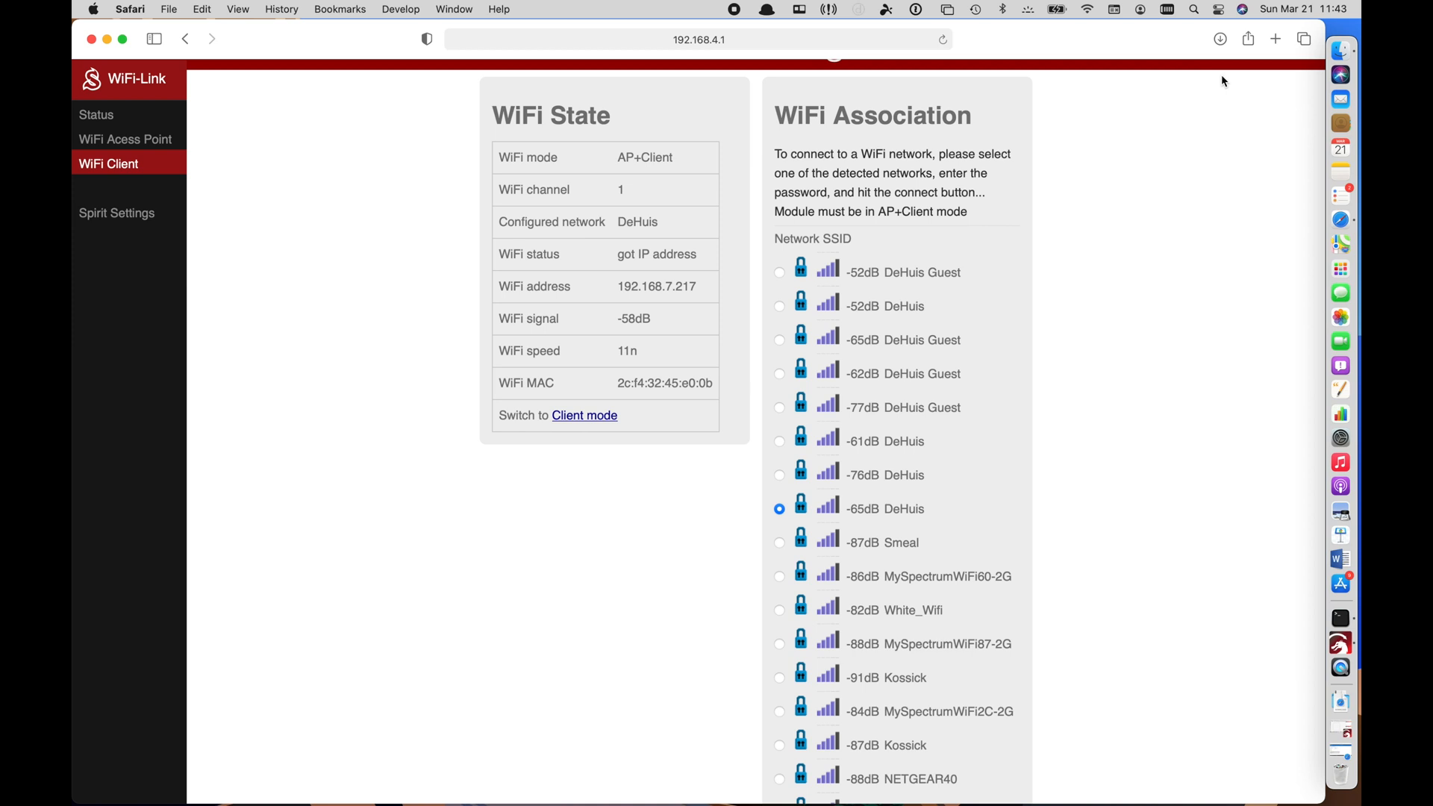
{"action": "mouse_move", "coordinate": [1200, 103]}
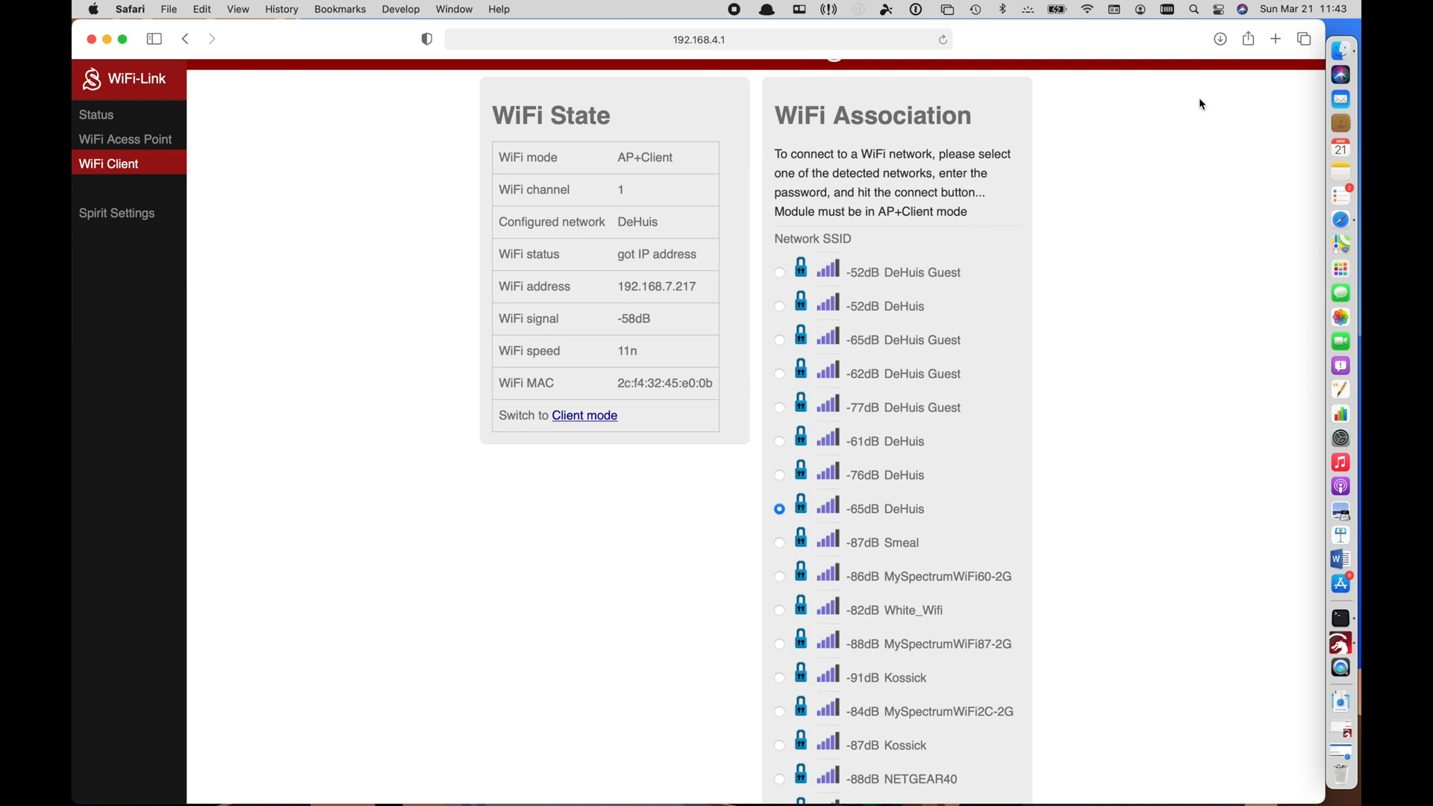
{"action": "scroll", "scroll_direction": "down", "scroll_amount": 3}
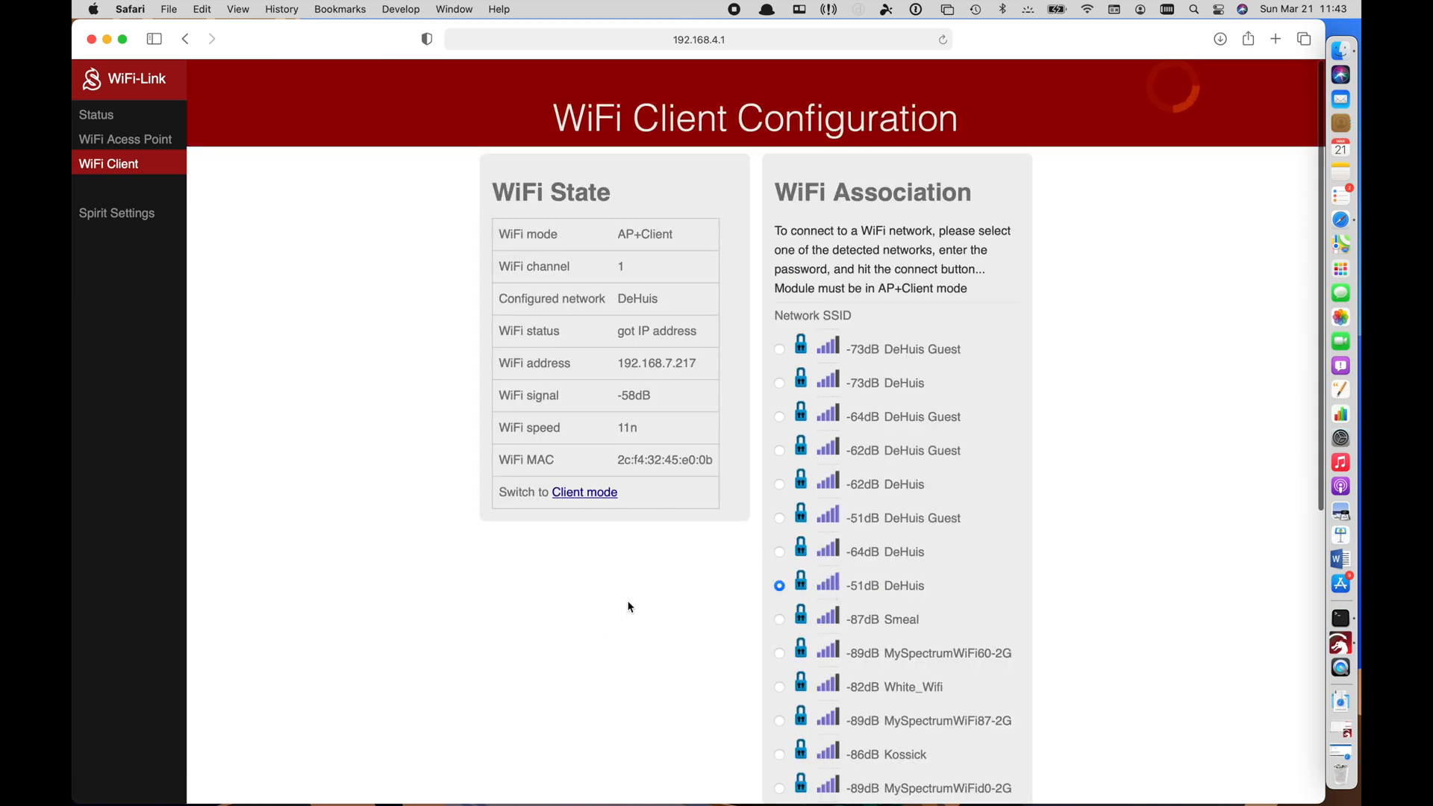
{"action": "mouse_move", "coordinate": [958, 372]}
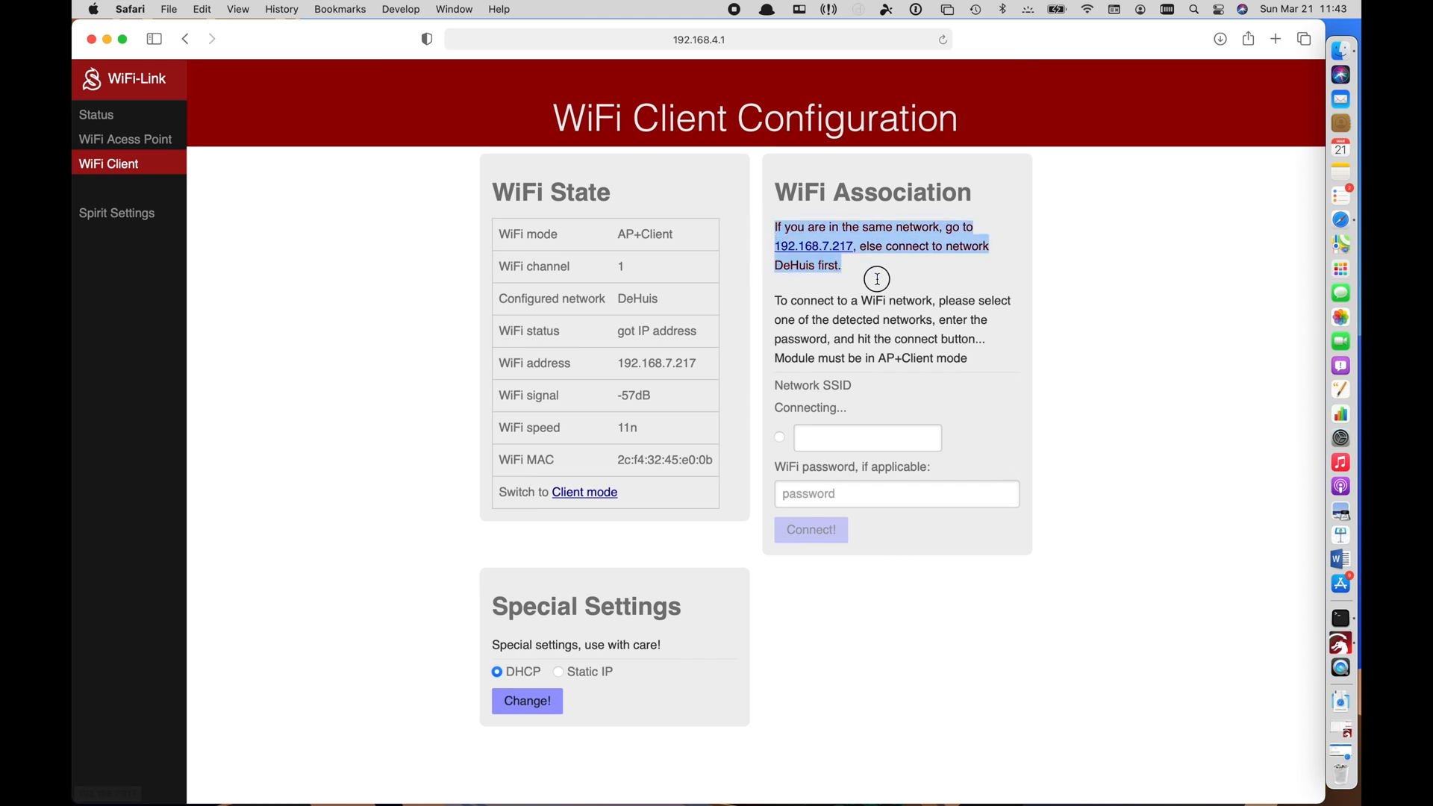
{"action": "mouse_move", "coordinate": [876, 284]}
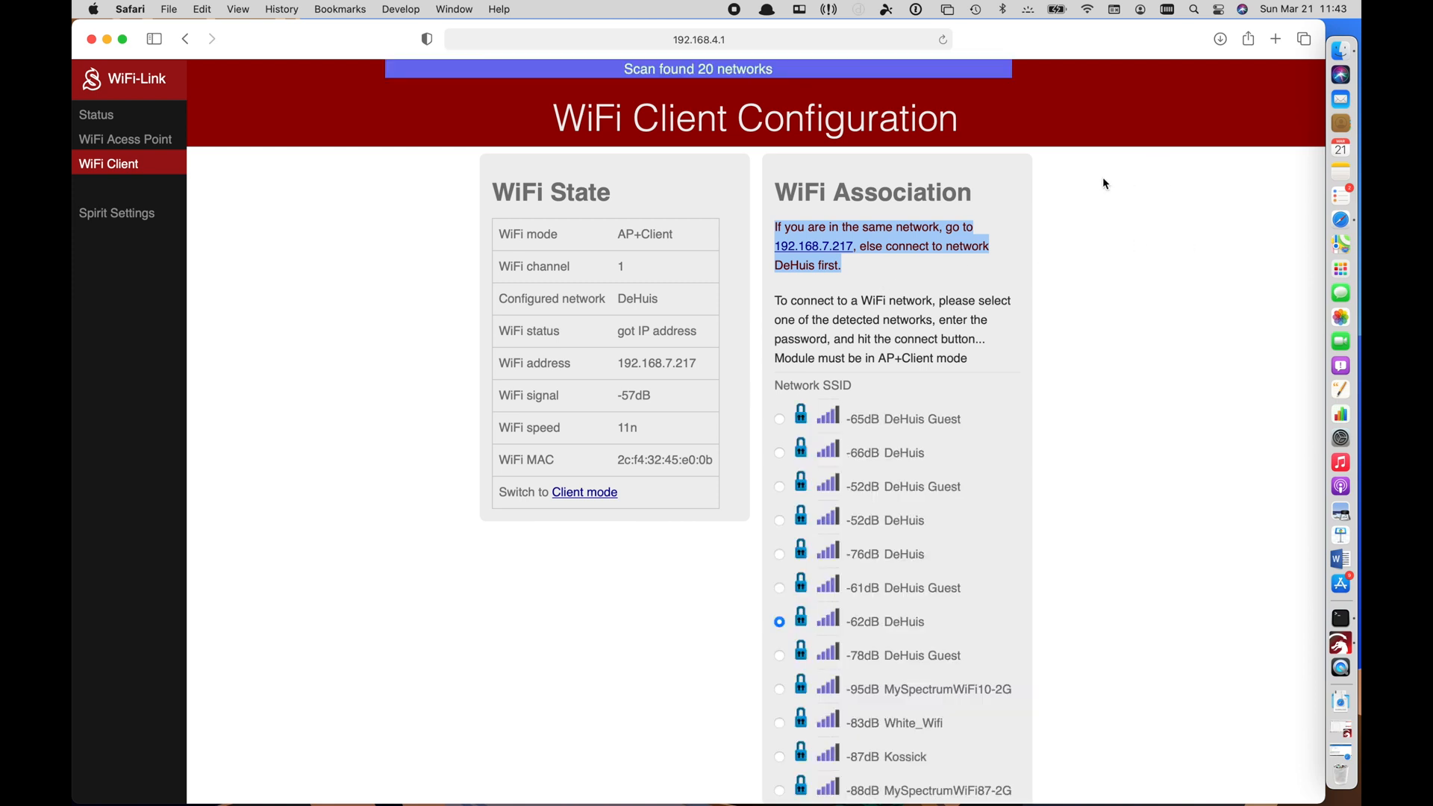
{"action": "mouse_move", "coordinate": [1113, 361]}
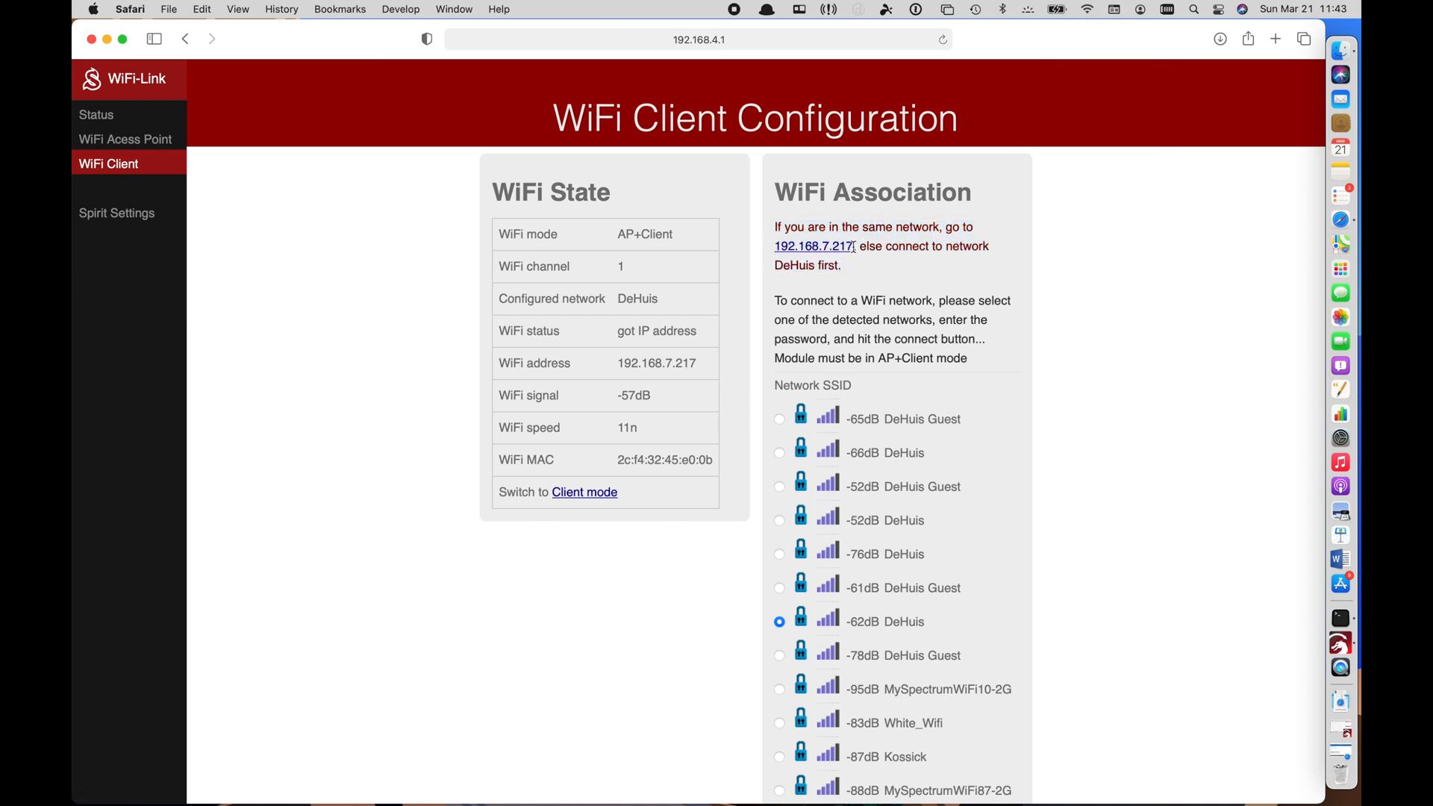
{"action": "mouse_move", "coordinate": [813, 246]}
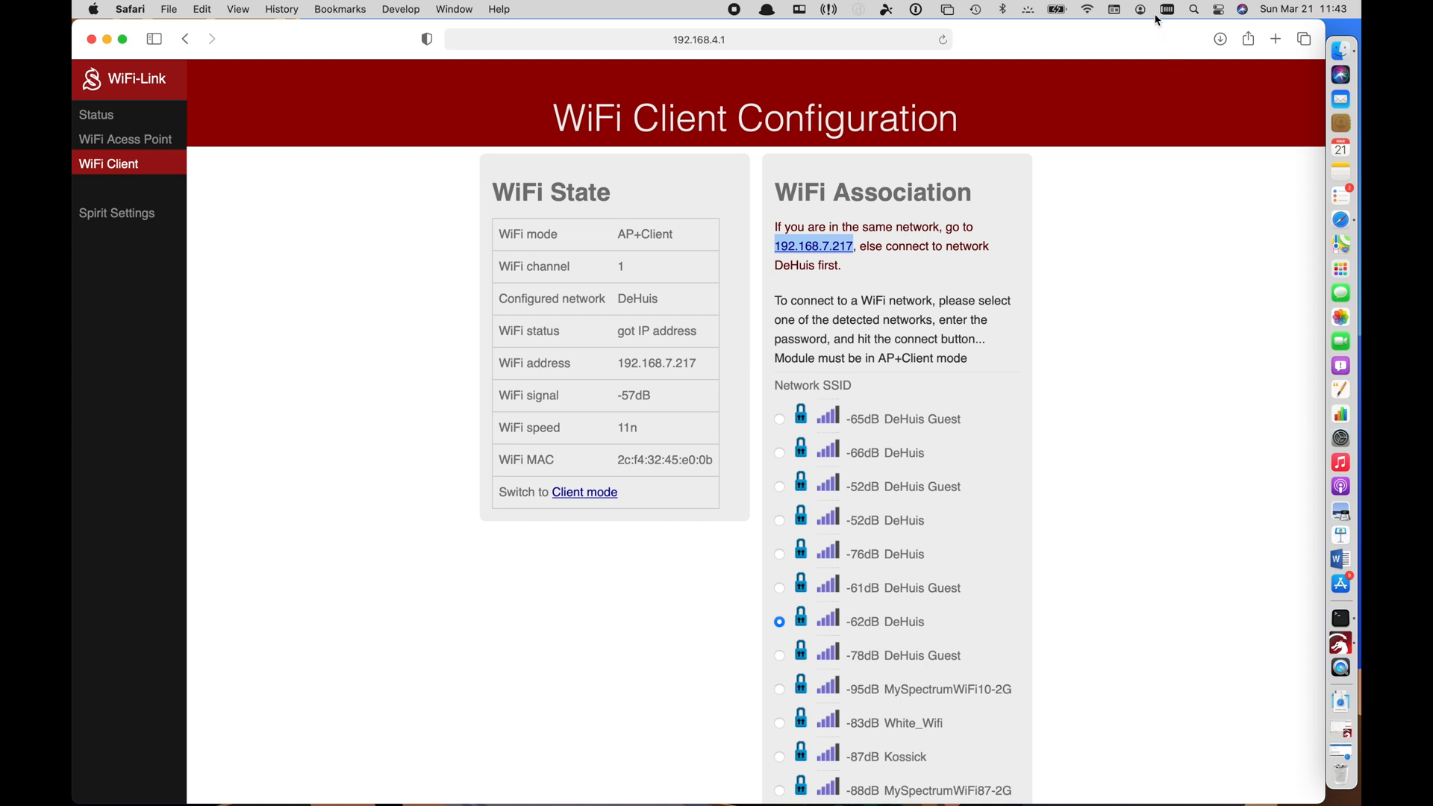
Load the status page at 192.168.7.217 and decline Safari's save-password prompt
{"action": "left_click", "coordinate": [1087, 9]}
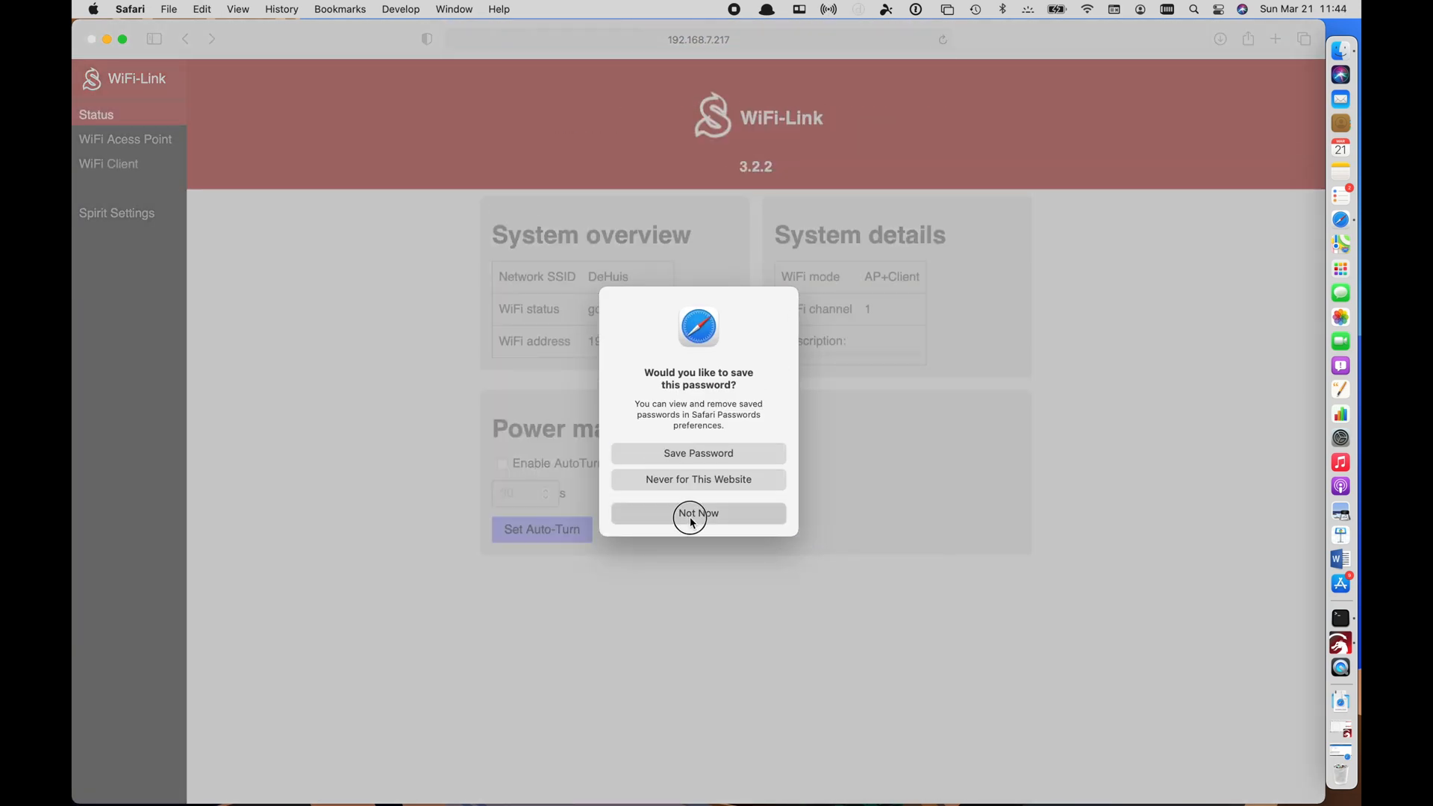
{"action": "left_click", "coordinate": [696, 511]}
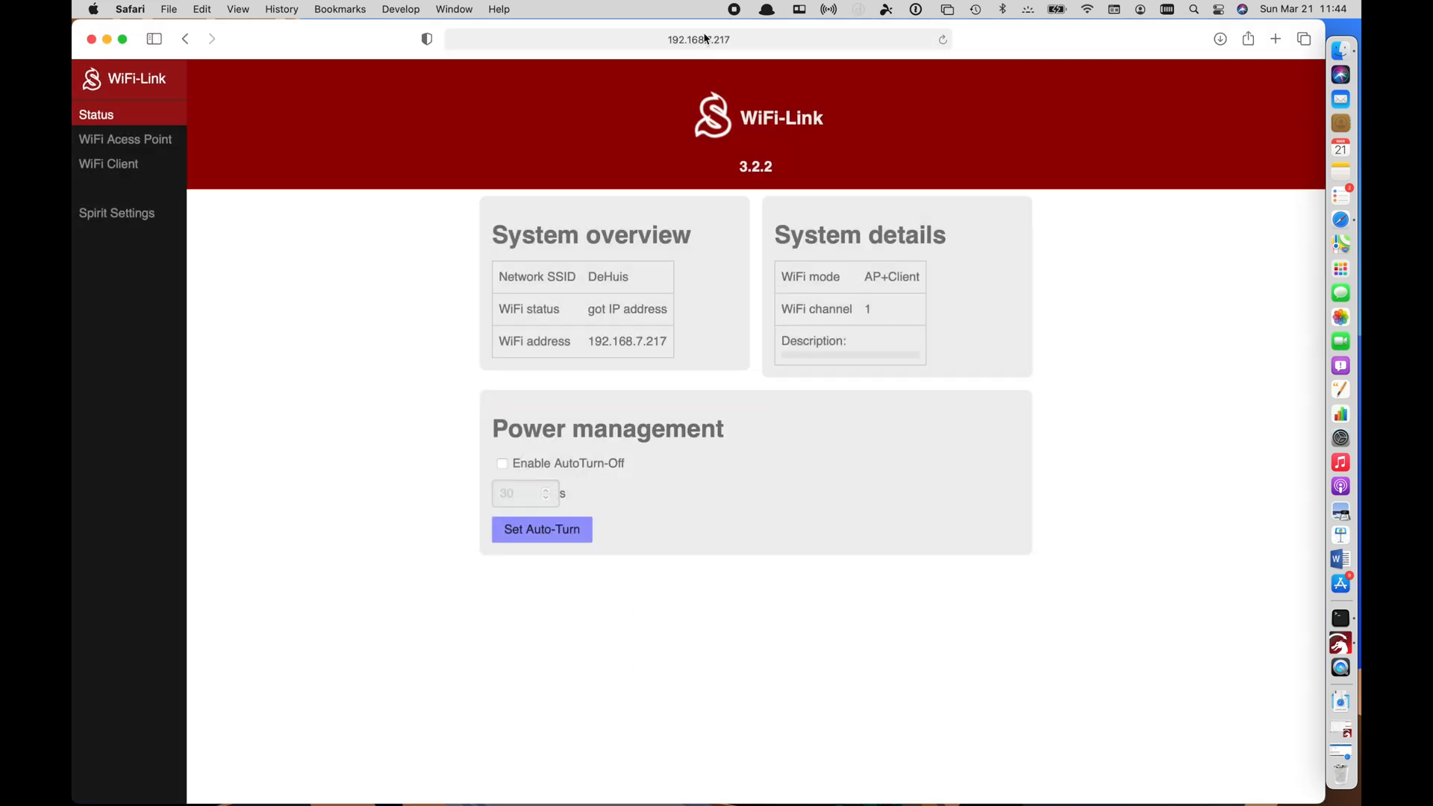
{"action": "mouse_move", "coordinate": [1024, 82]}
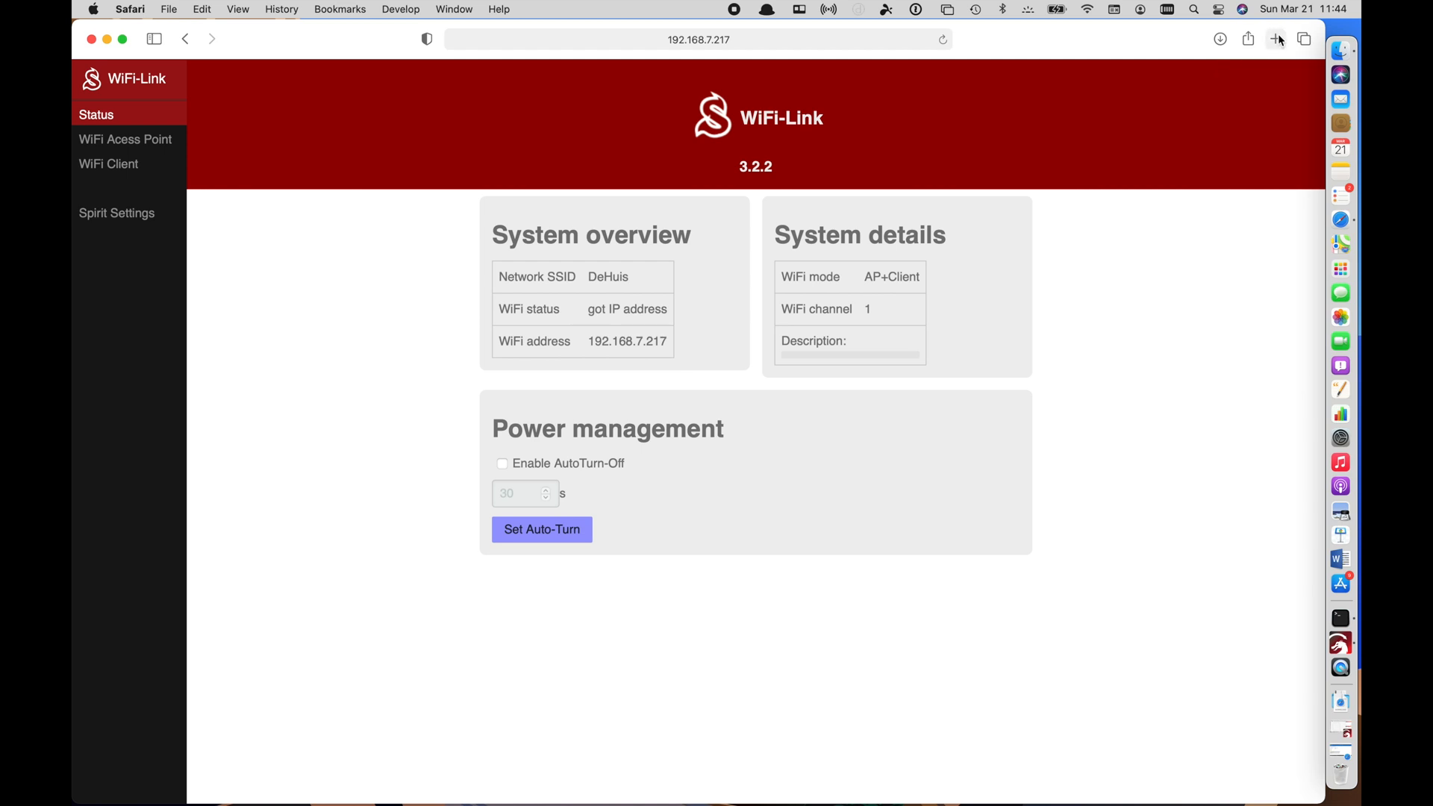
Verify internet access via a Google tab, then enter Spirit Settings on the Connection page showing firmware 3.2.1
{"action": "left_click", "coordinate": [1087, 9]}
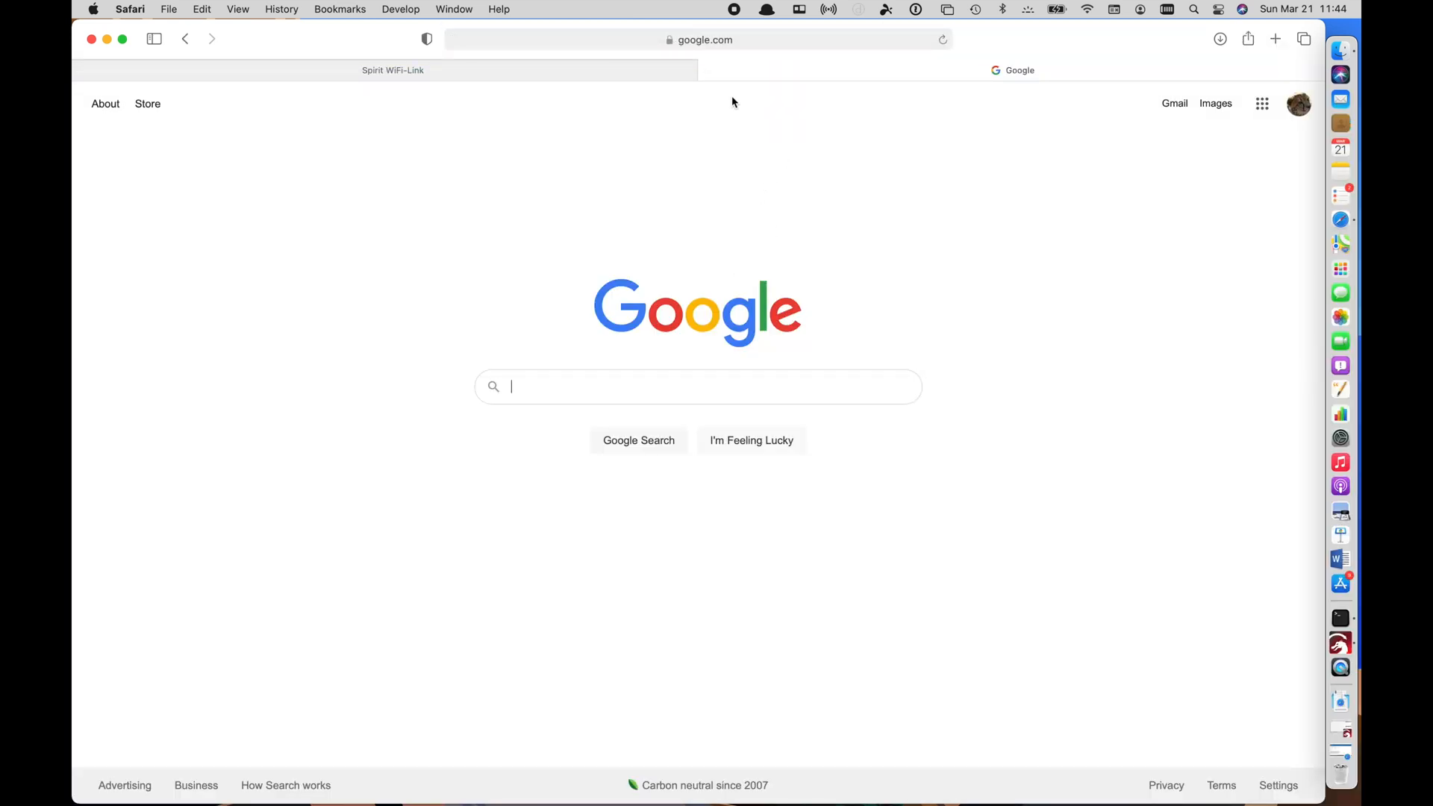
{"action": "left_click", "coordinate": [392, 70]}
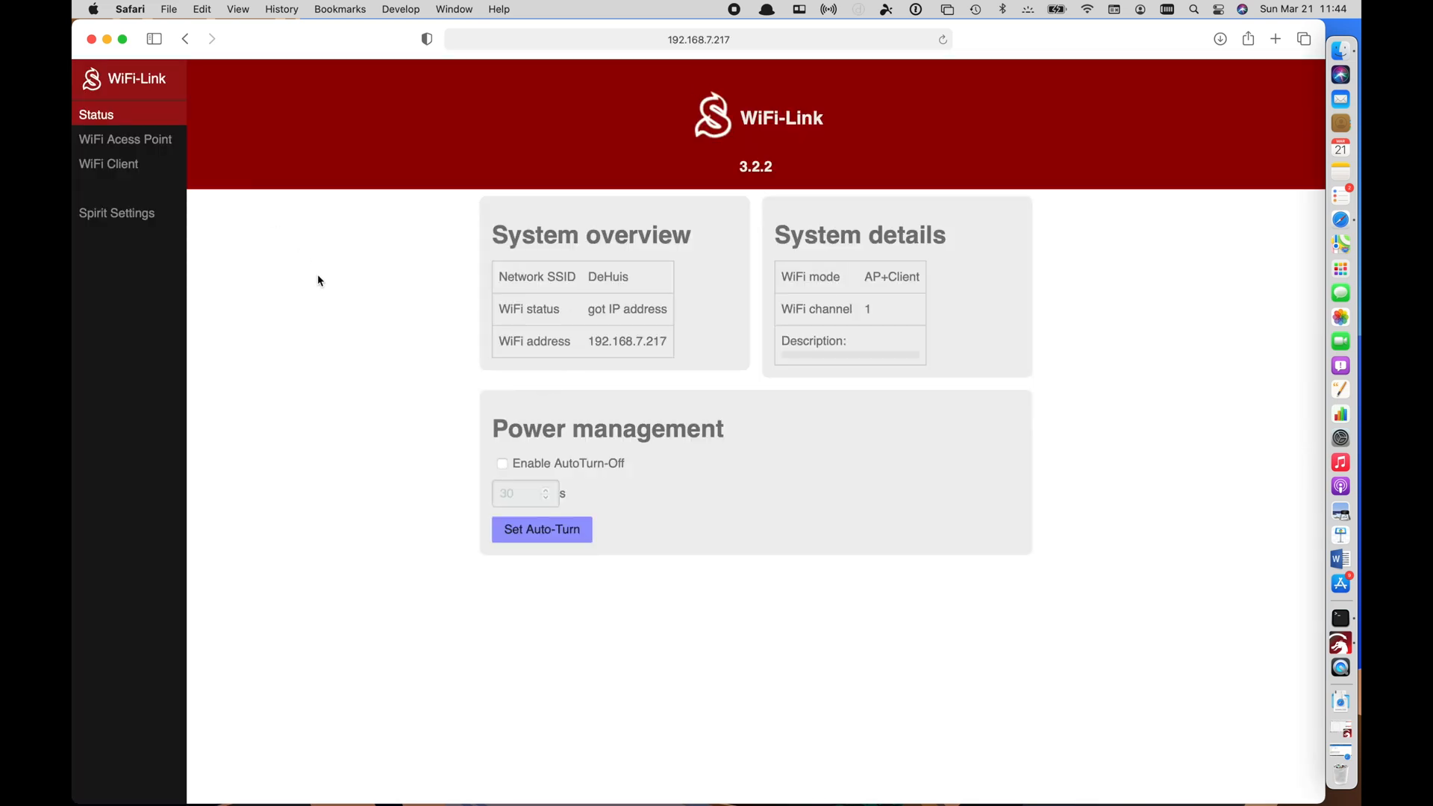
{"action": "left_click", "coordinate": [116, 214]}
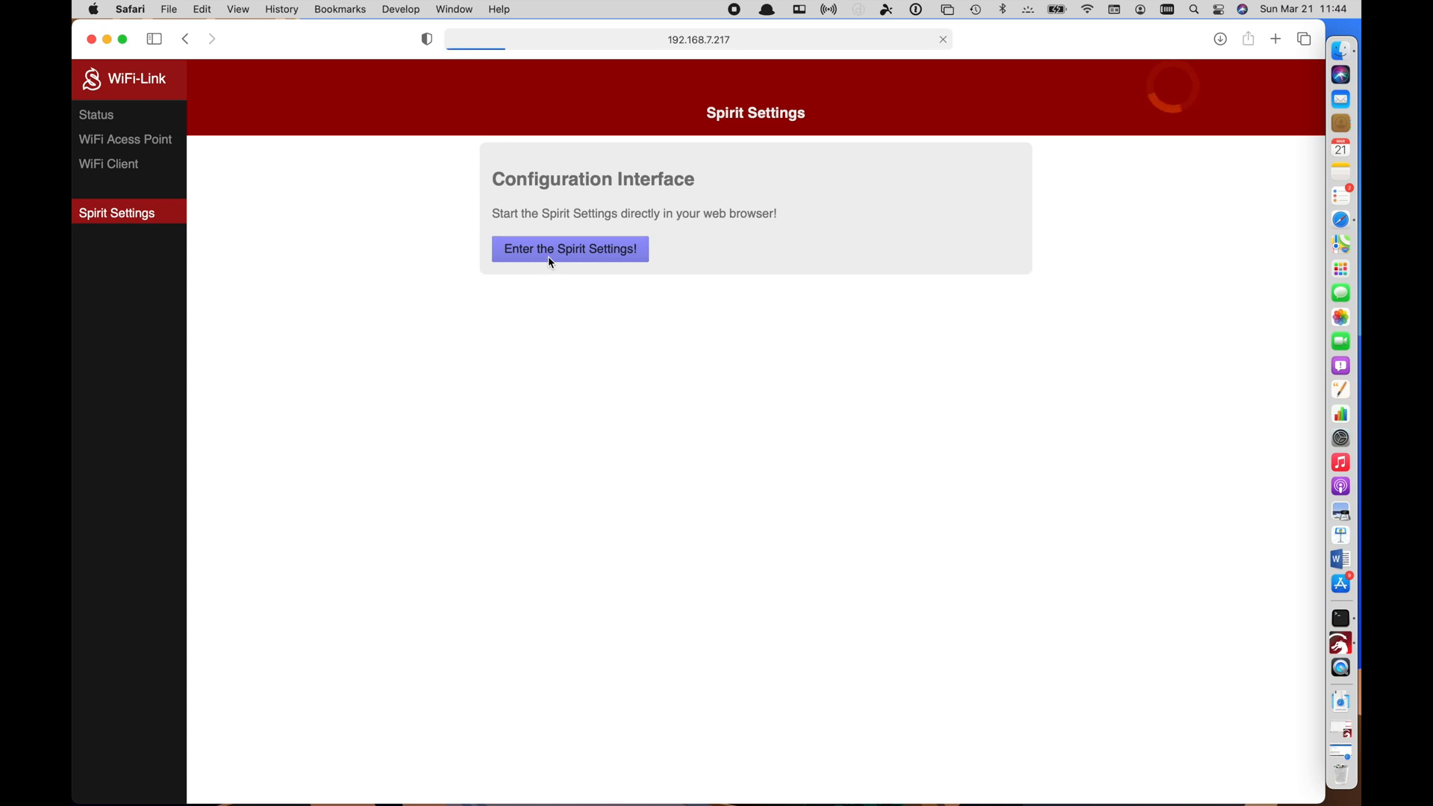
{"action": "left_click", "coordinate": [568, 249]}
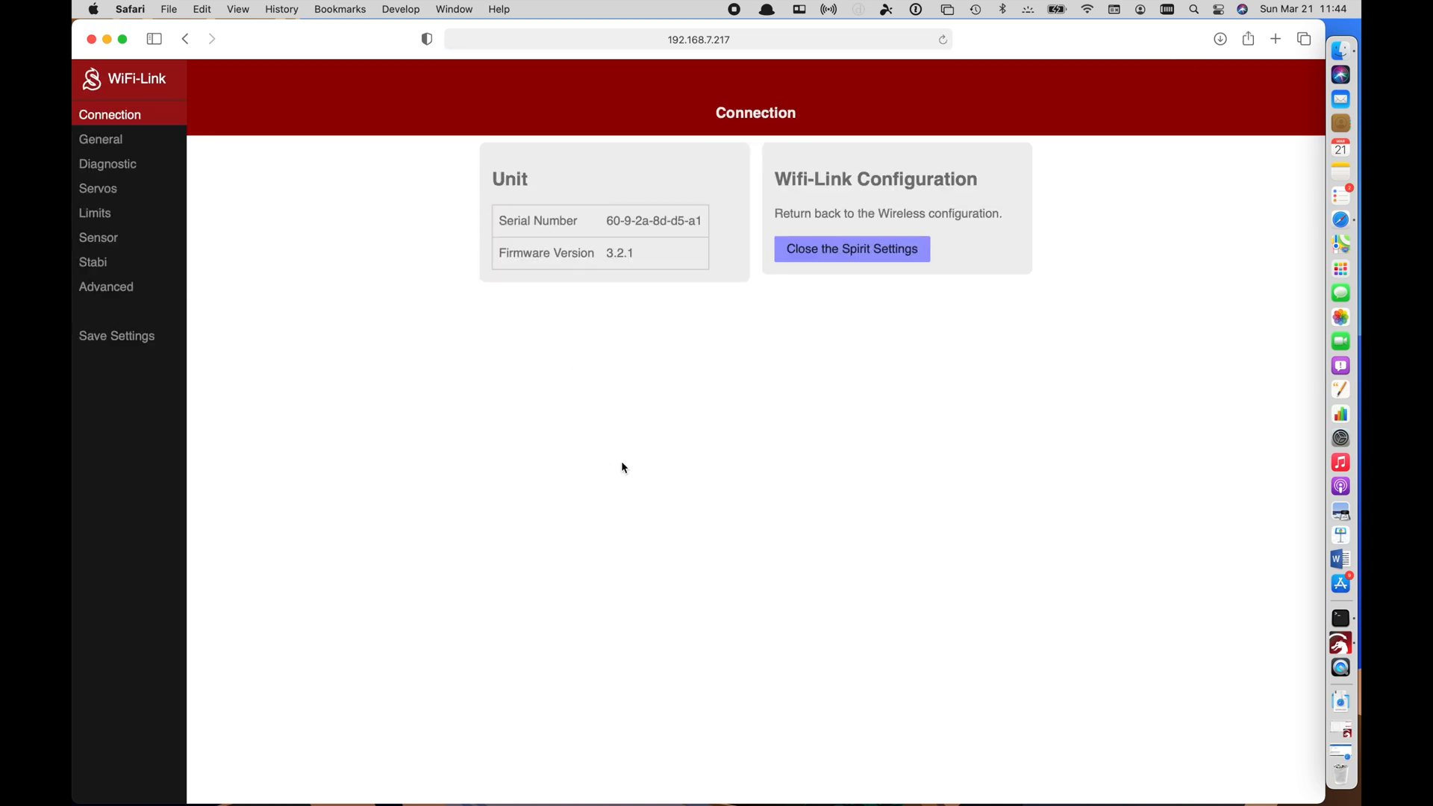